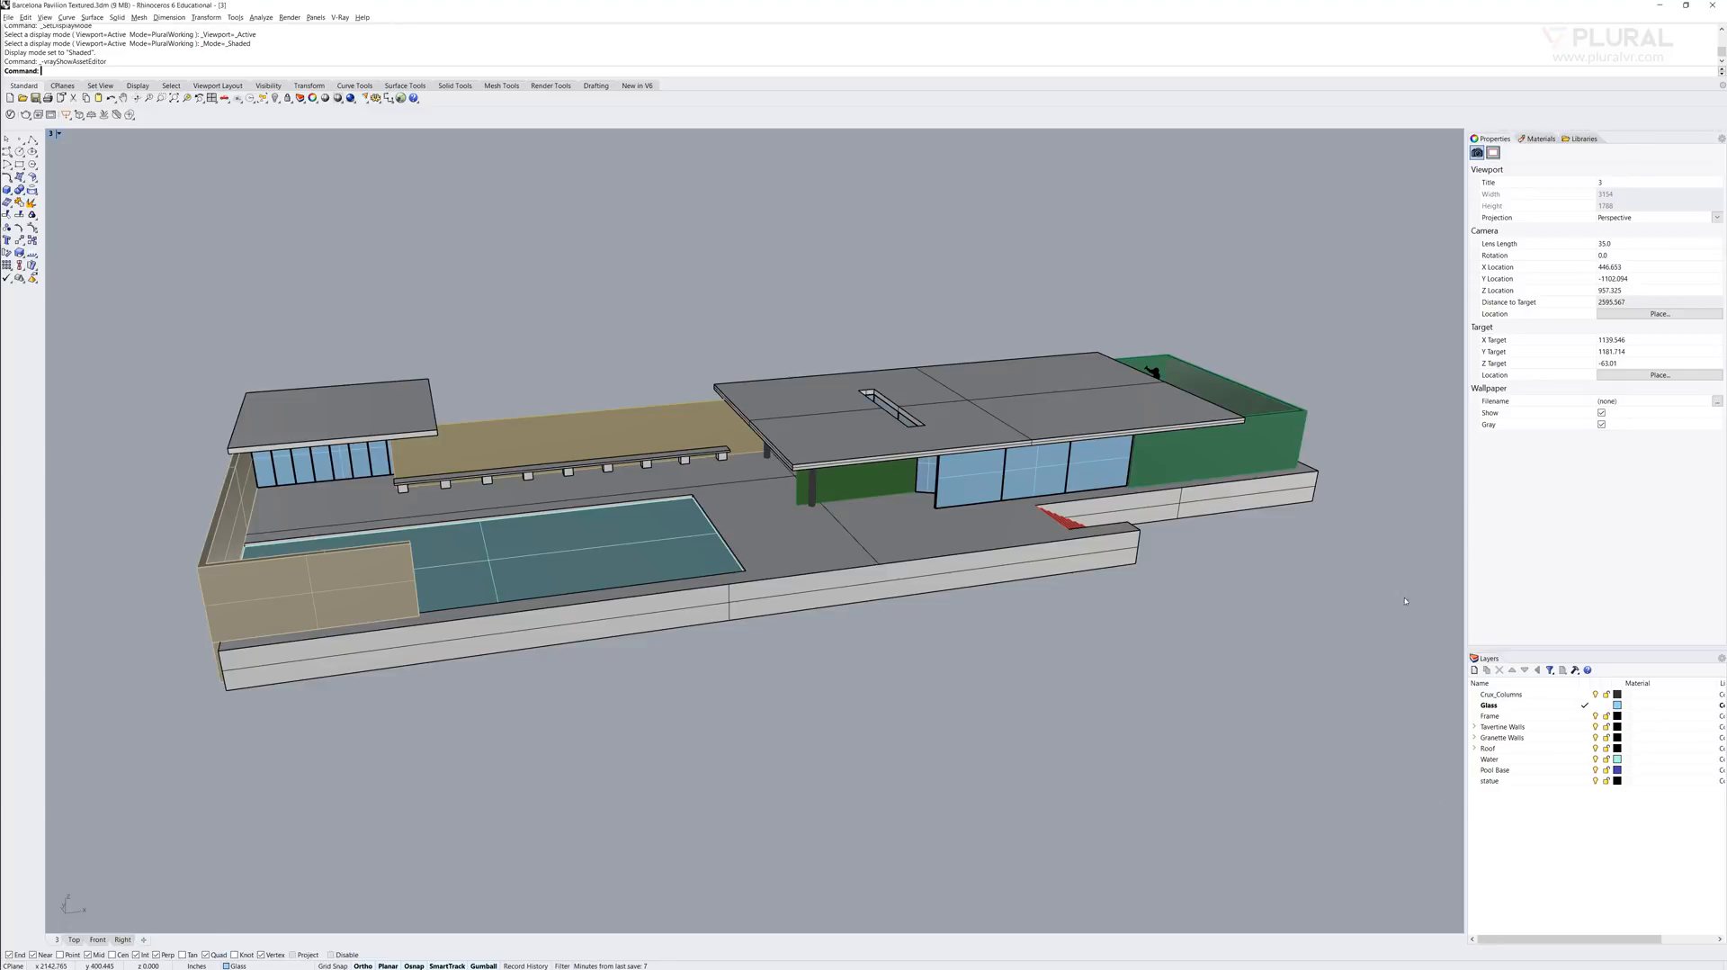
mouse_move(1156, 608)
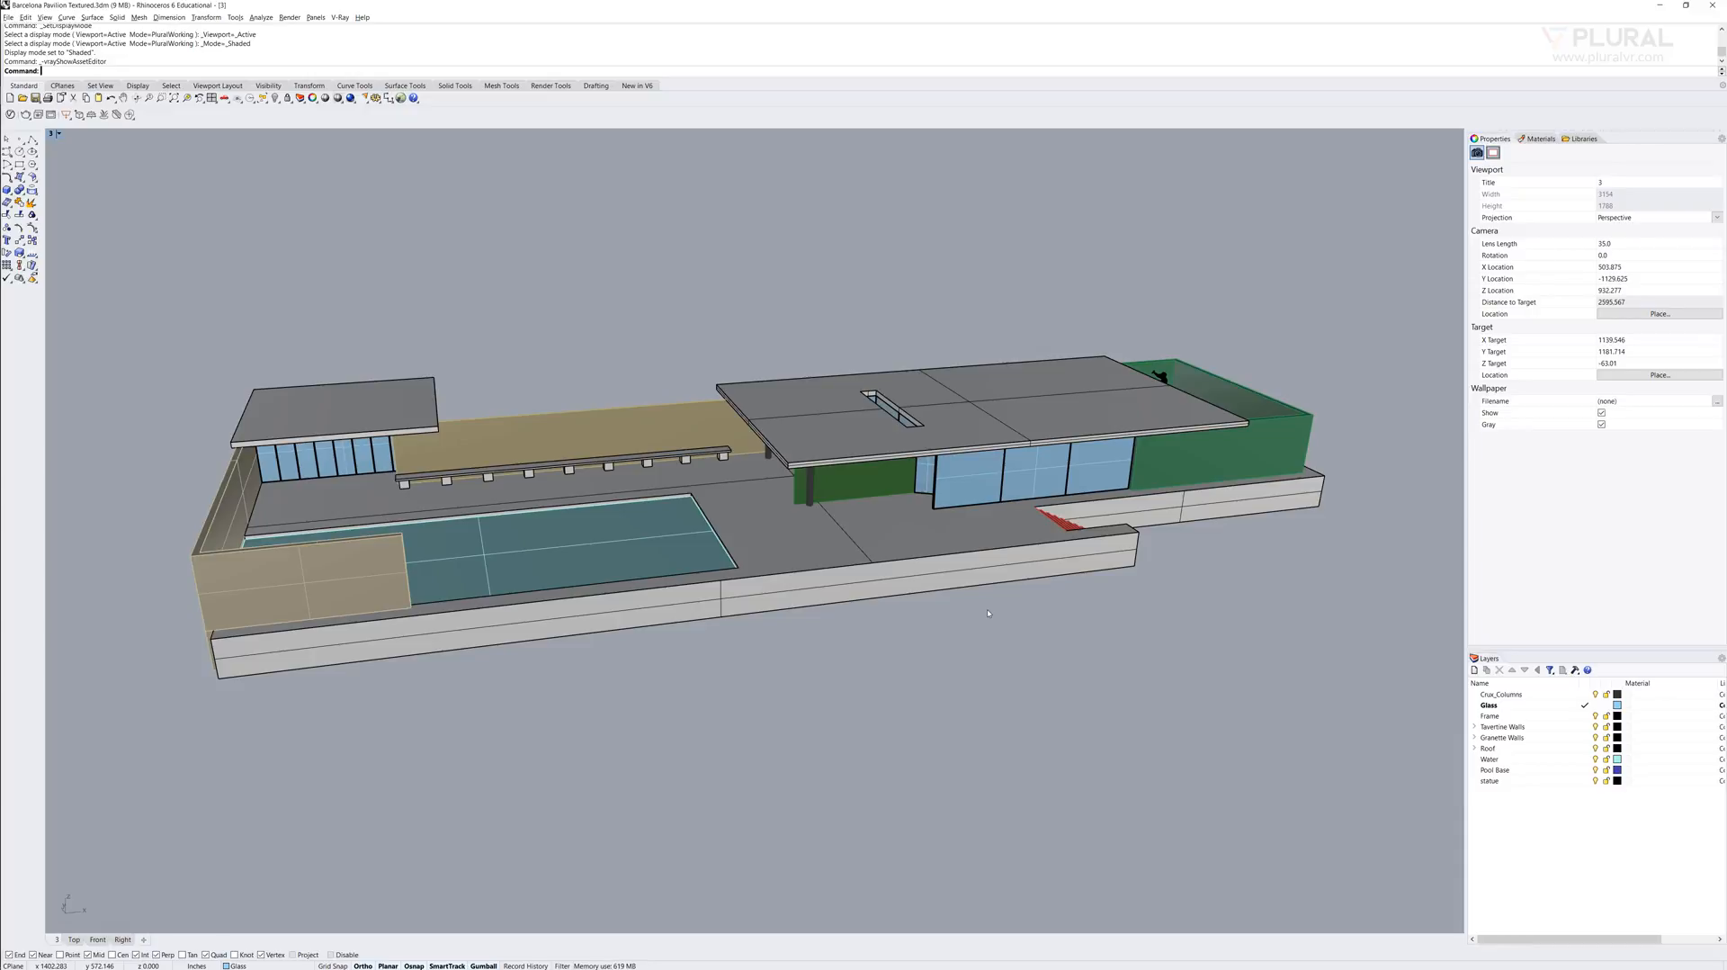
mouse_move(949, 613)
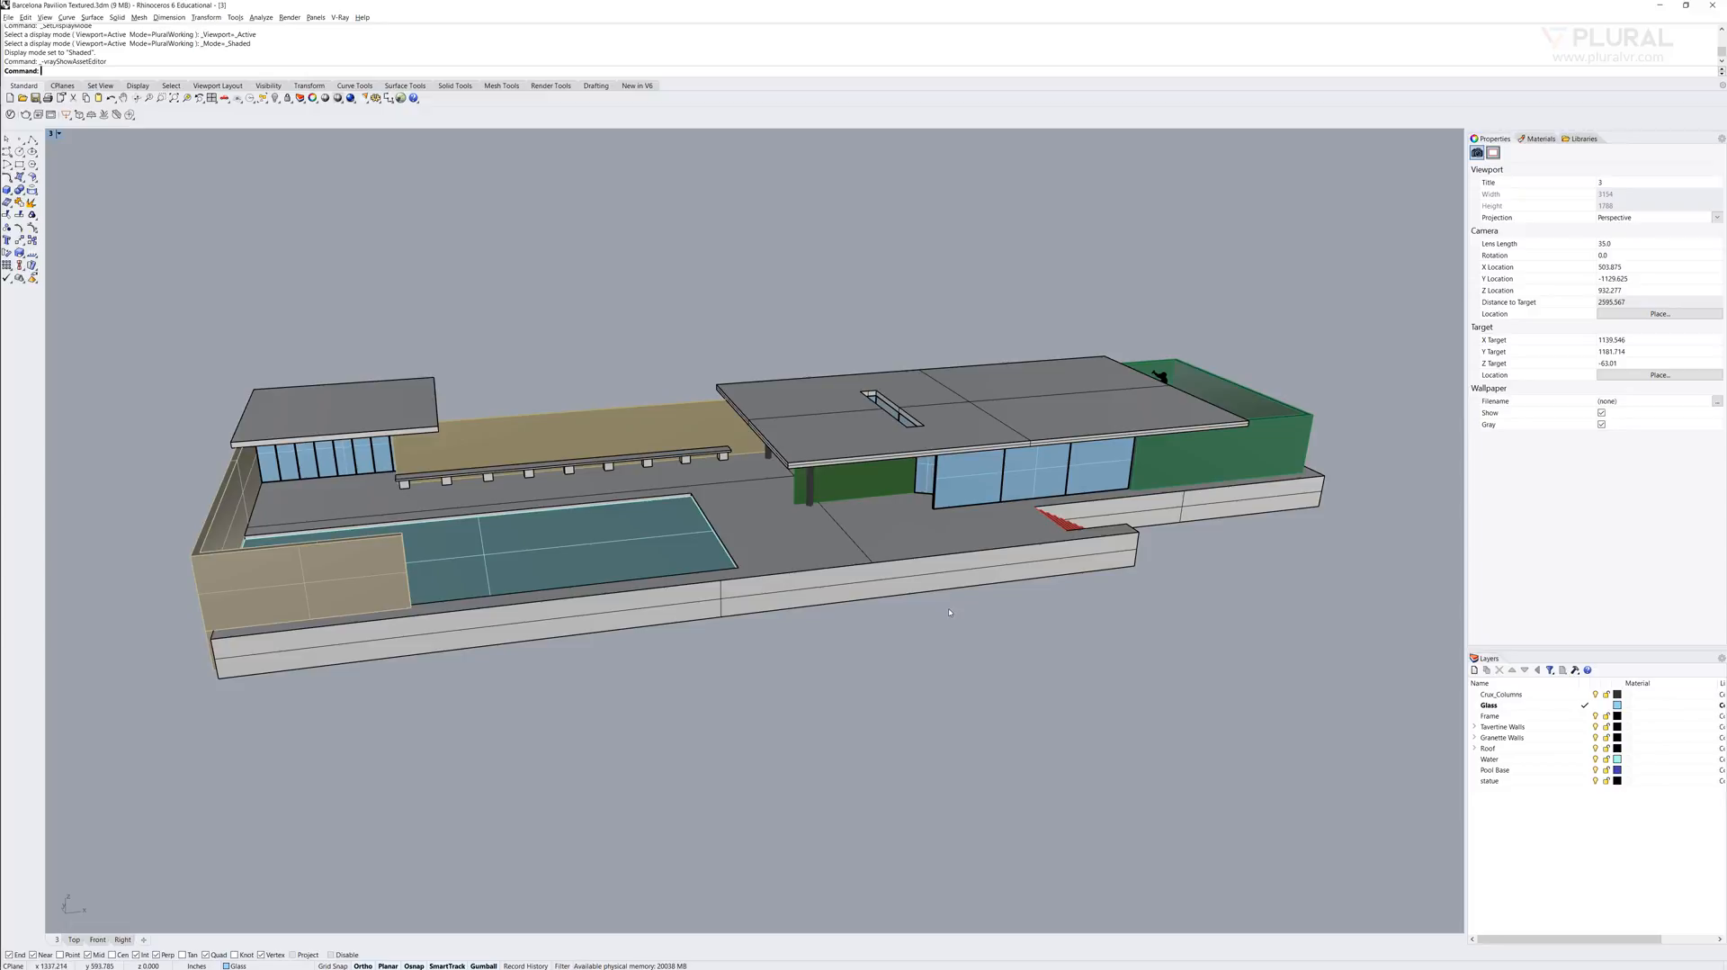
mouse_move(1193, 579)
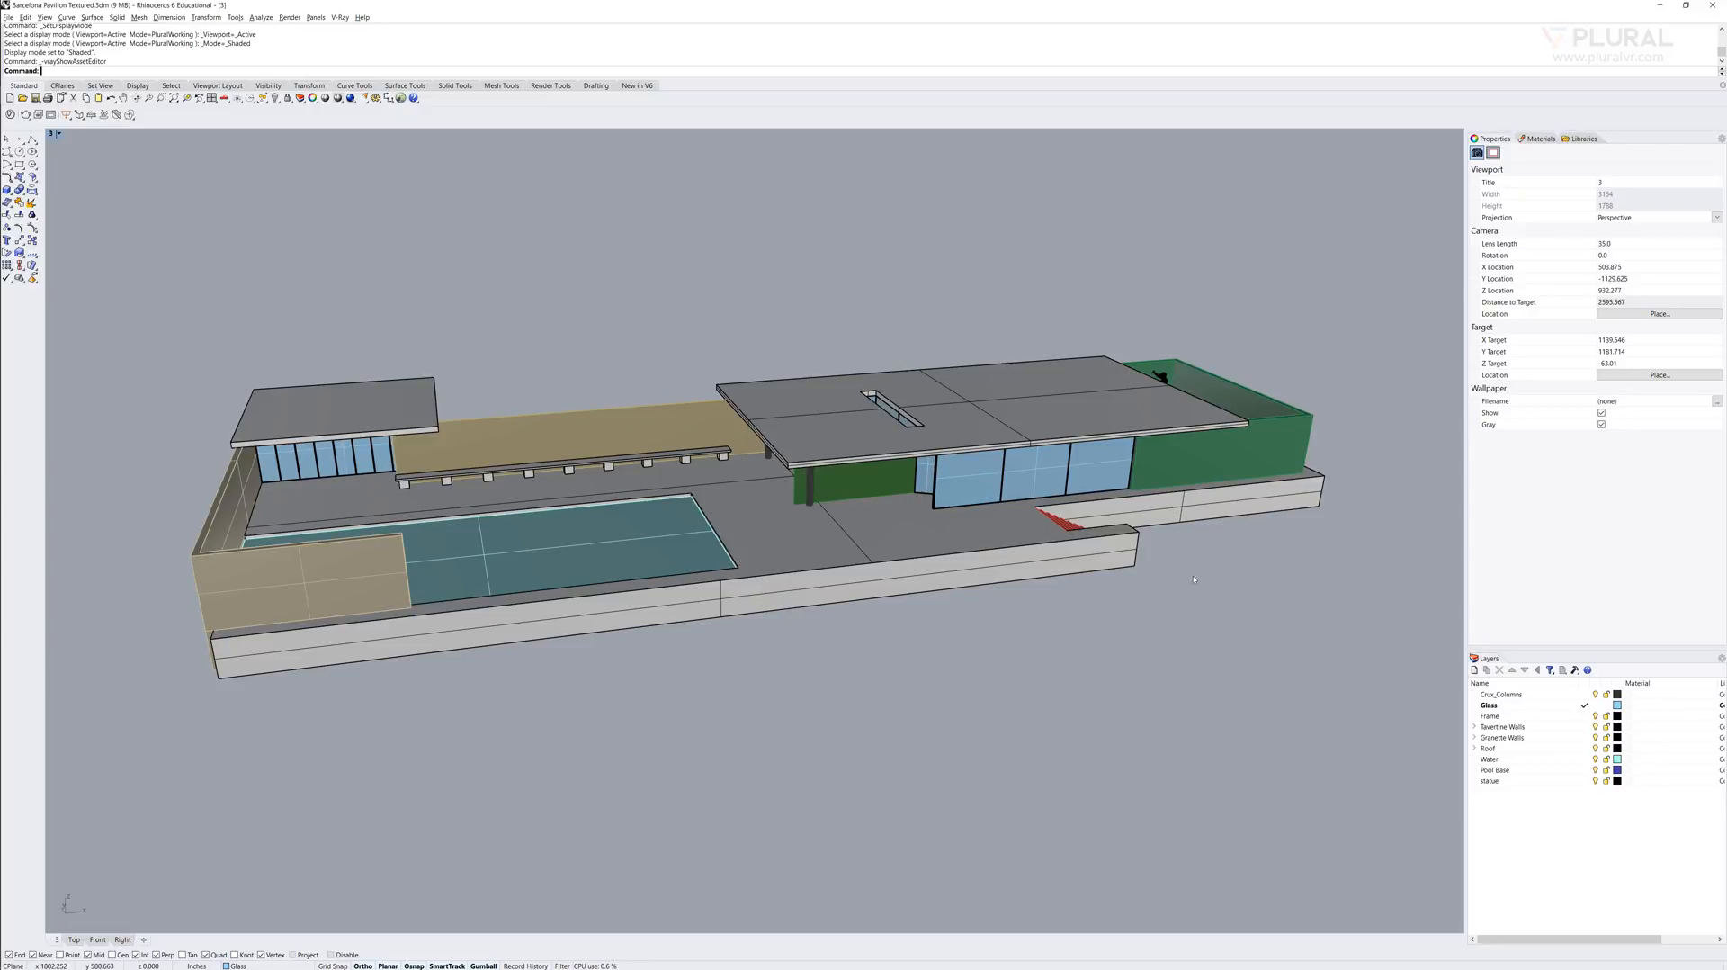
mouse_move(1203, 576)
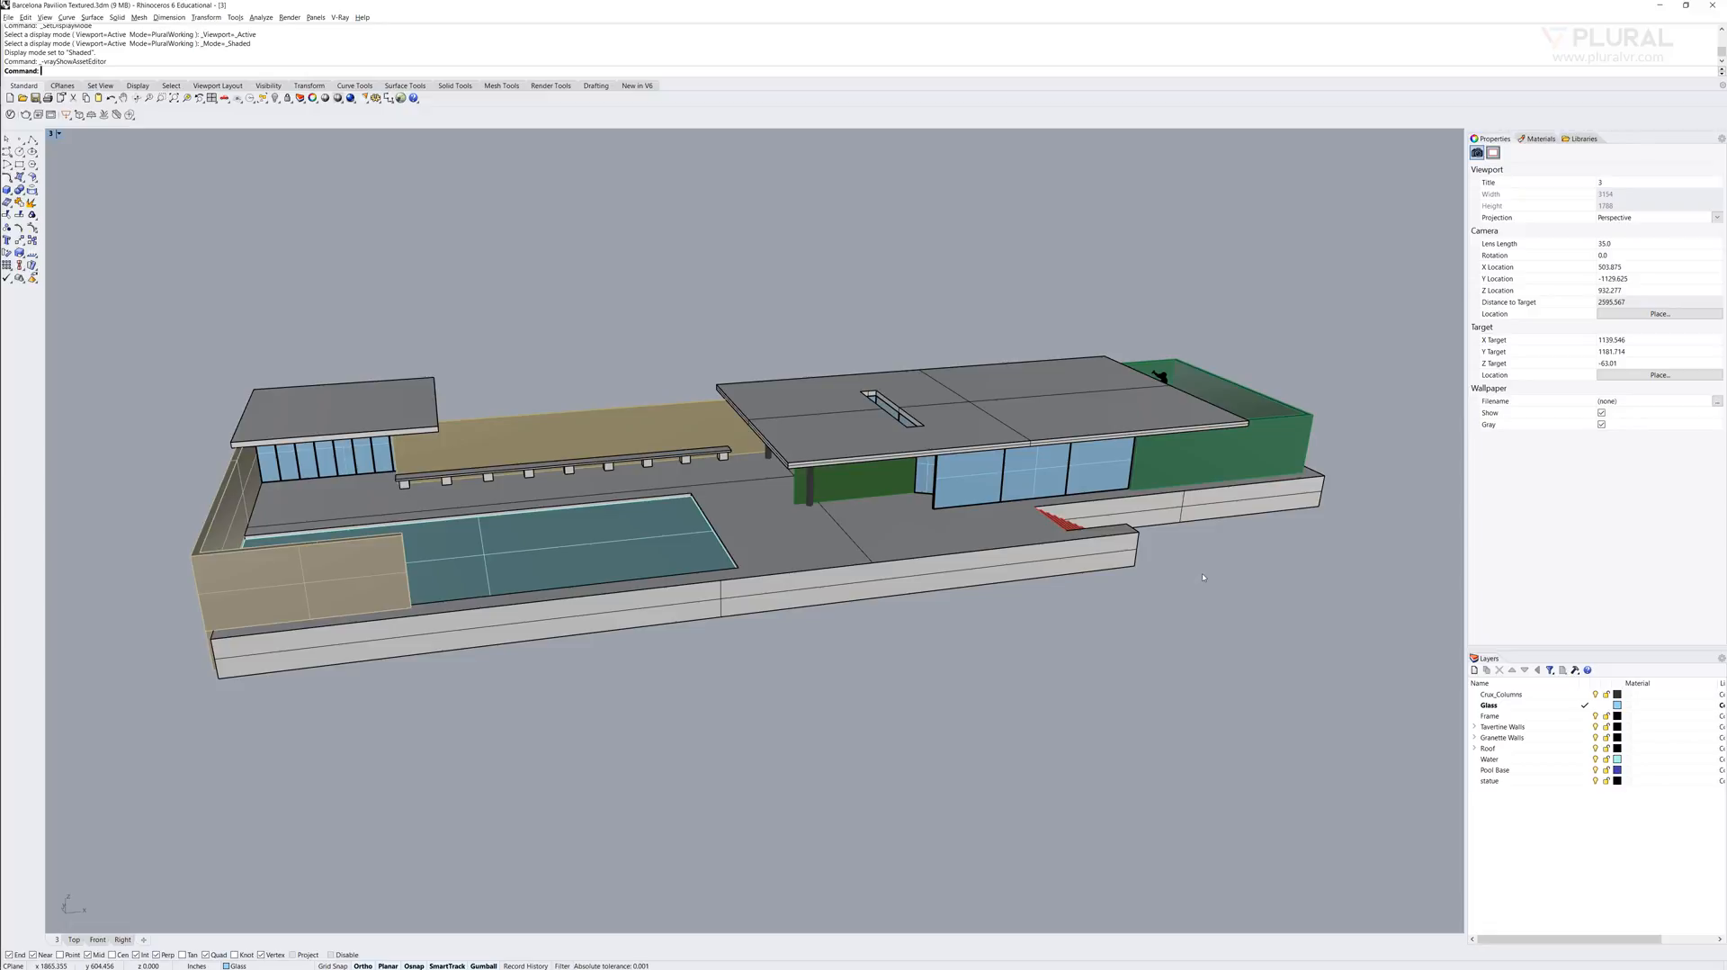
mouse_move(767, 228)
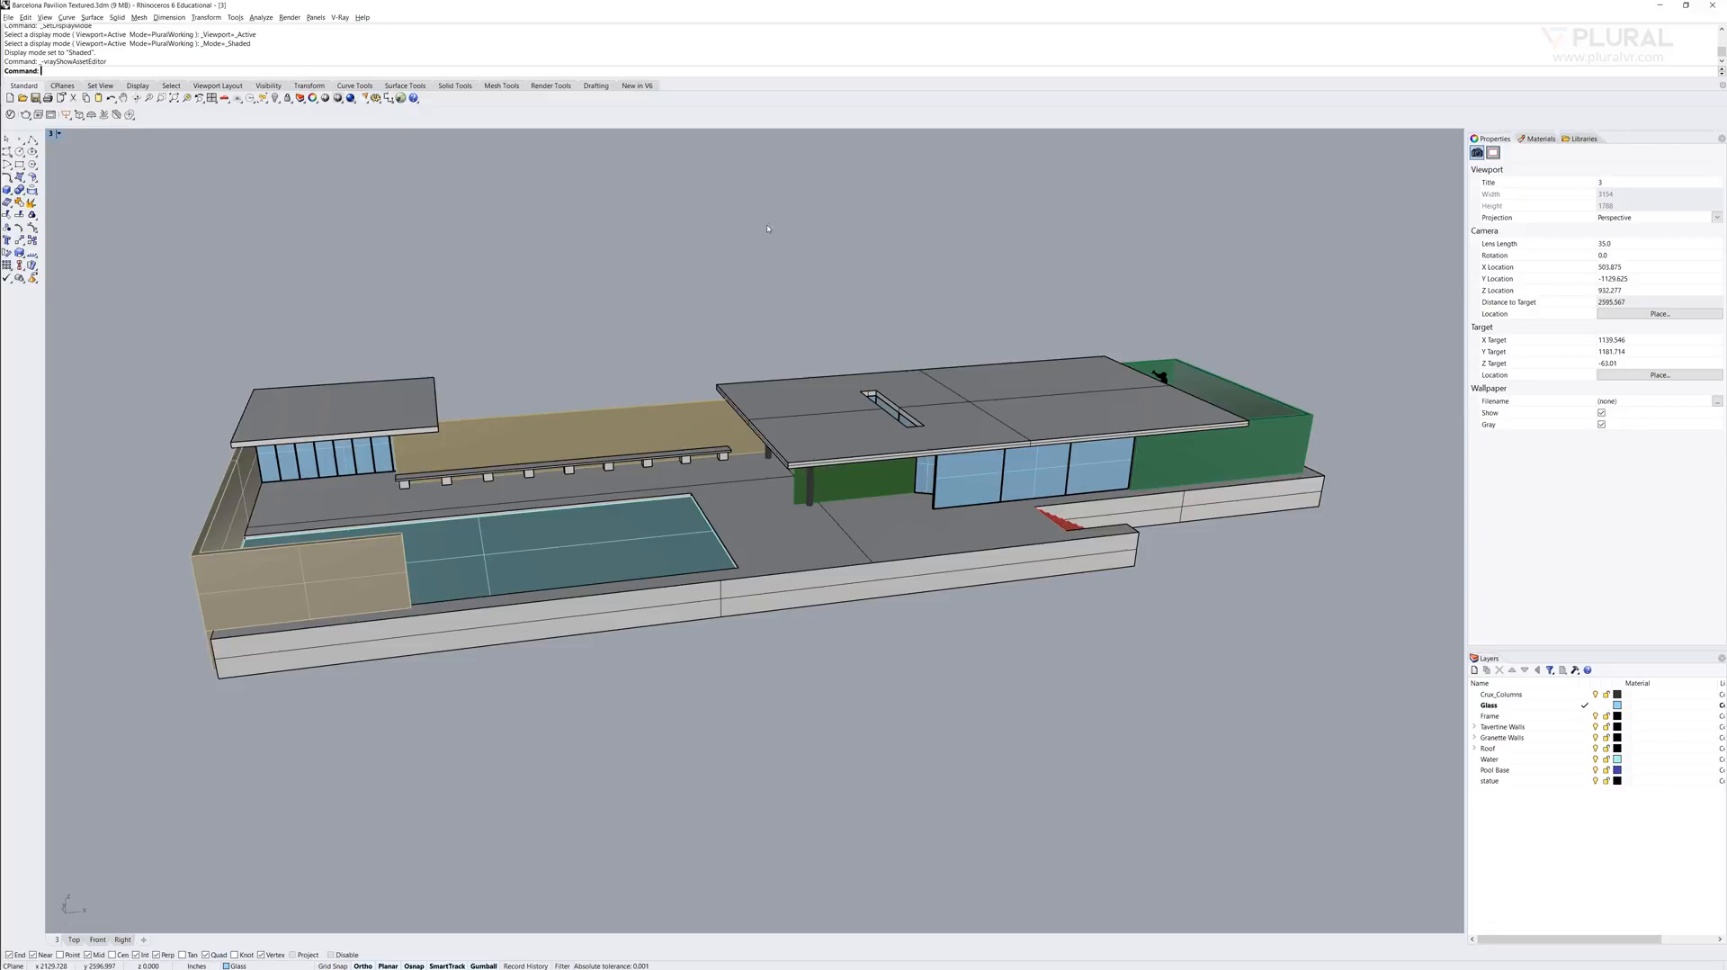
- Review the Bookmatch and Travertine materials in the V-Ray Asset Editor
click(343, 17)
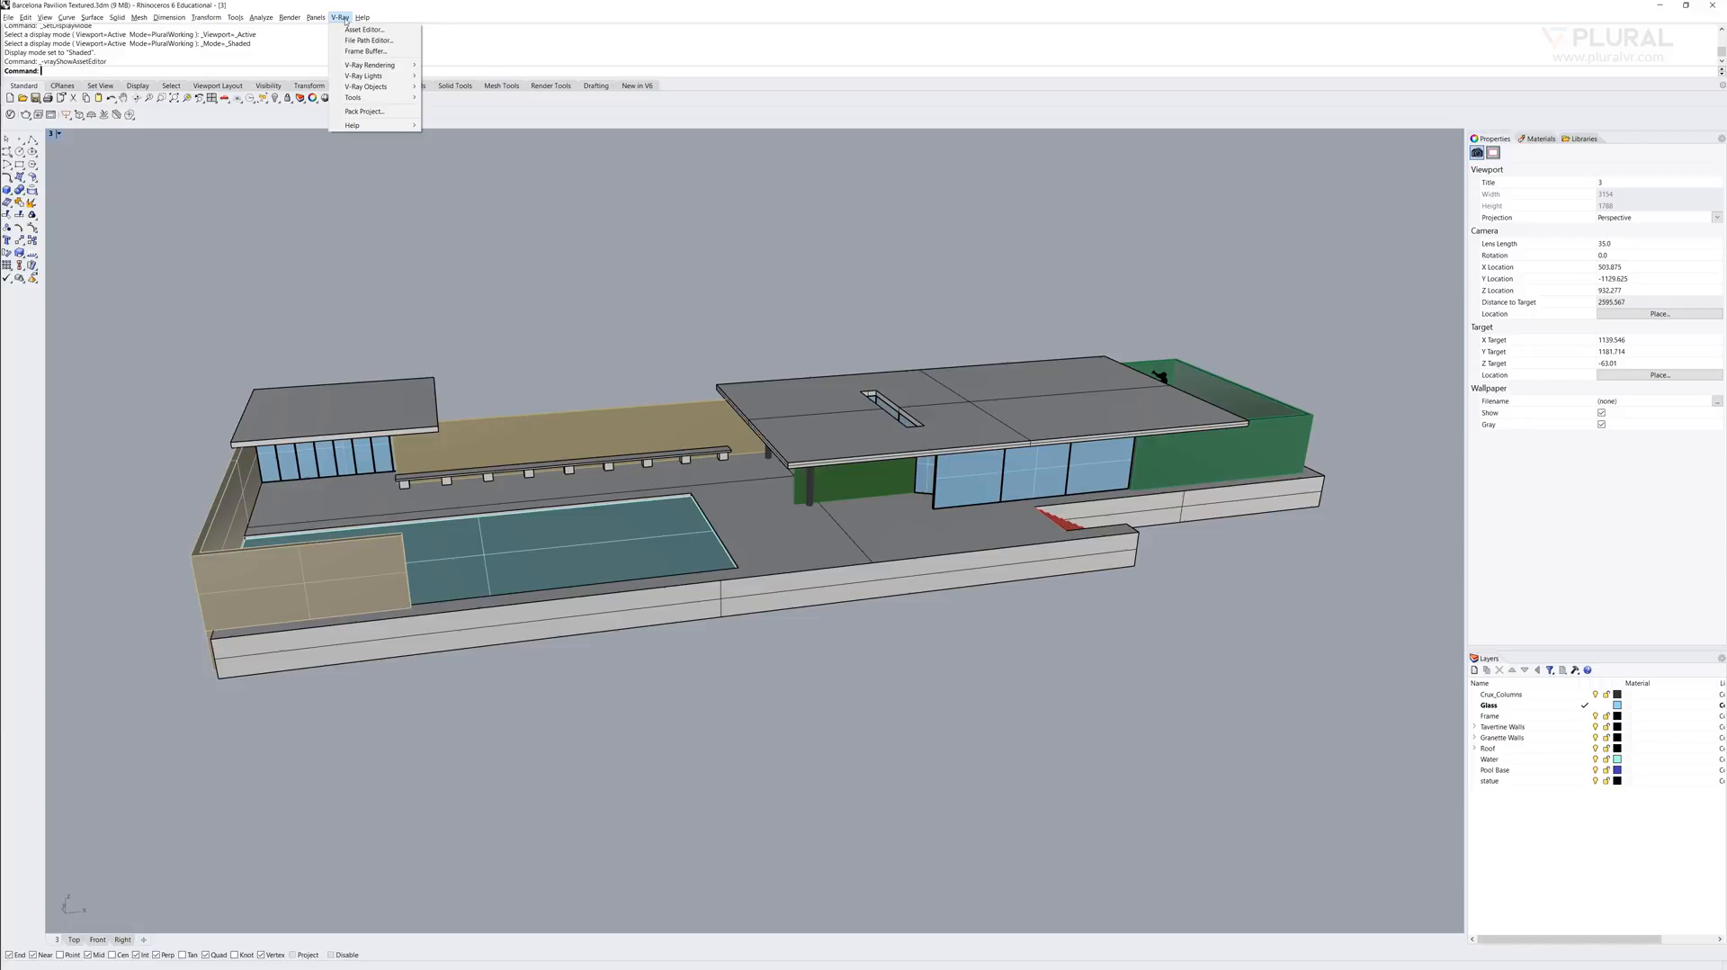
click(359, 28)
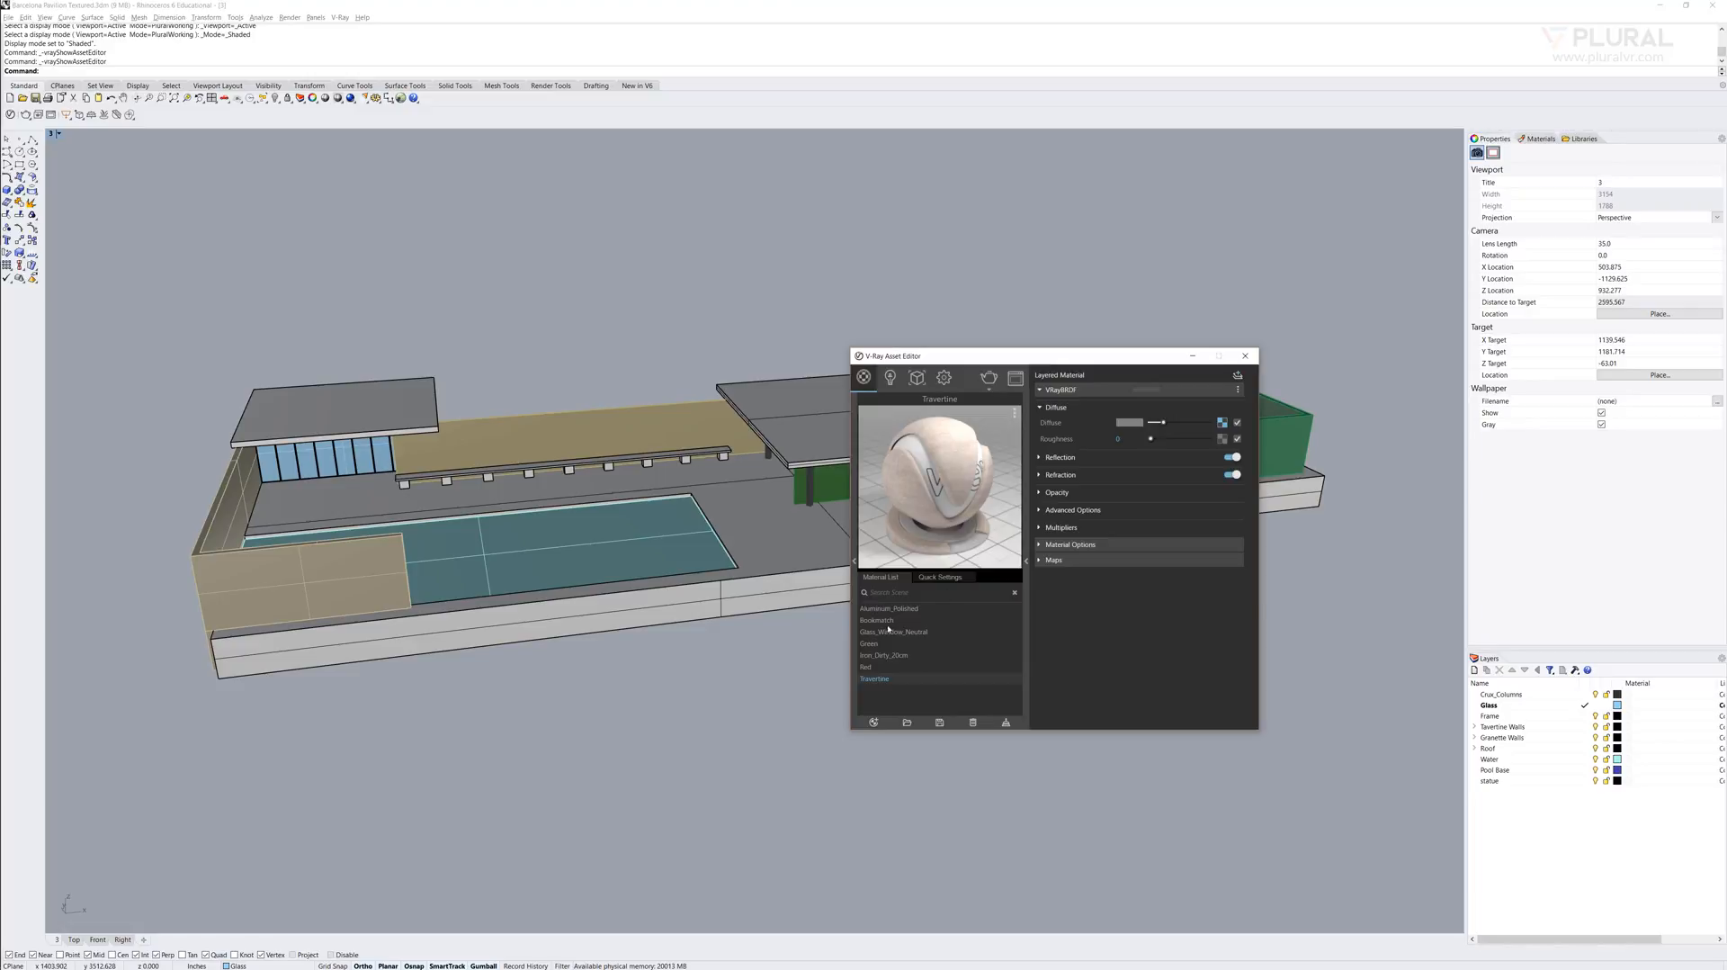
click(876, 619)
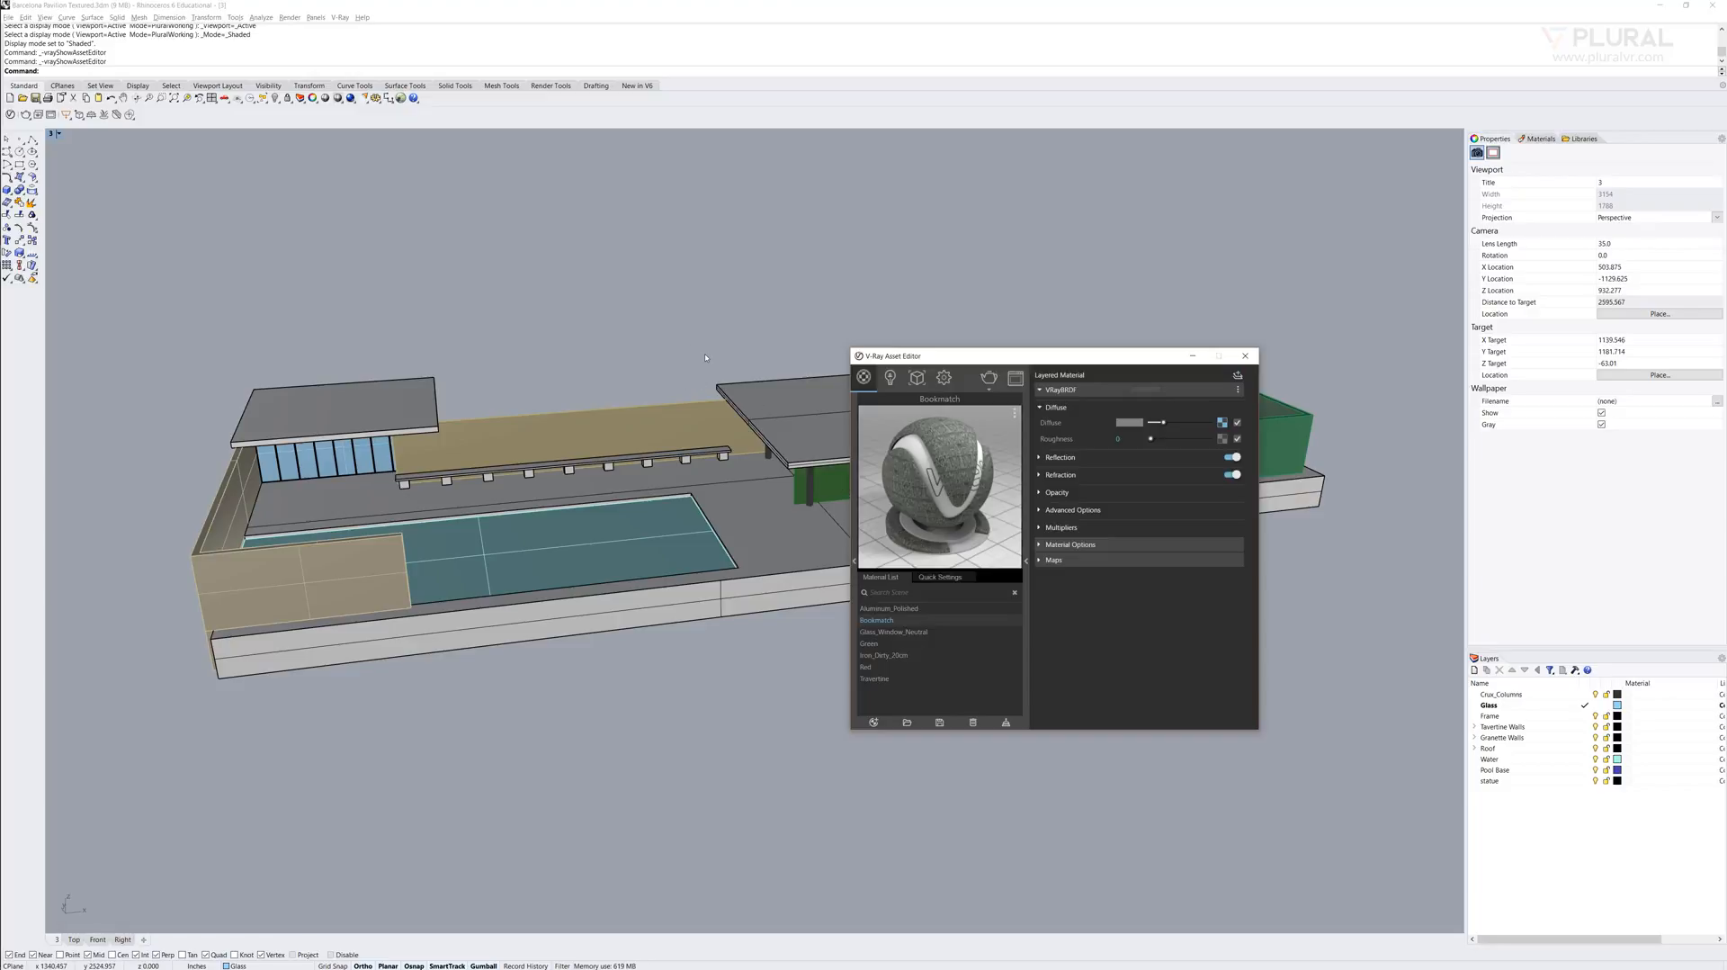
mouse_move(892, 688)
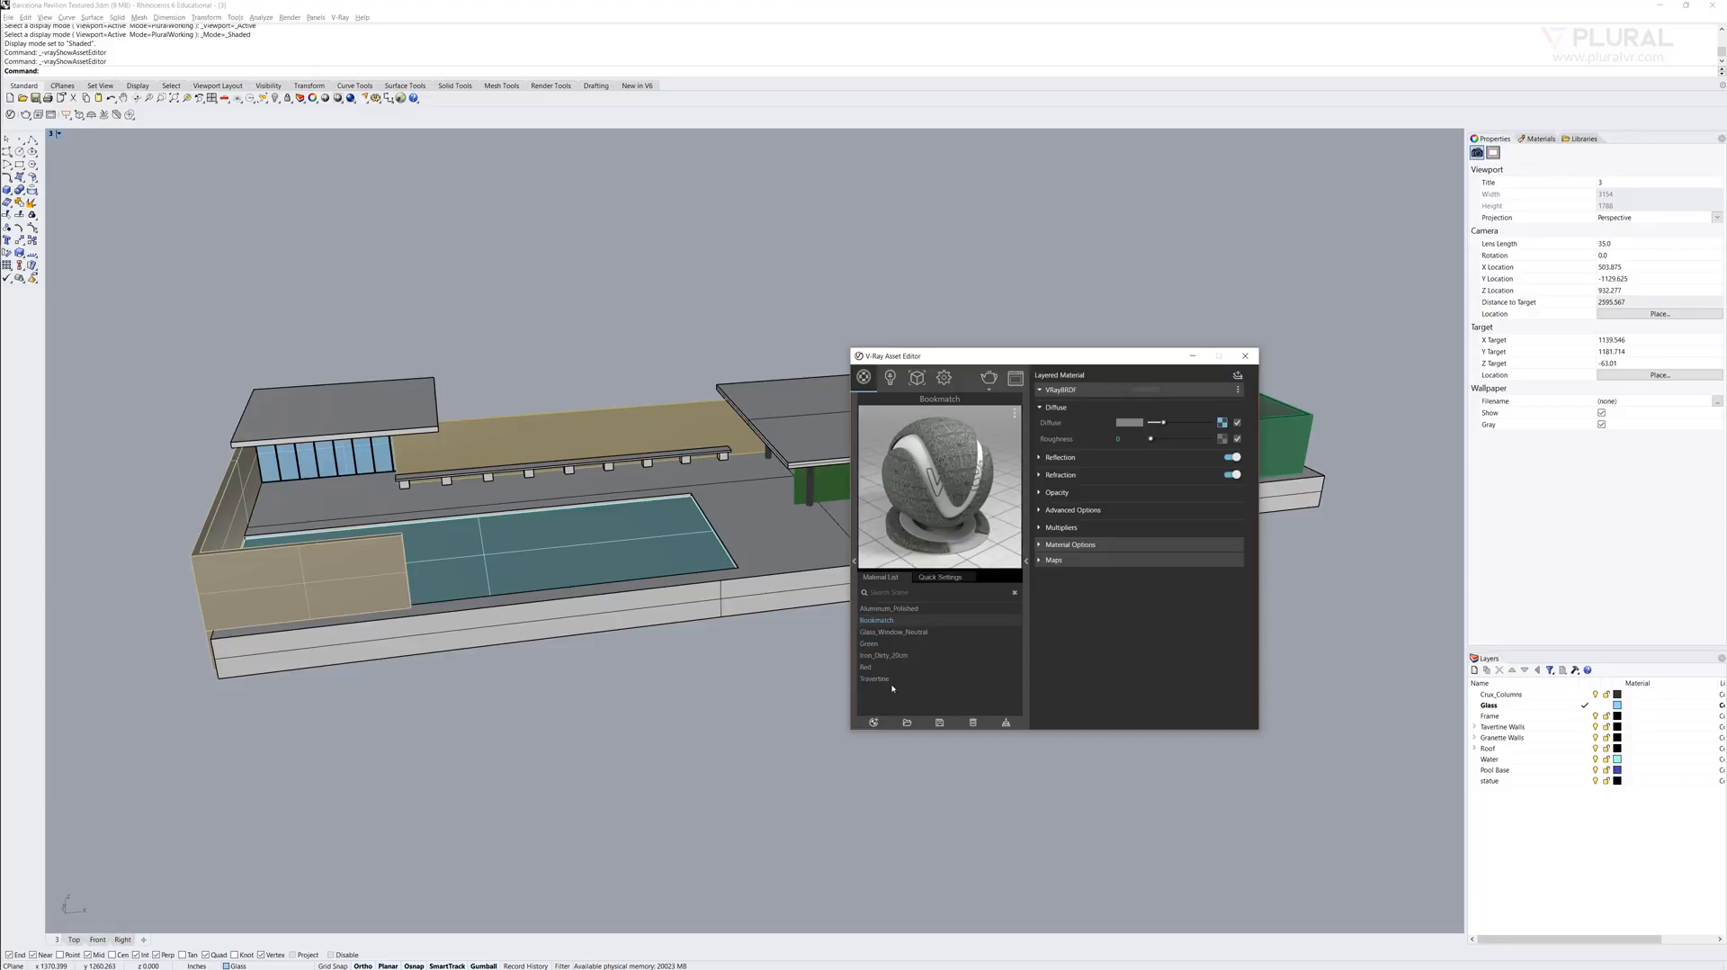
click(875, 678)
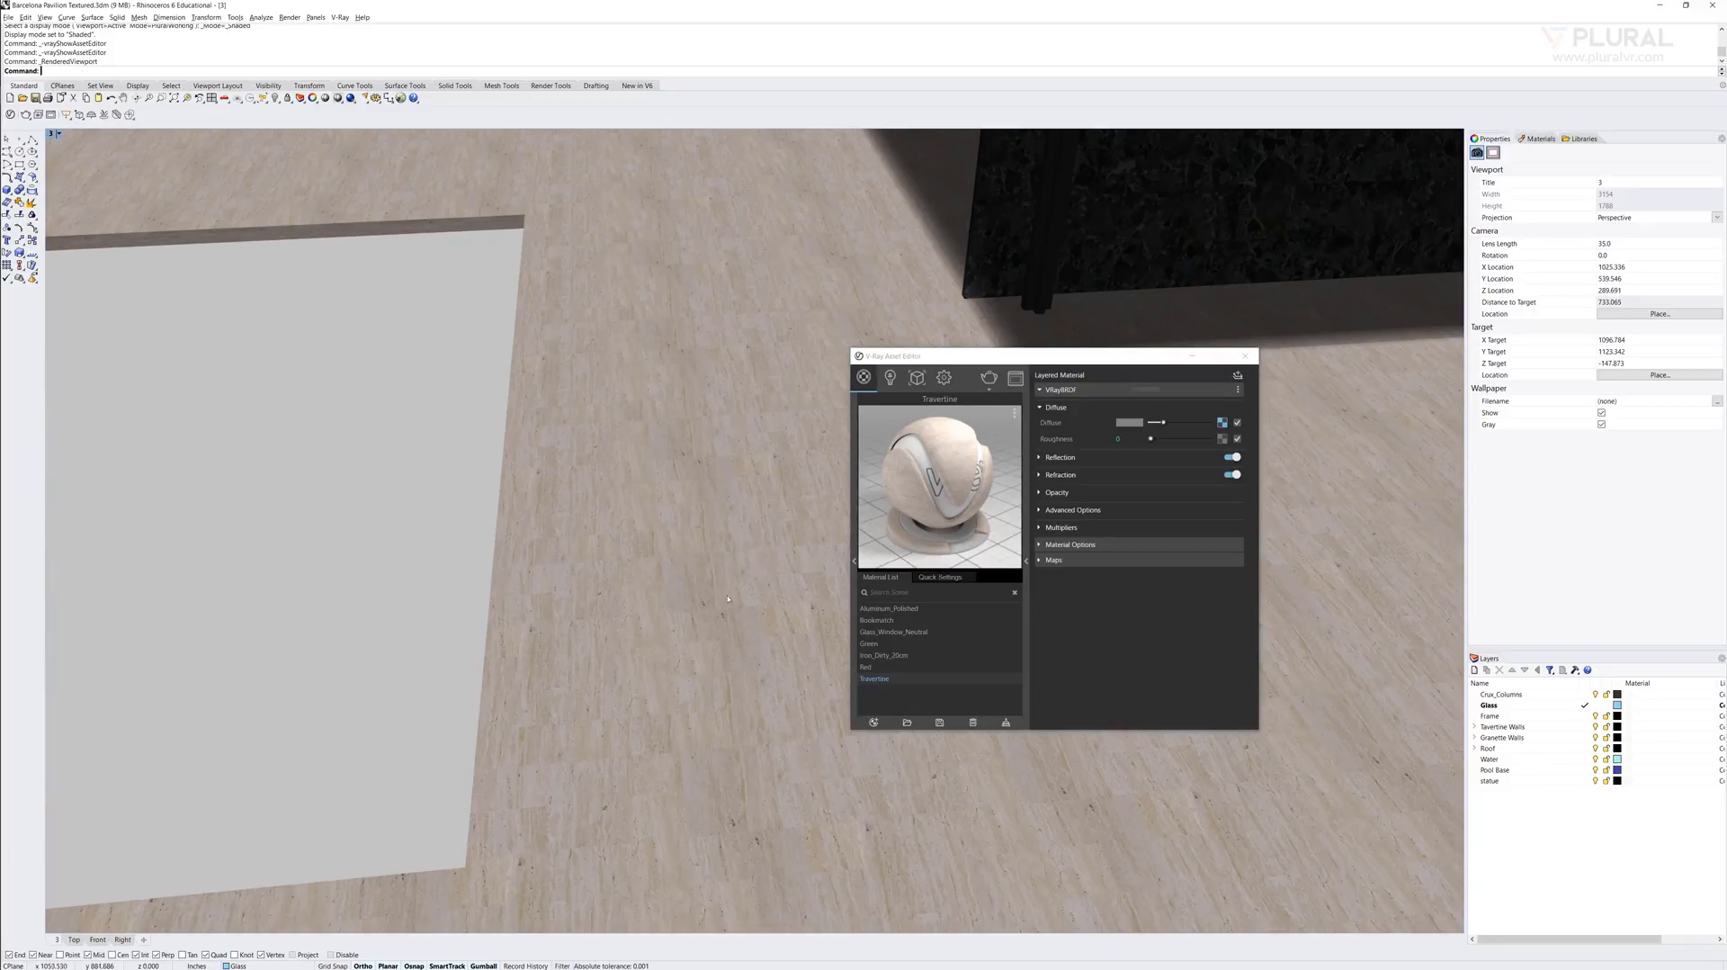
mouse_move(753, 603)
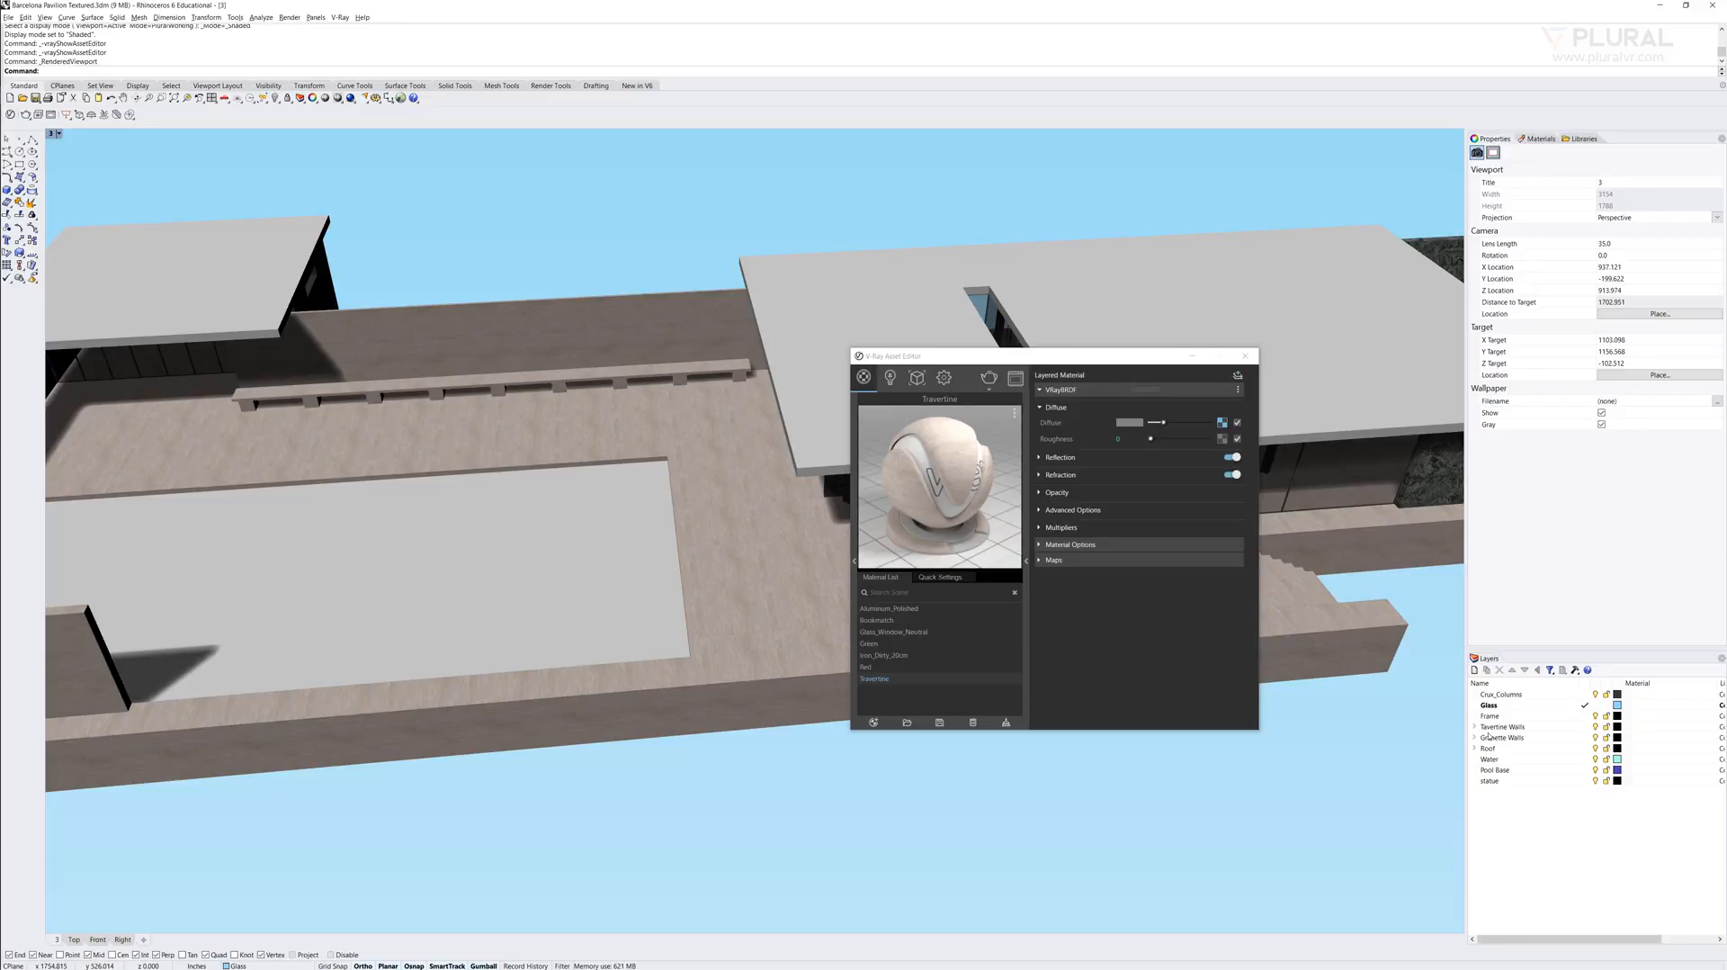
- Select all objects on the Travertine Walls layer via its context menu
right_click(1502, 726)
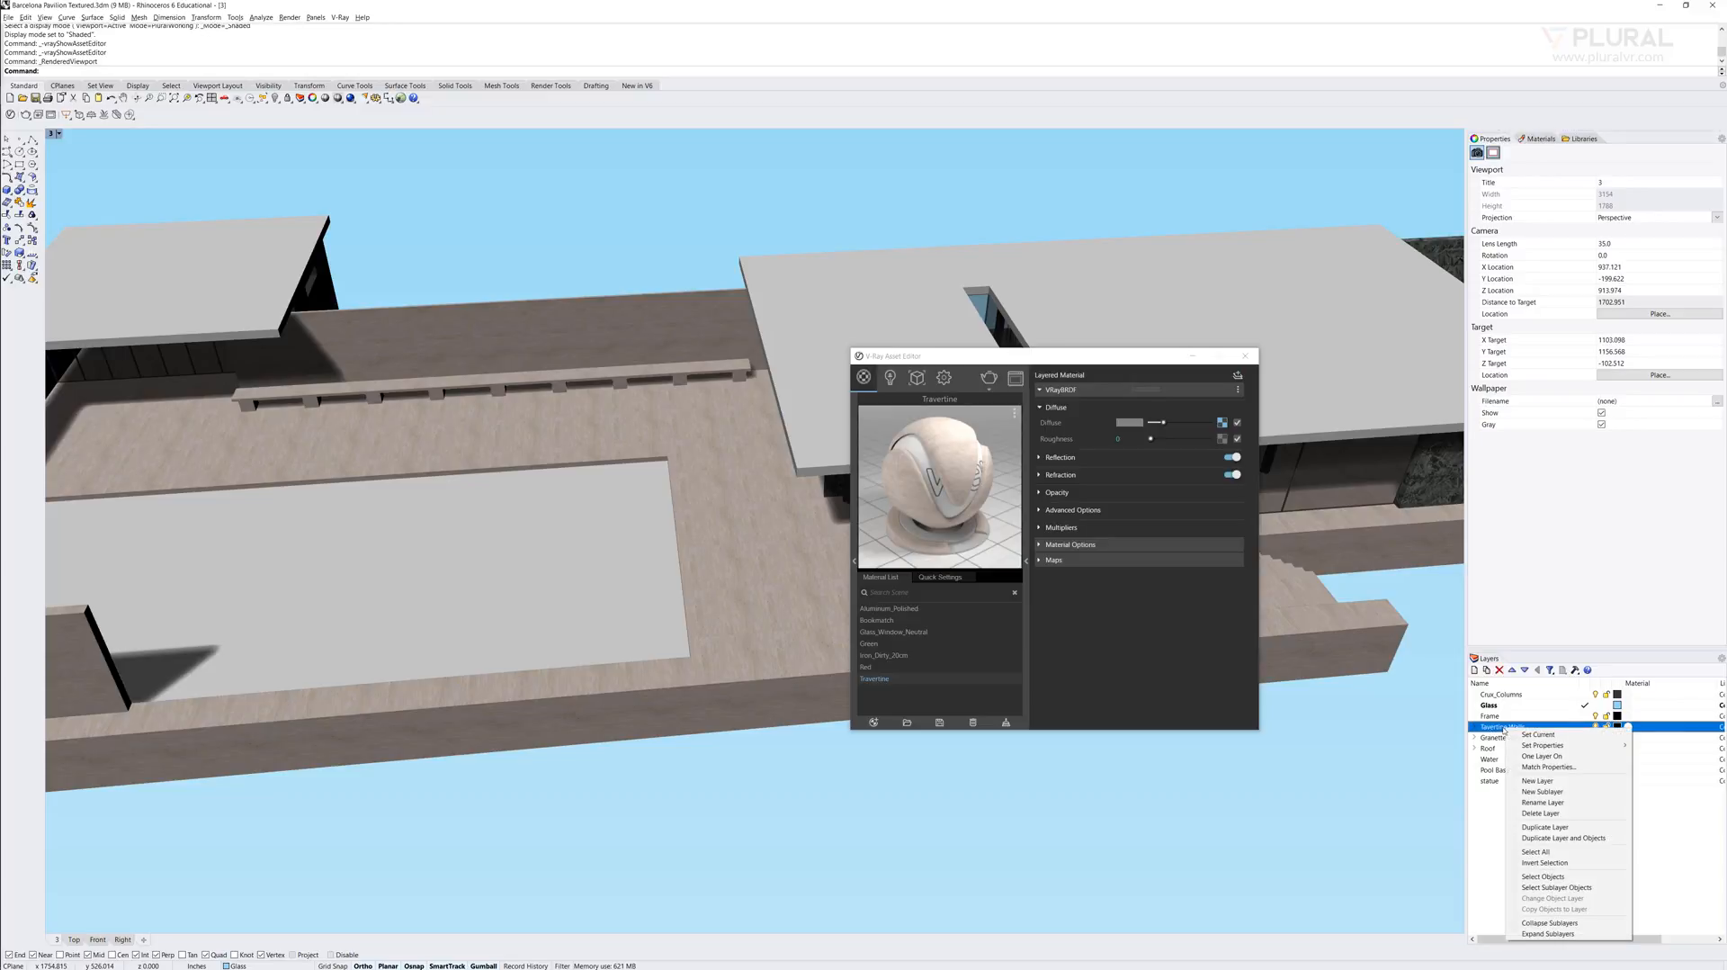
click(1544, 876)
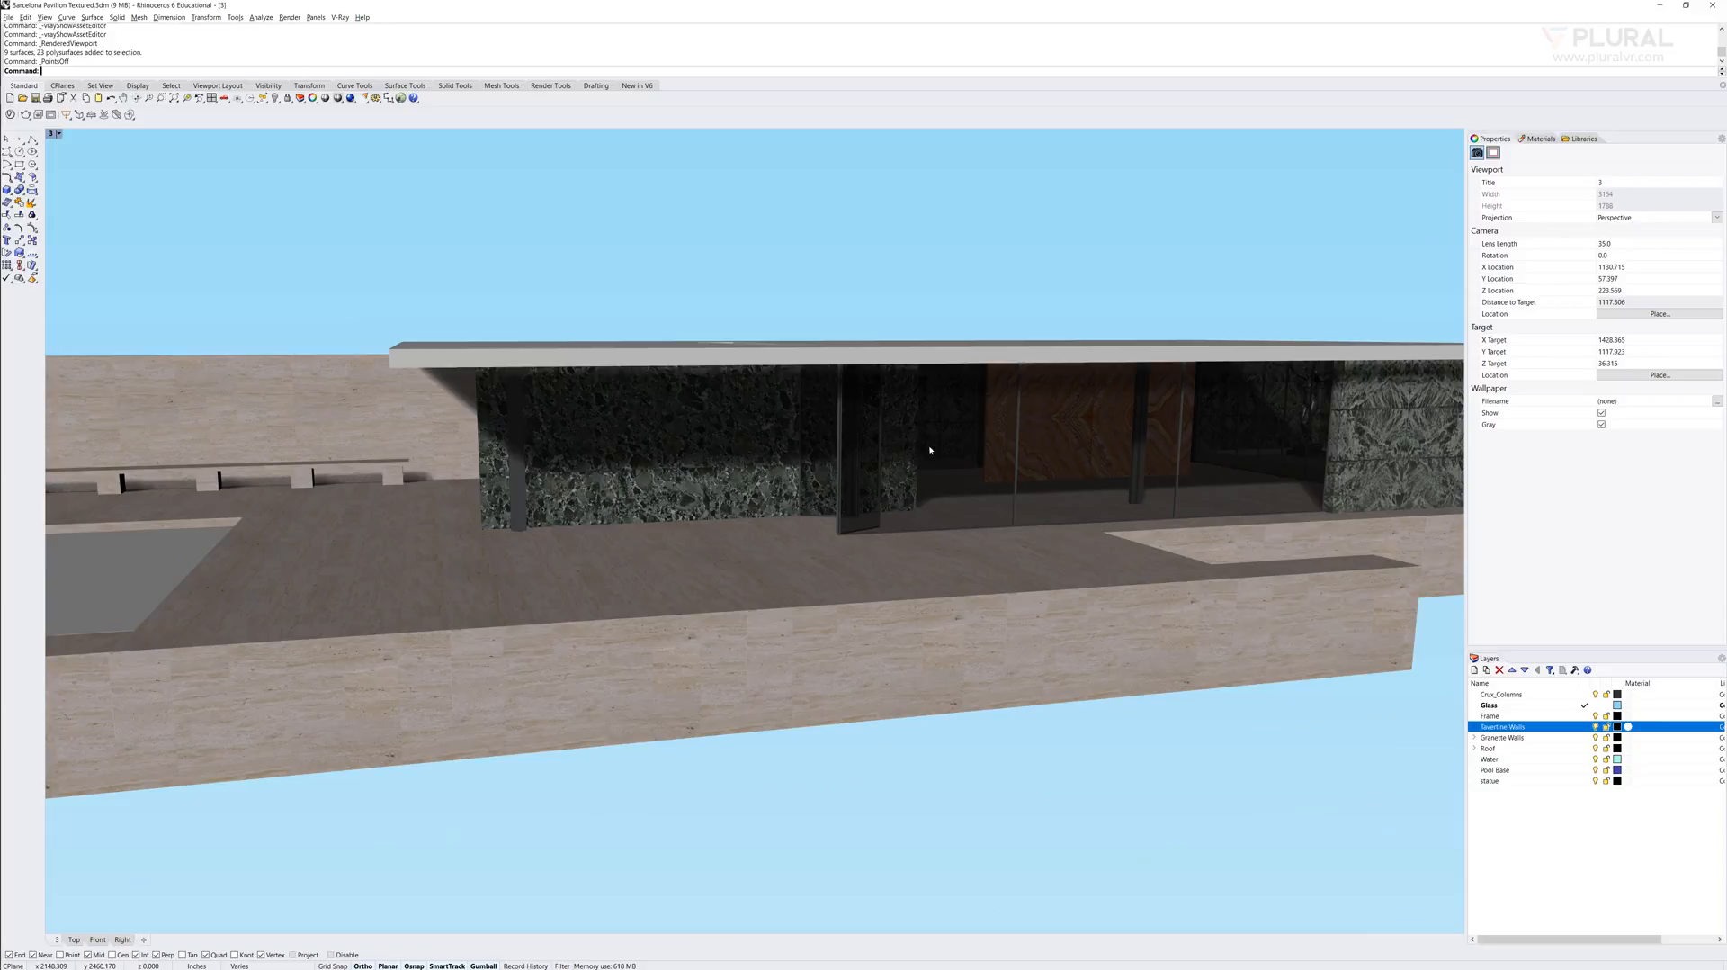
mouse_move(964, 438)
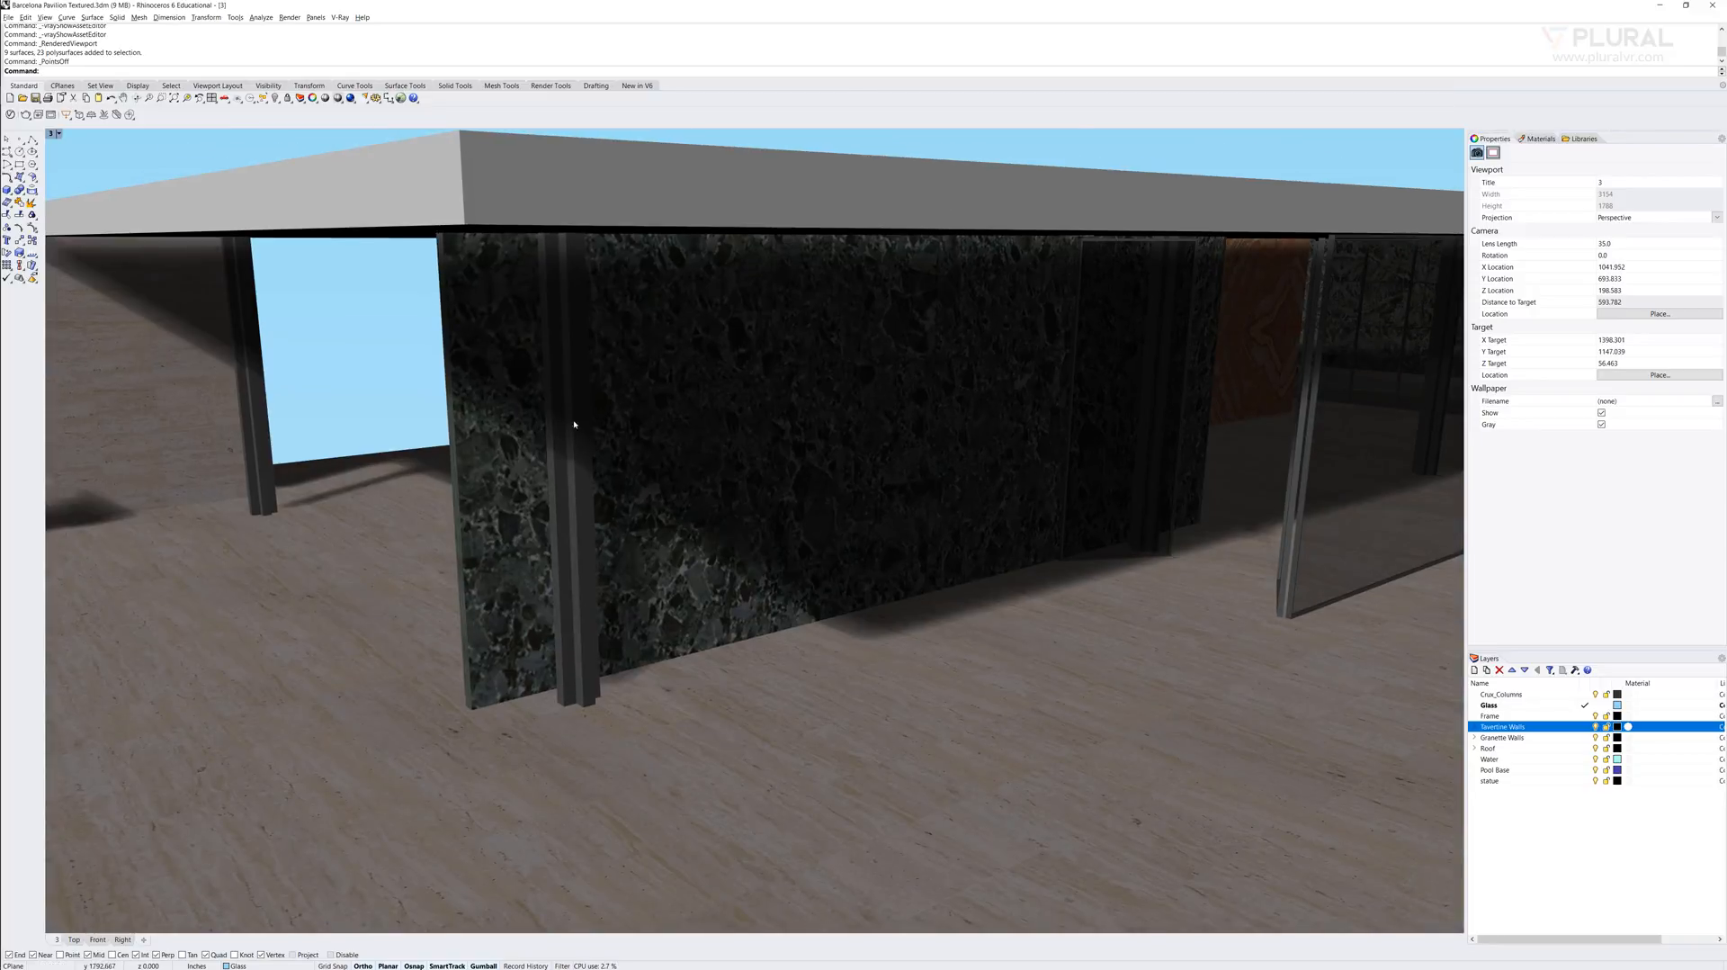
mouse_move(1322, 597)
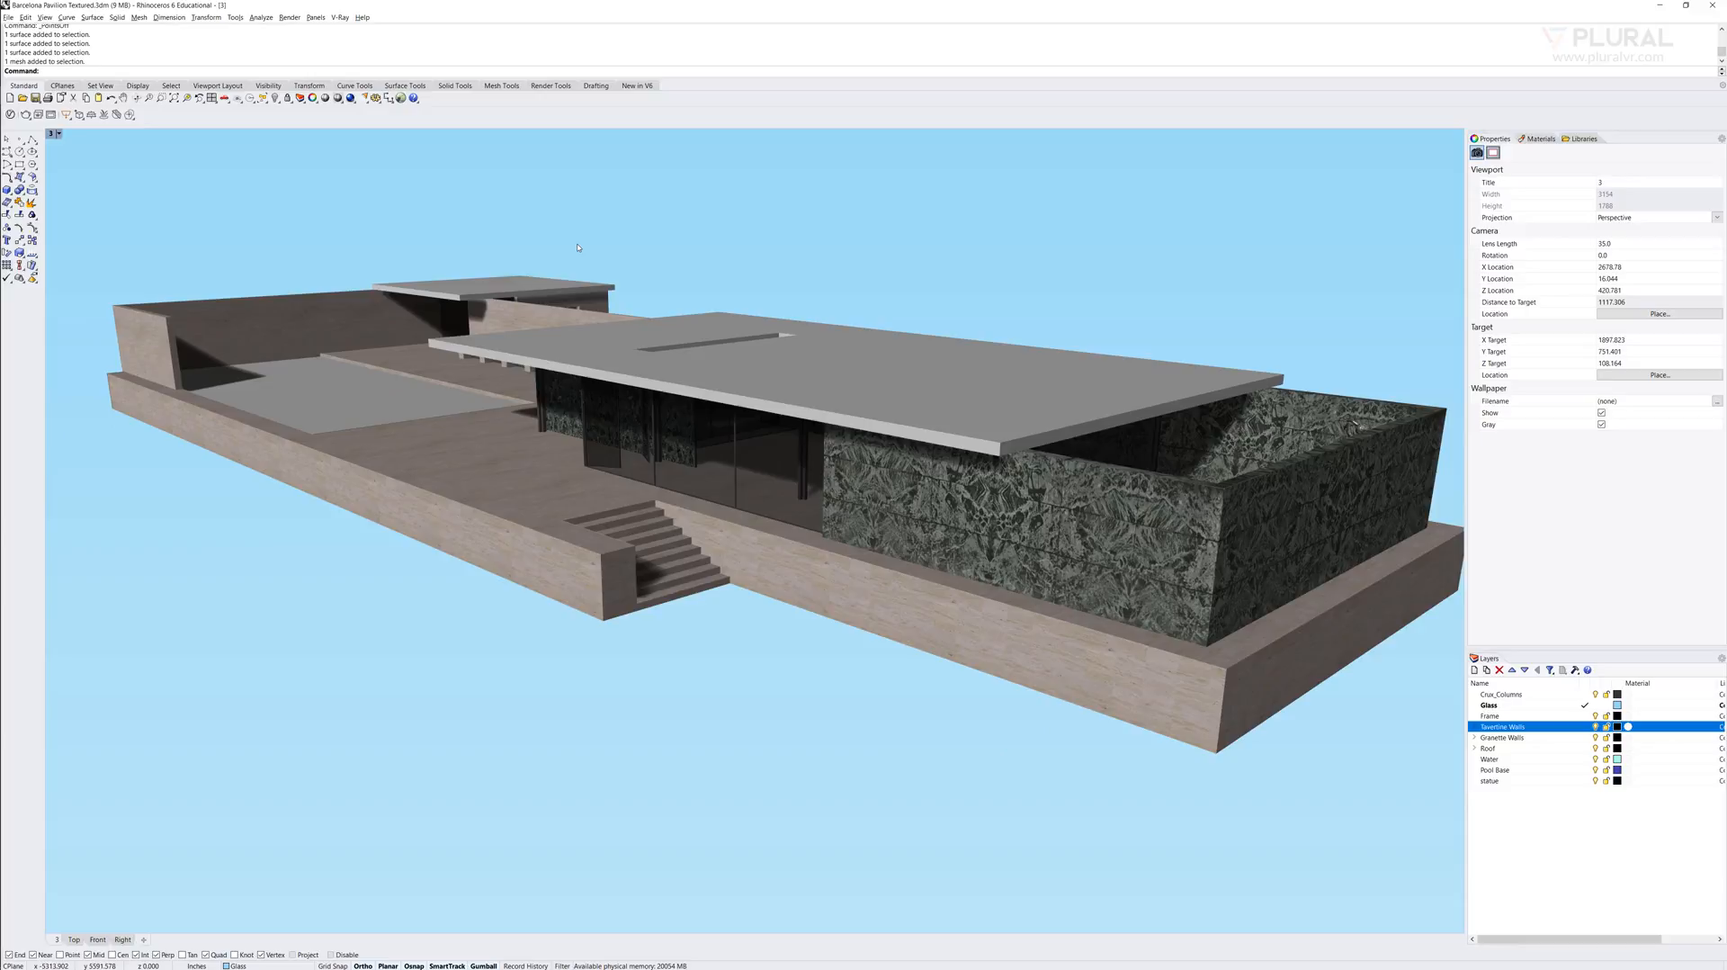
- Save the model as Barcelona Pavilion Textured.3dm in Rhino 5 3D Models format, accepting the warning
text(SaveAs)
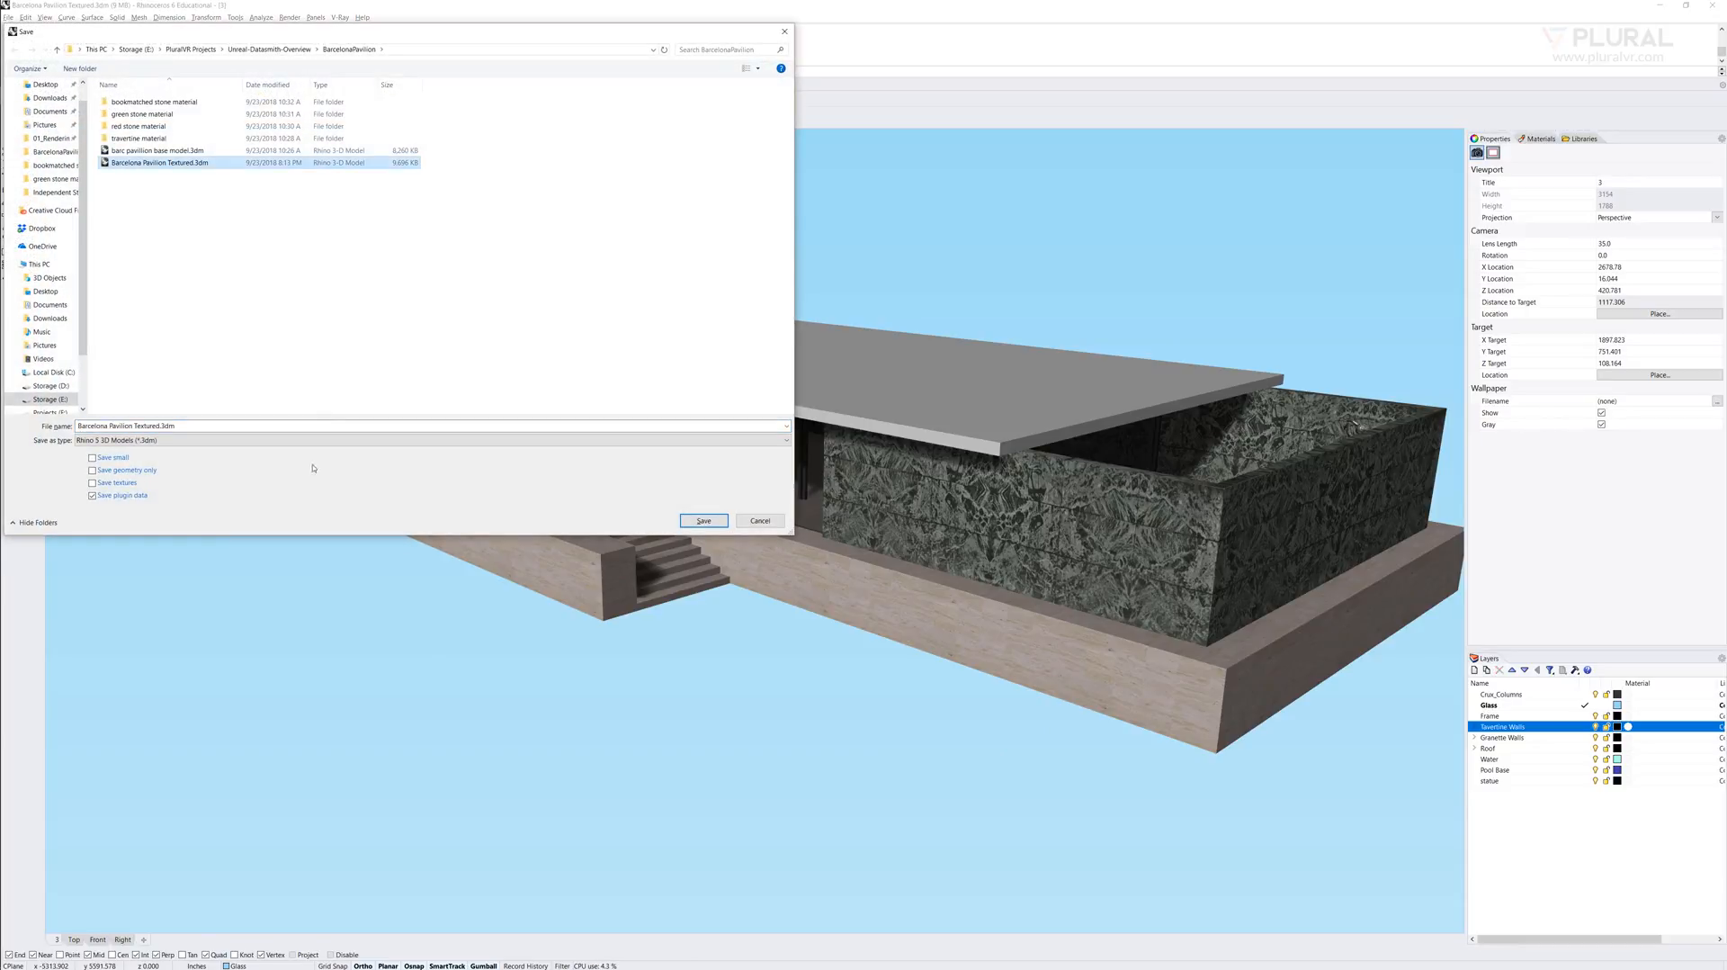
click(775, 429)
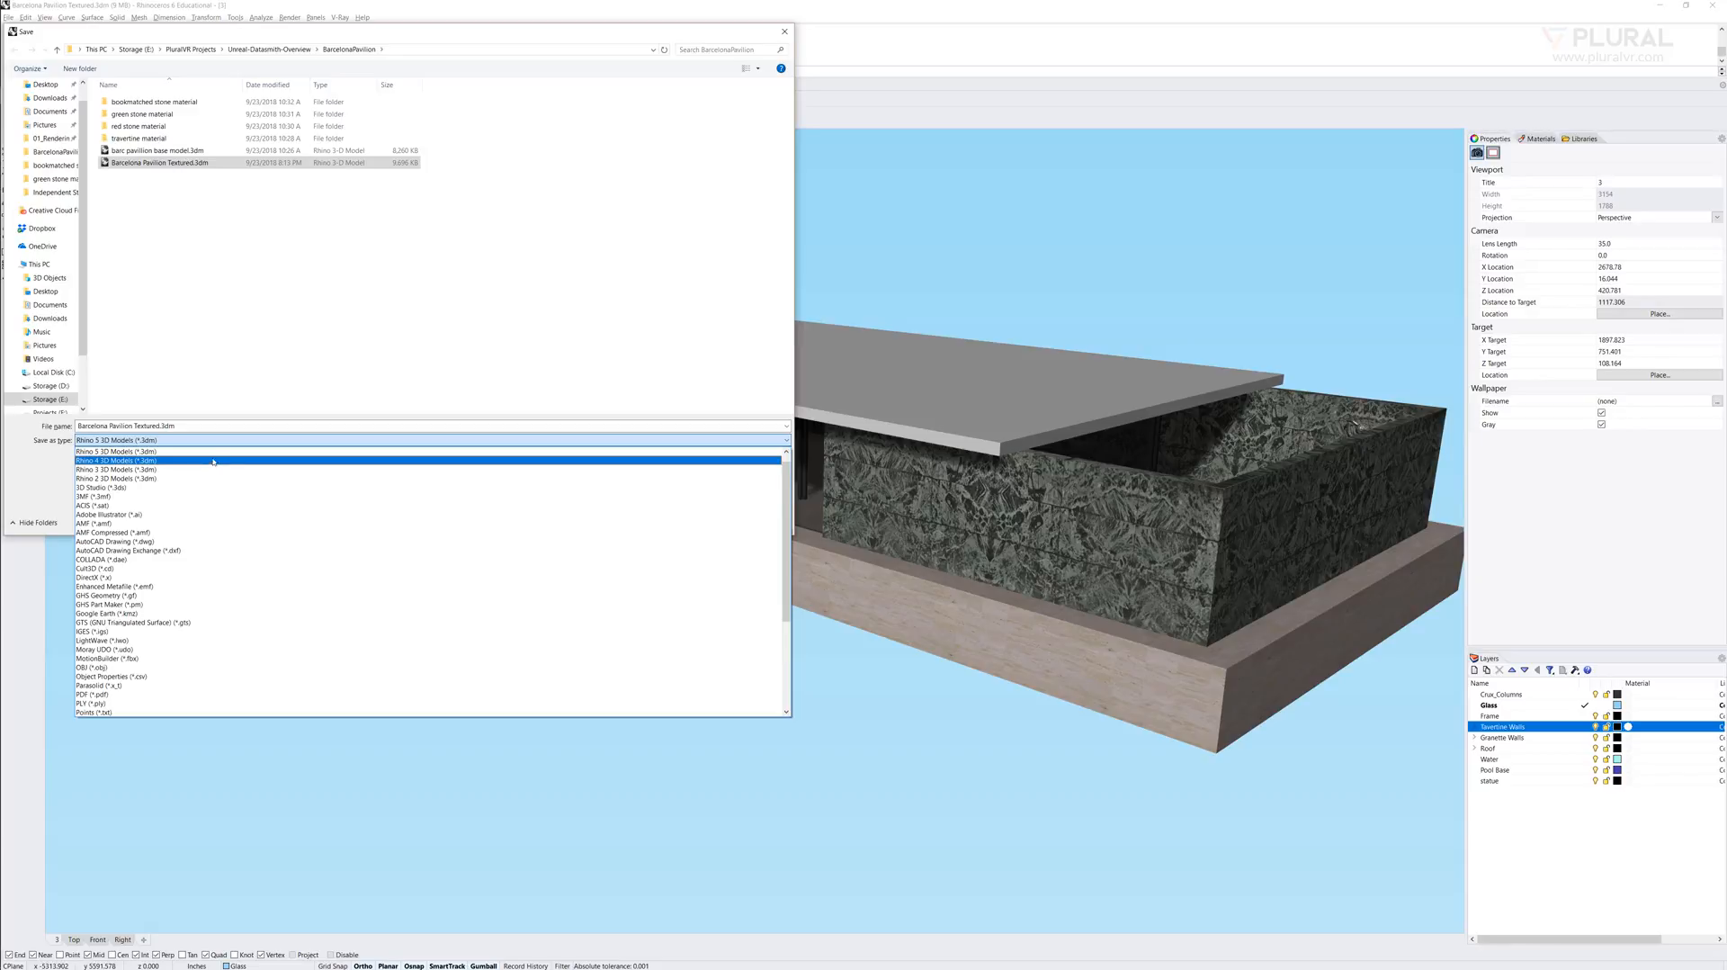
click(99, 441)
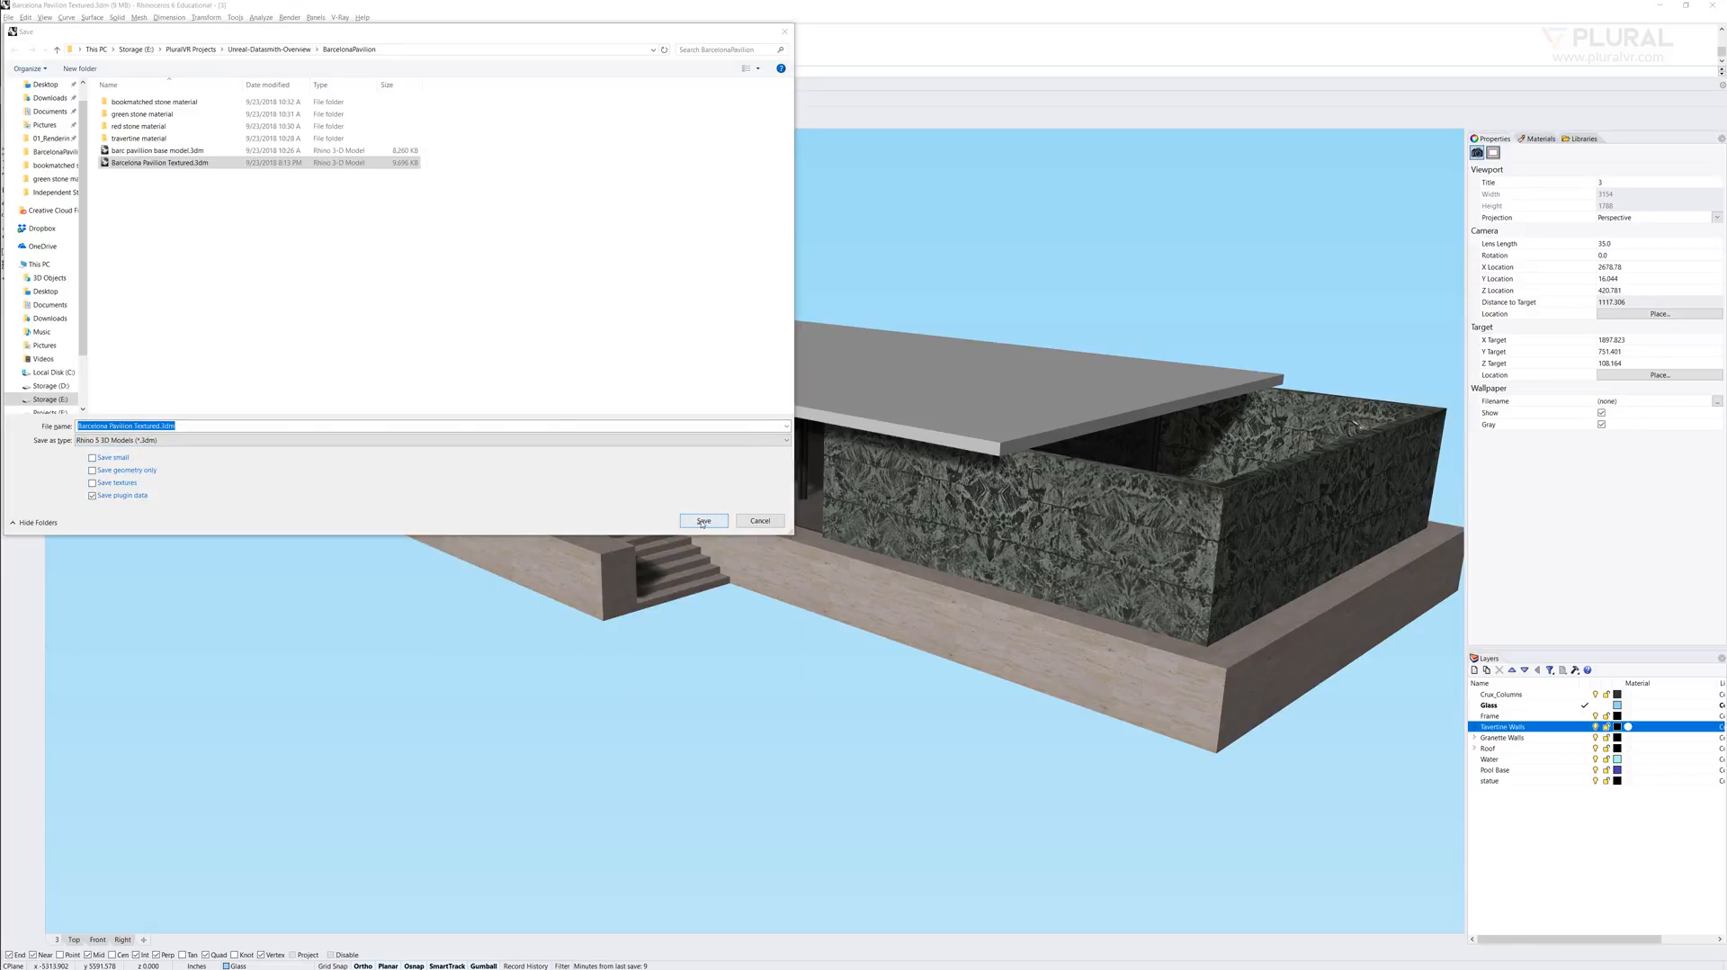
click(704, 520)
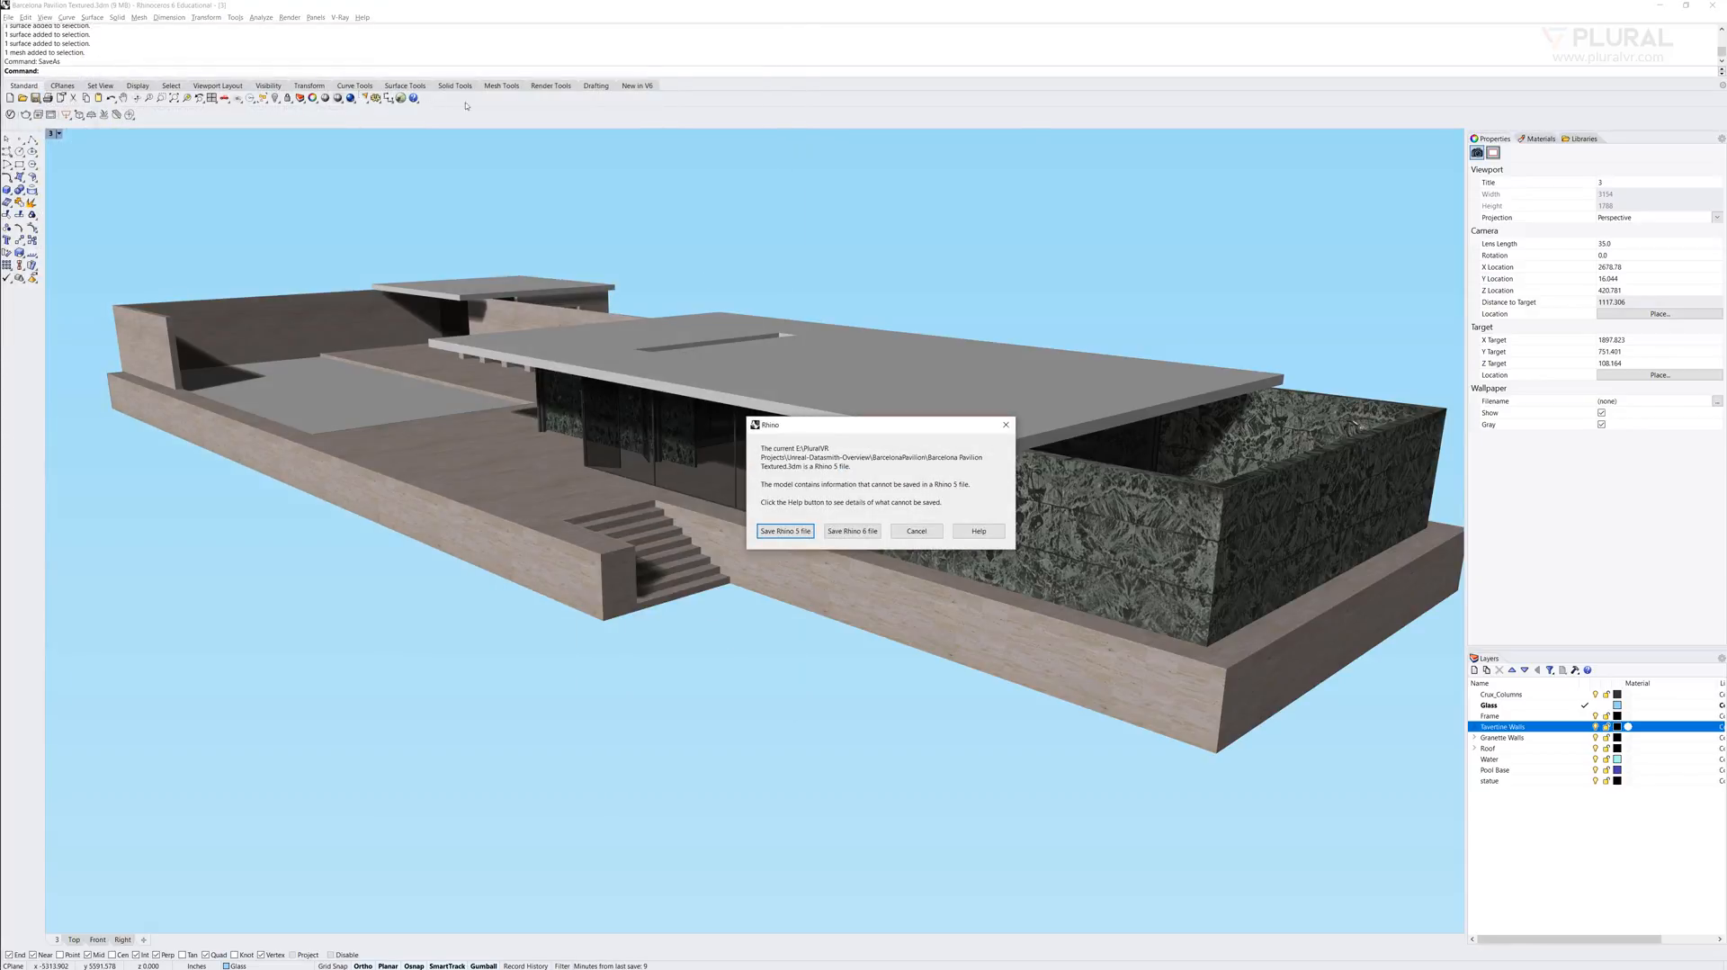
click(853, 531)
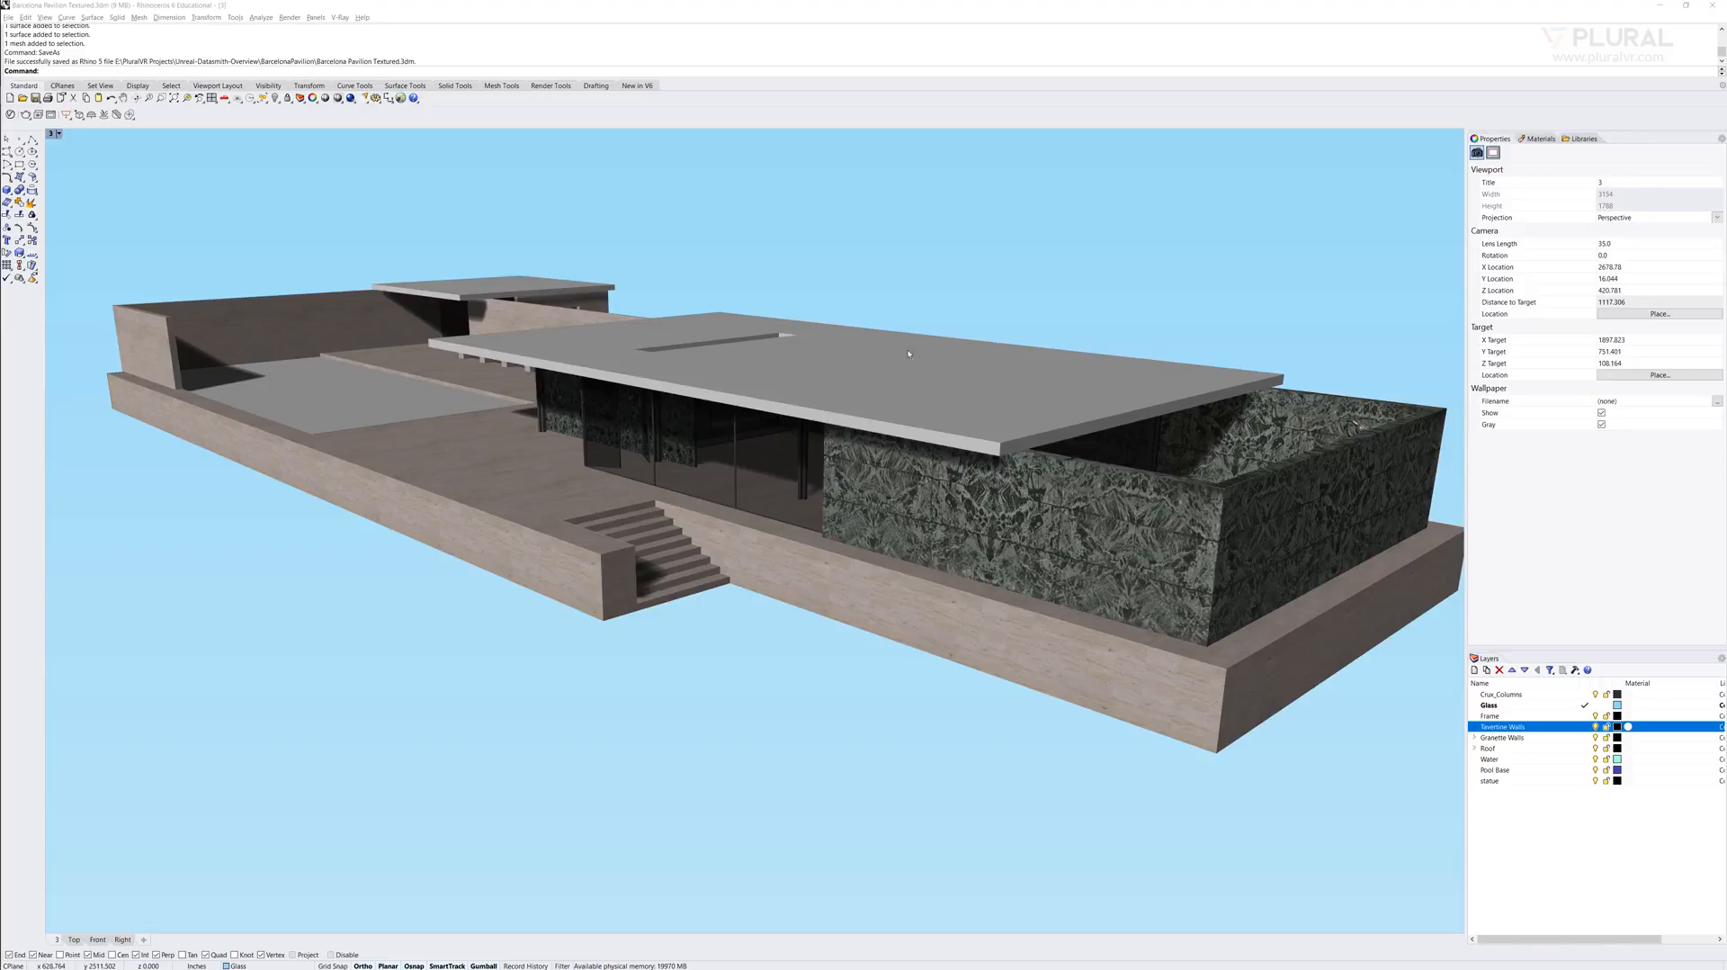
mouse_move(1160, 304)
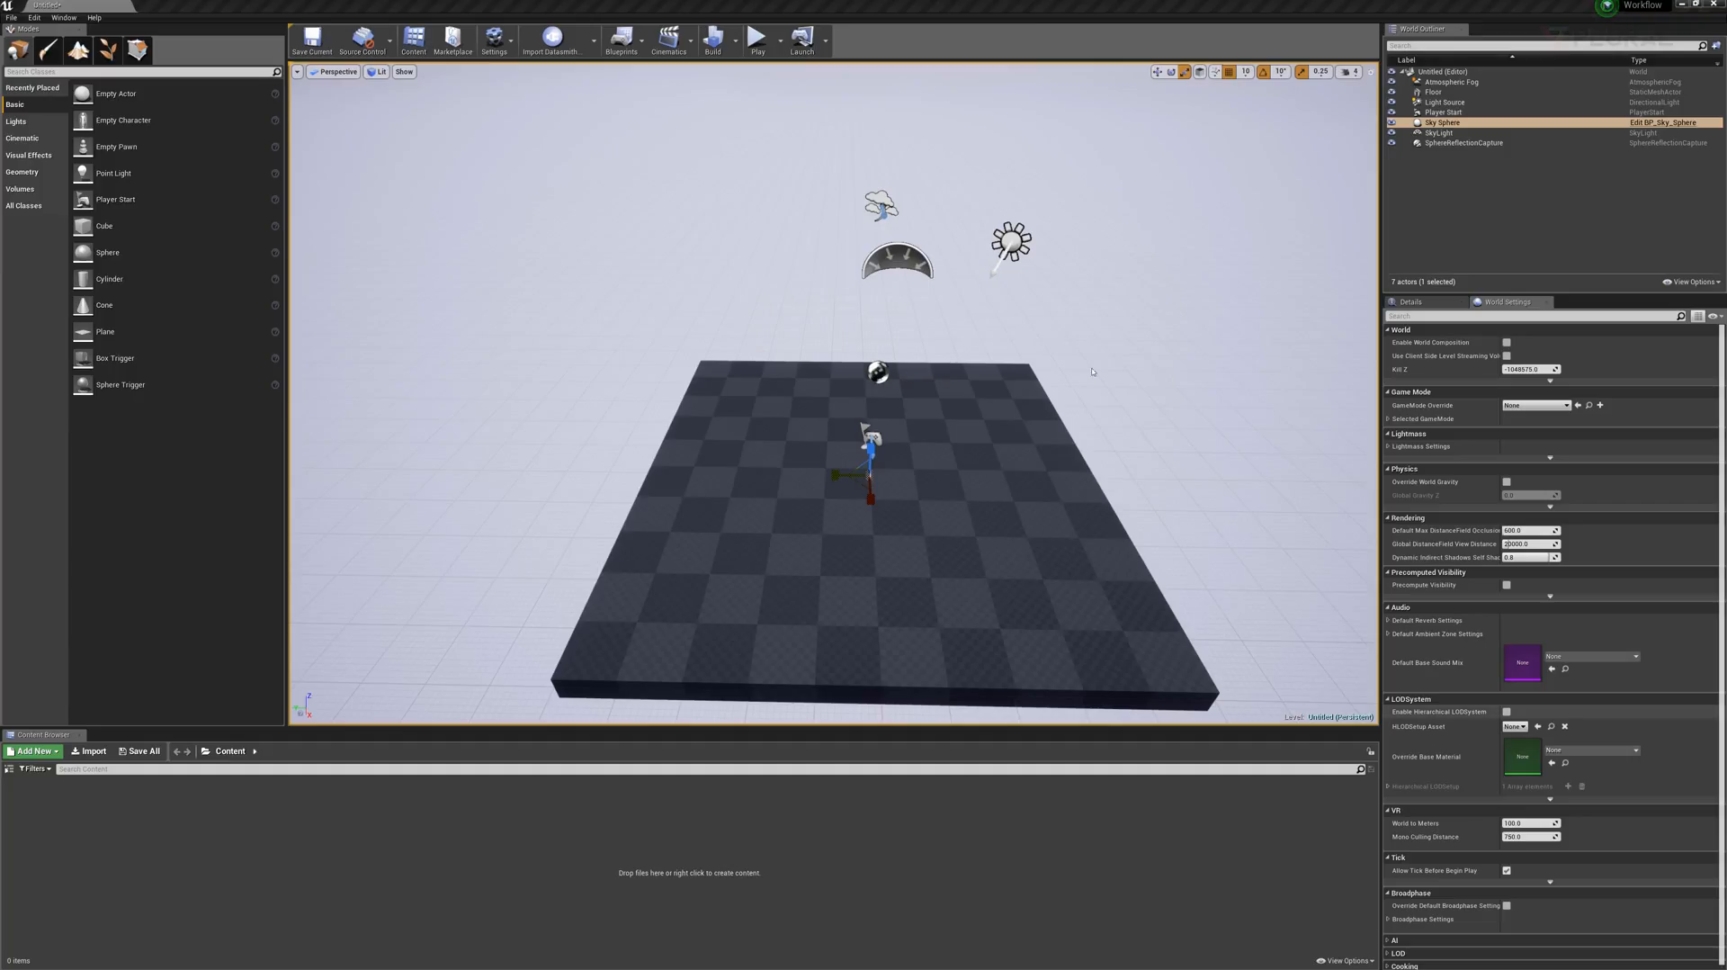
mouse_move(551, 38)
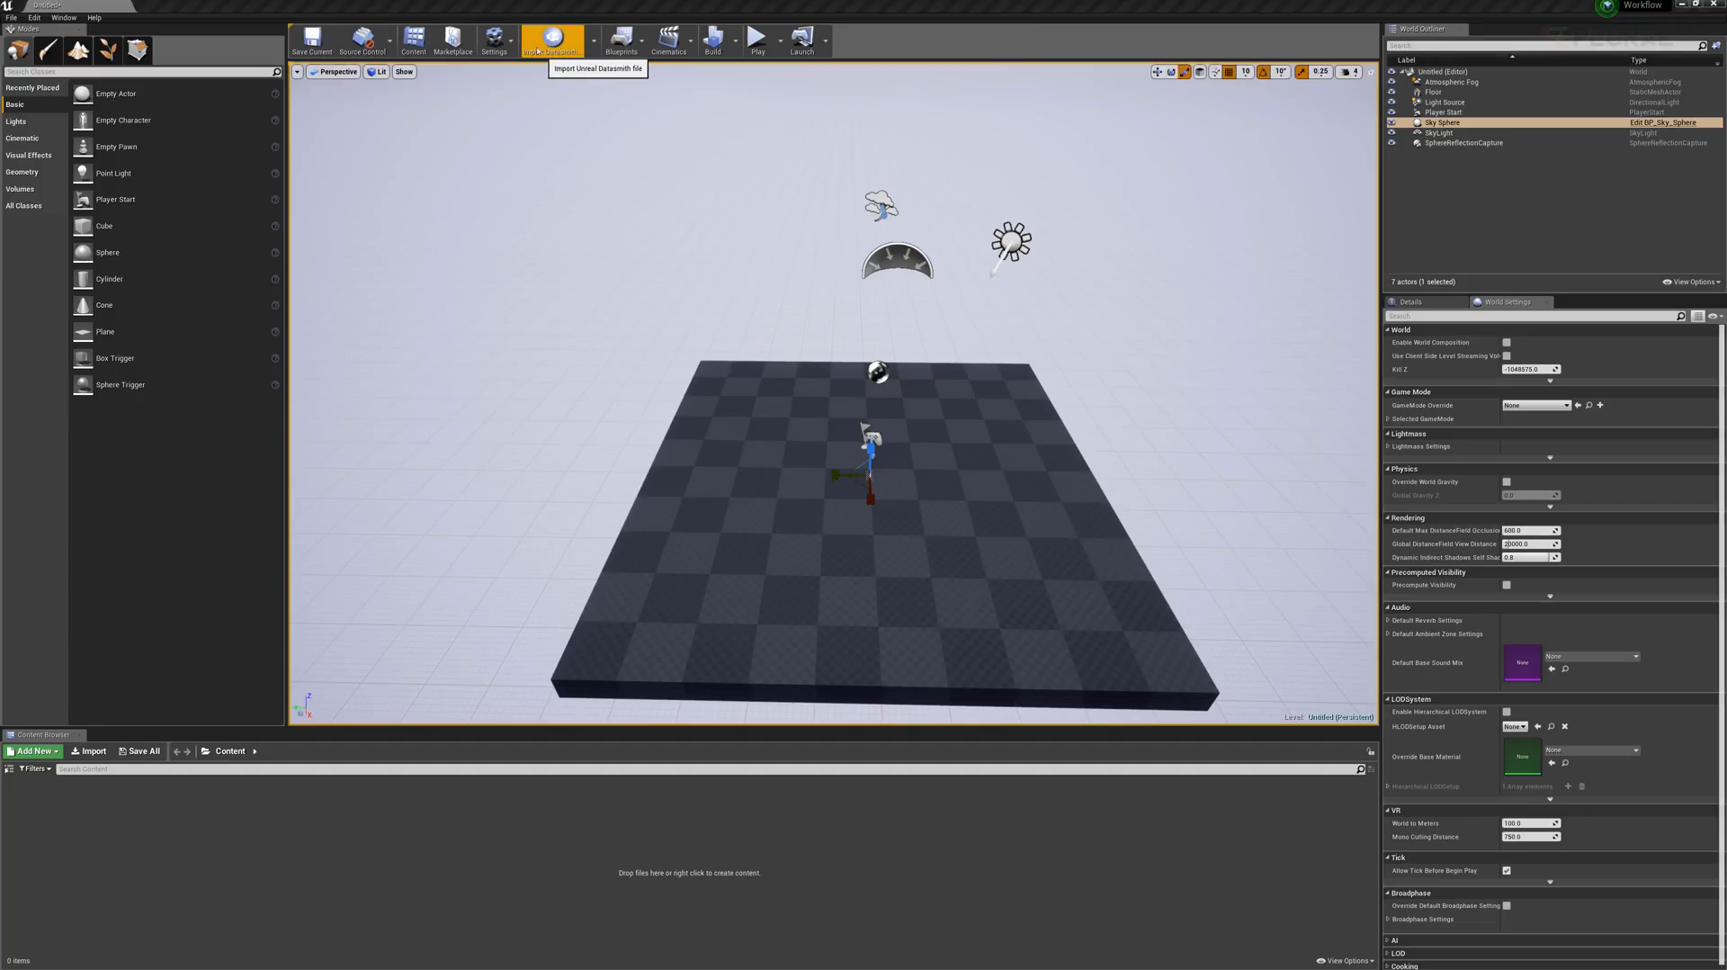
- Set the Datasmith importer to Import CAD
click(591, 40)
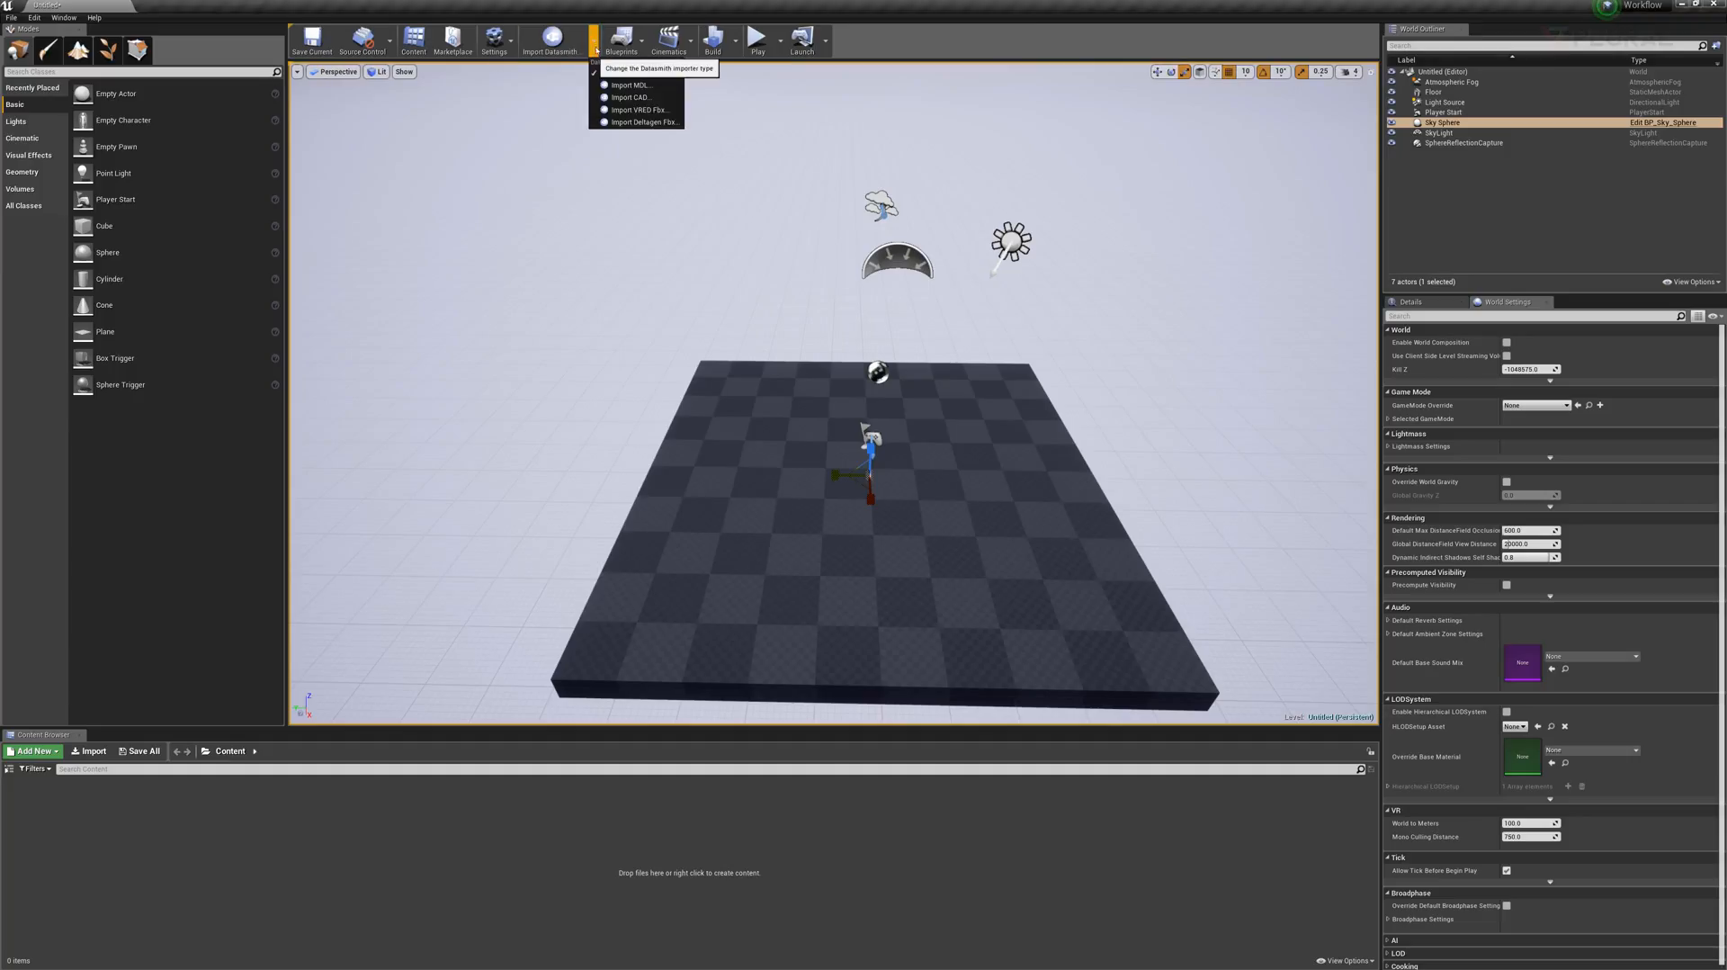
mouse_move(636, 111)
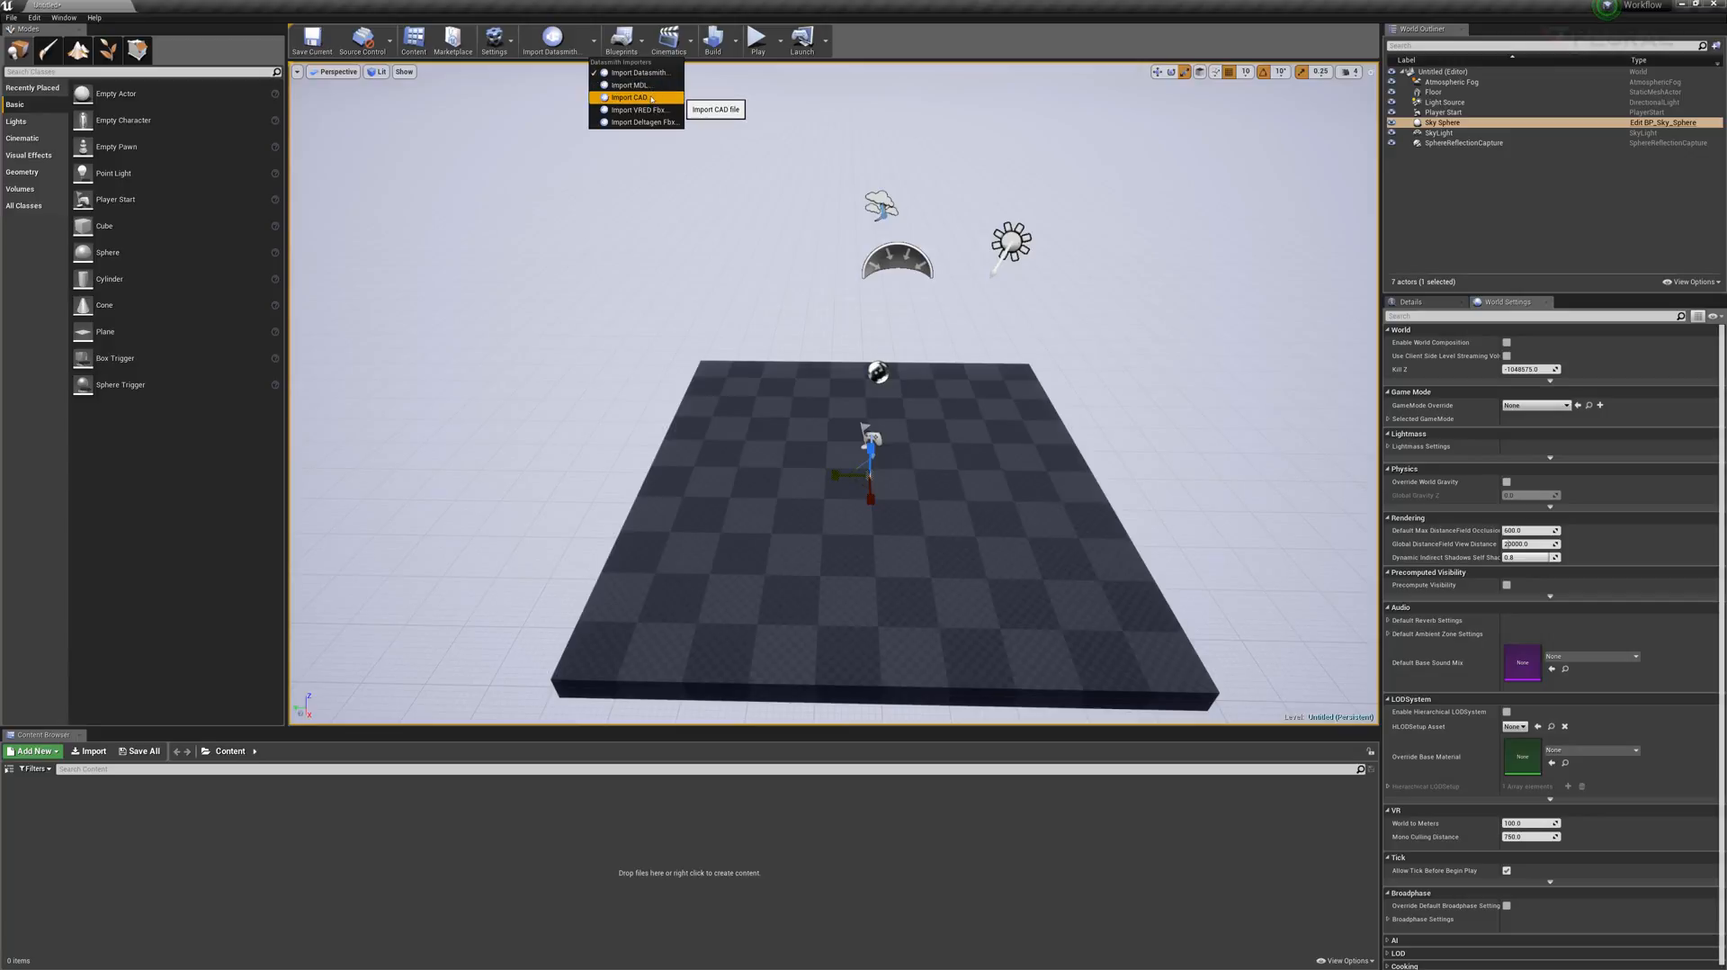
click(630, 96)
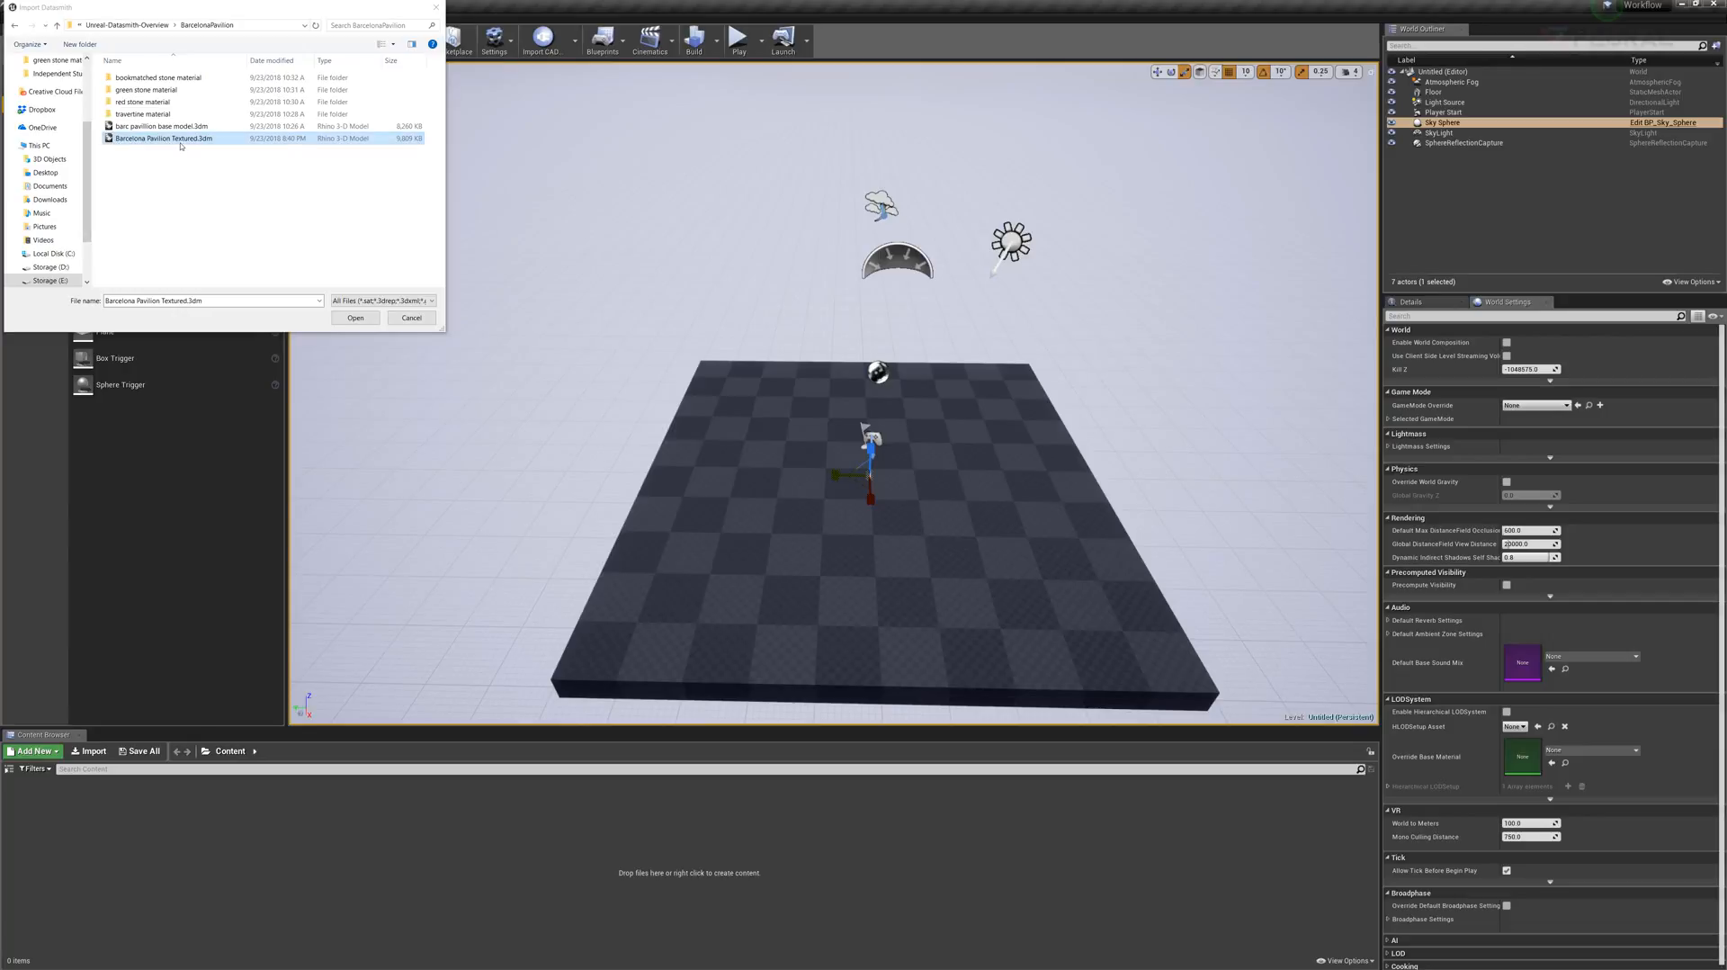
- Import Barcelona Pavilion Textured.3dm into the Content folder with default Datasmith options
click(356, 317)
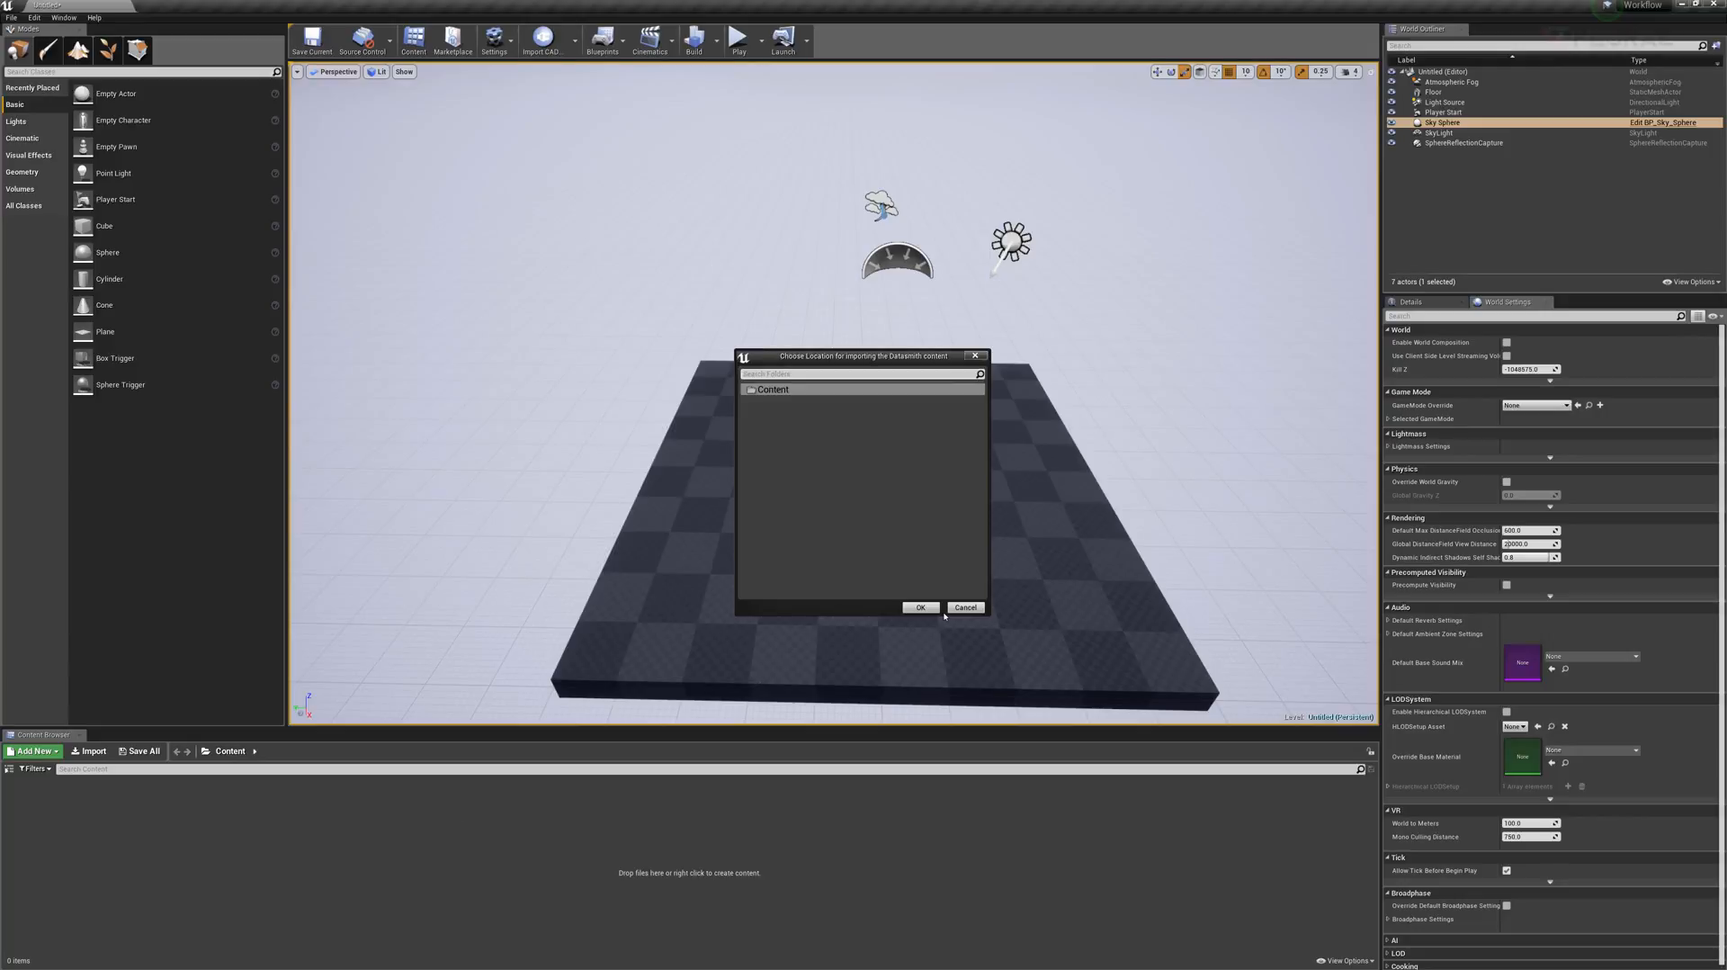
click(920, 607)
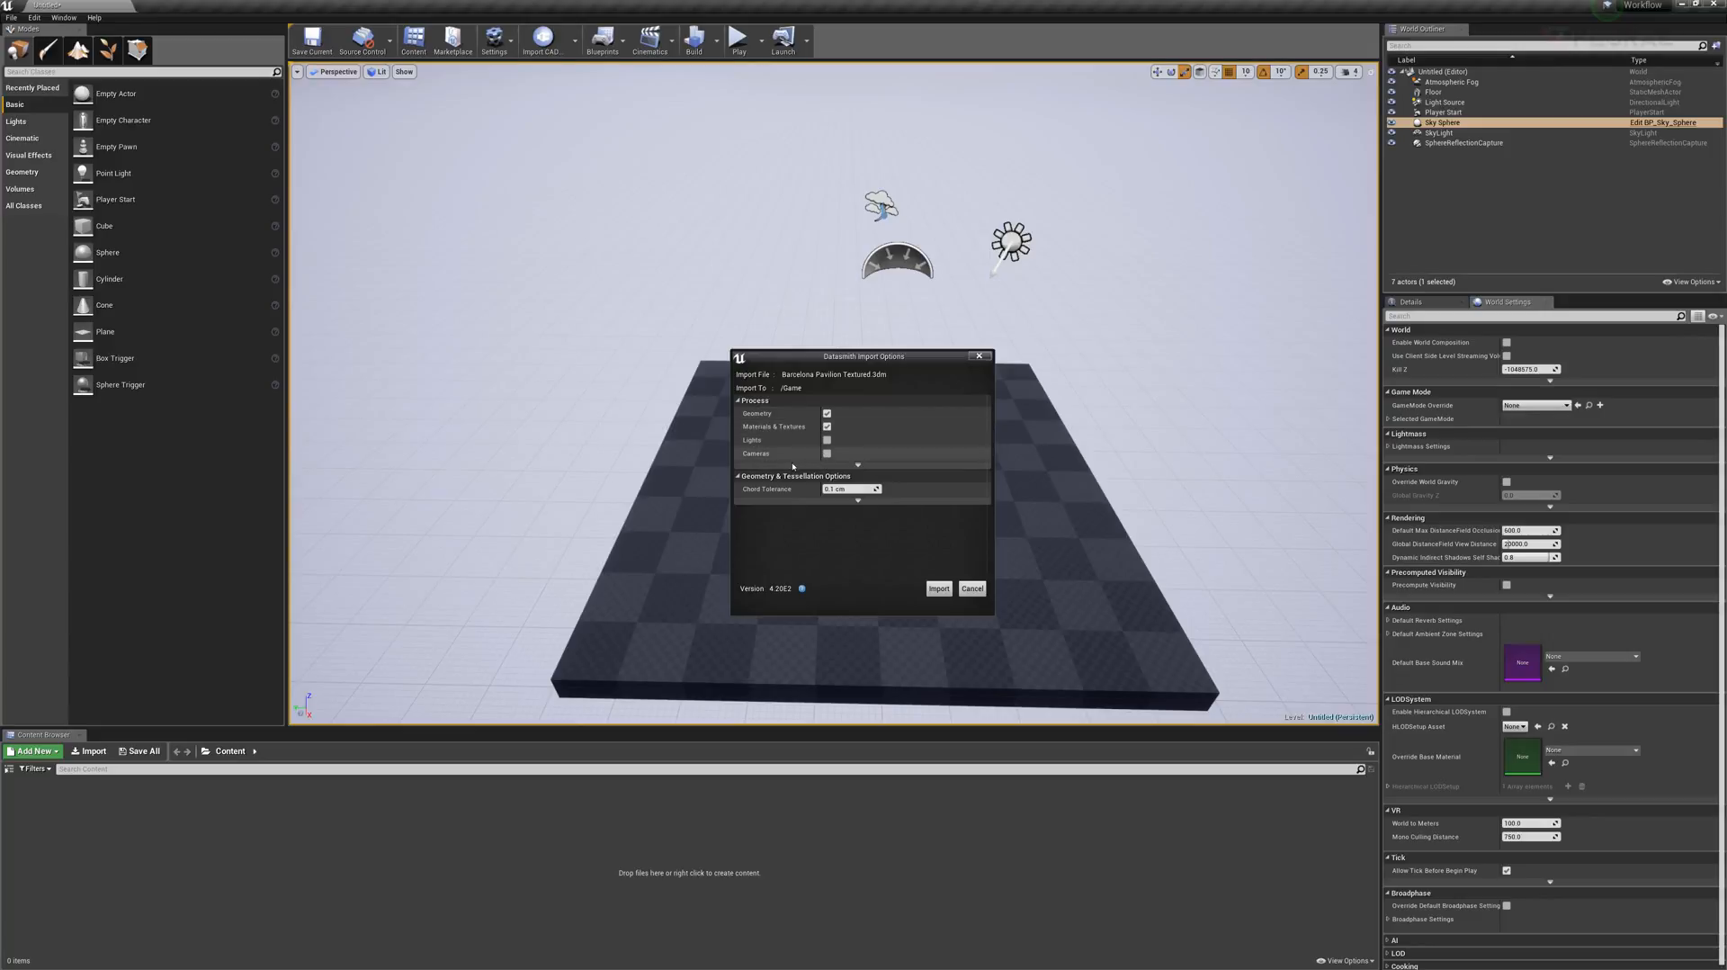
mouse_move(938, 588)
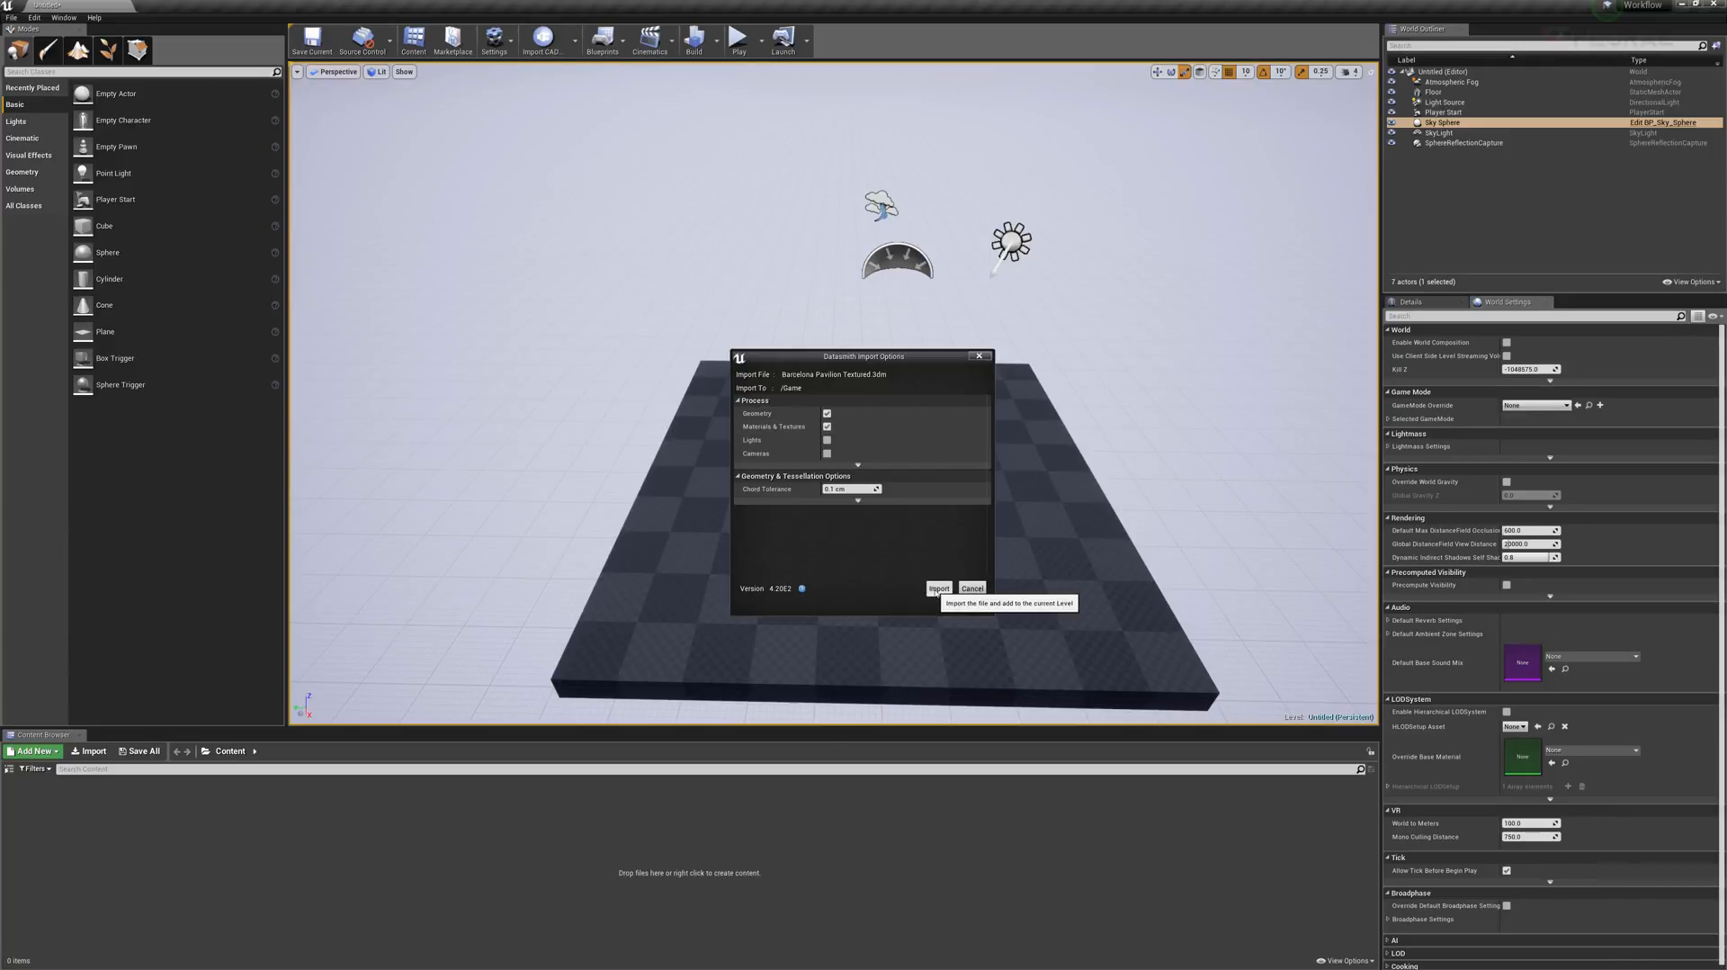
click(938, 587)
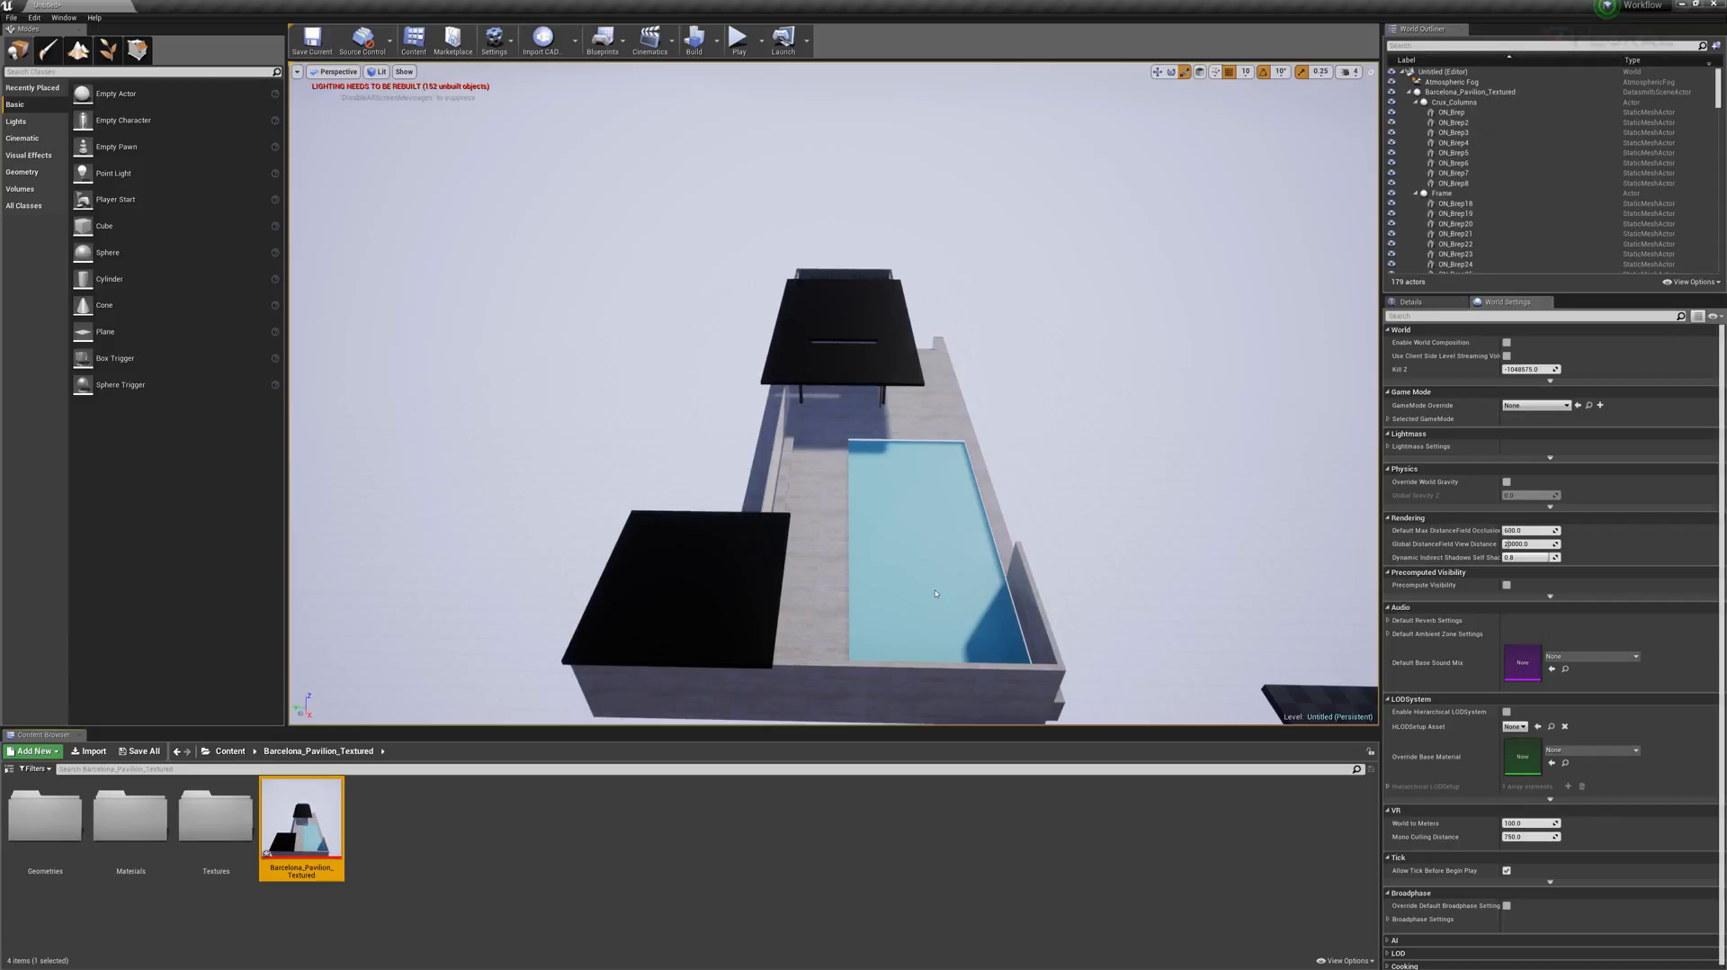
mouse_move(895, 564)
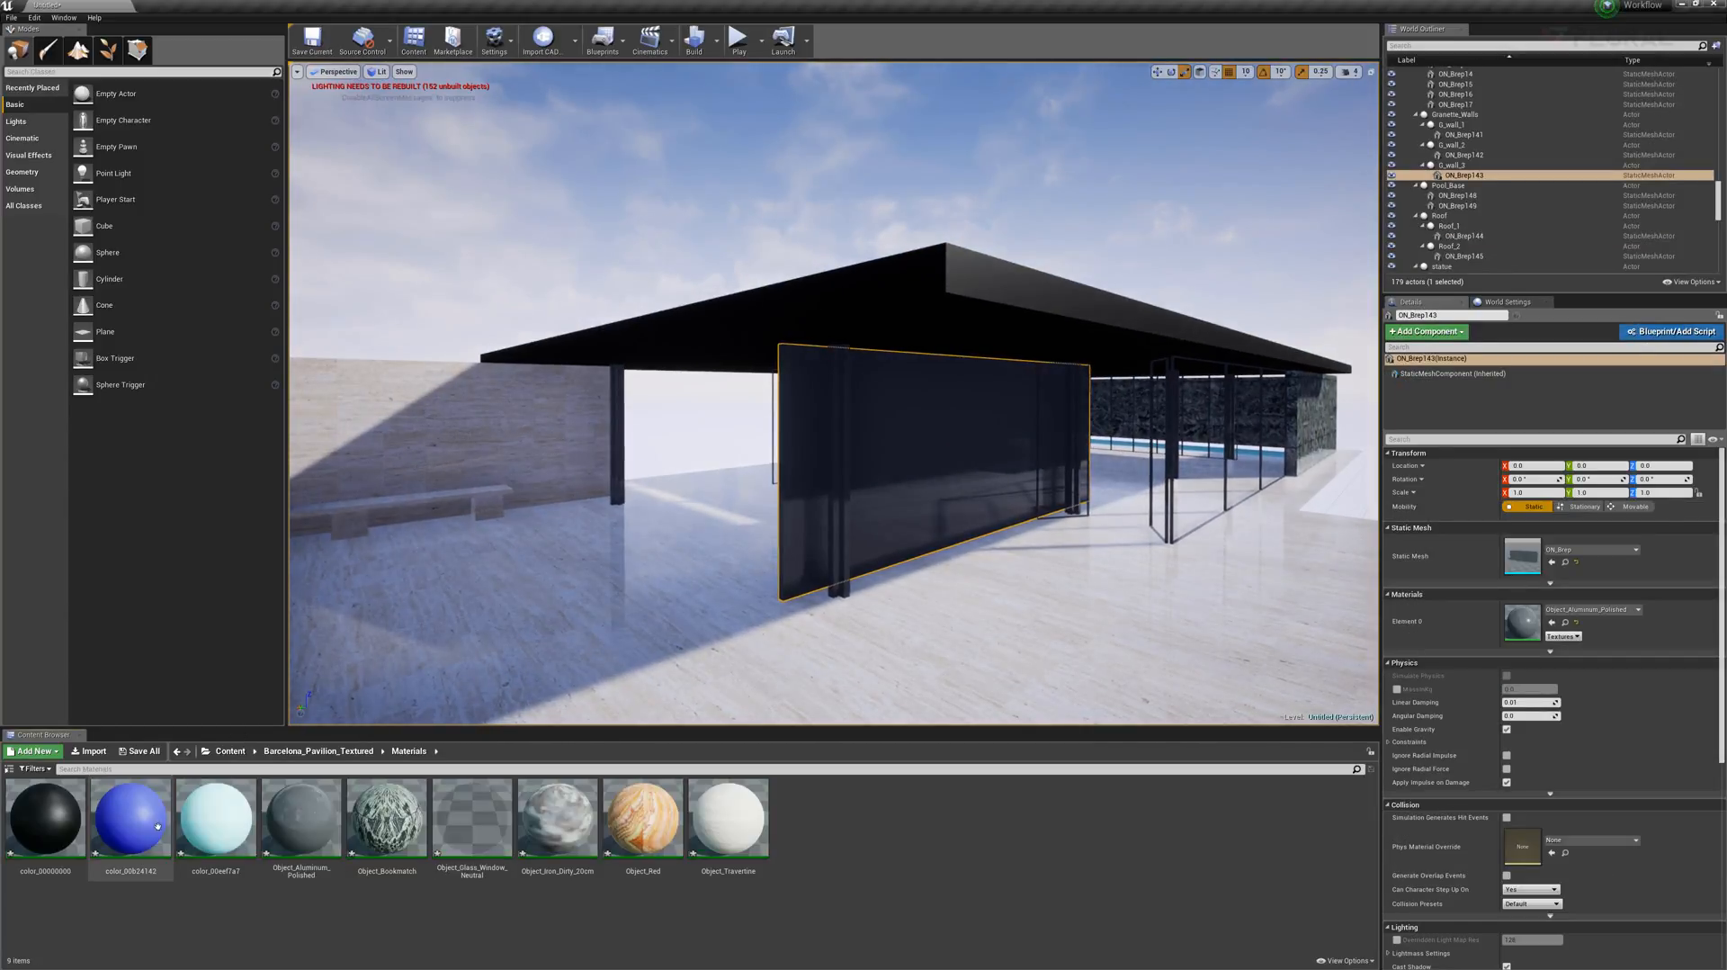
- Select the Object_Bookmatch marble material in the imported Materials folder
click(386, 824)
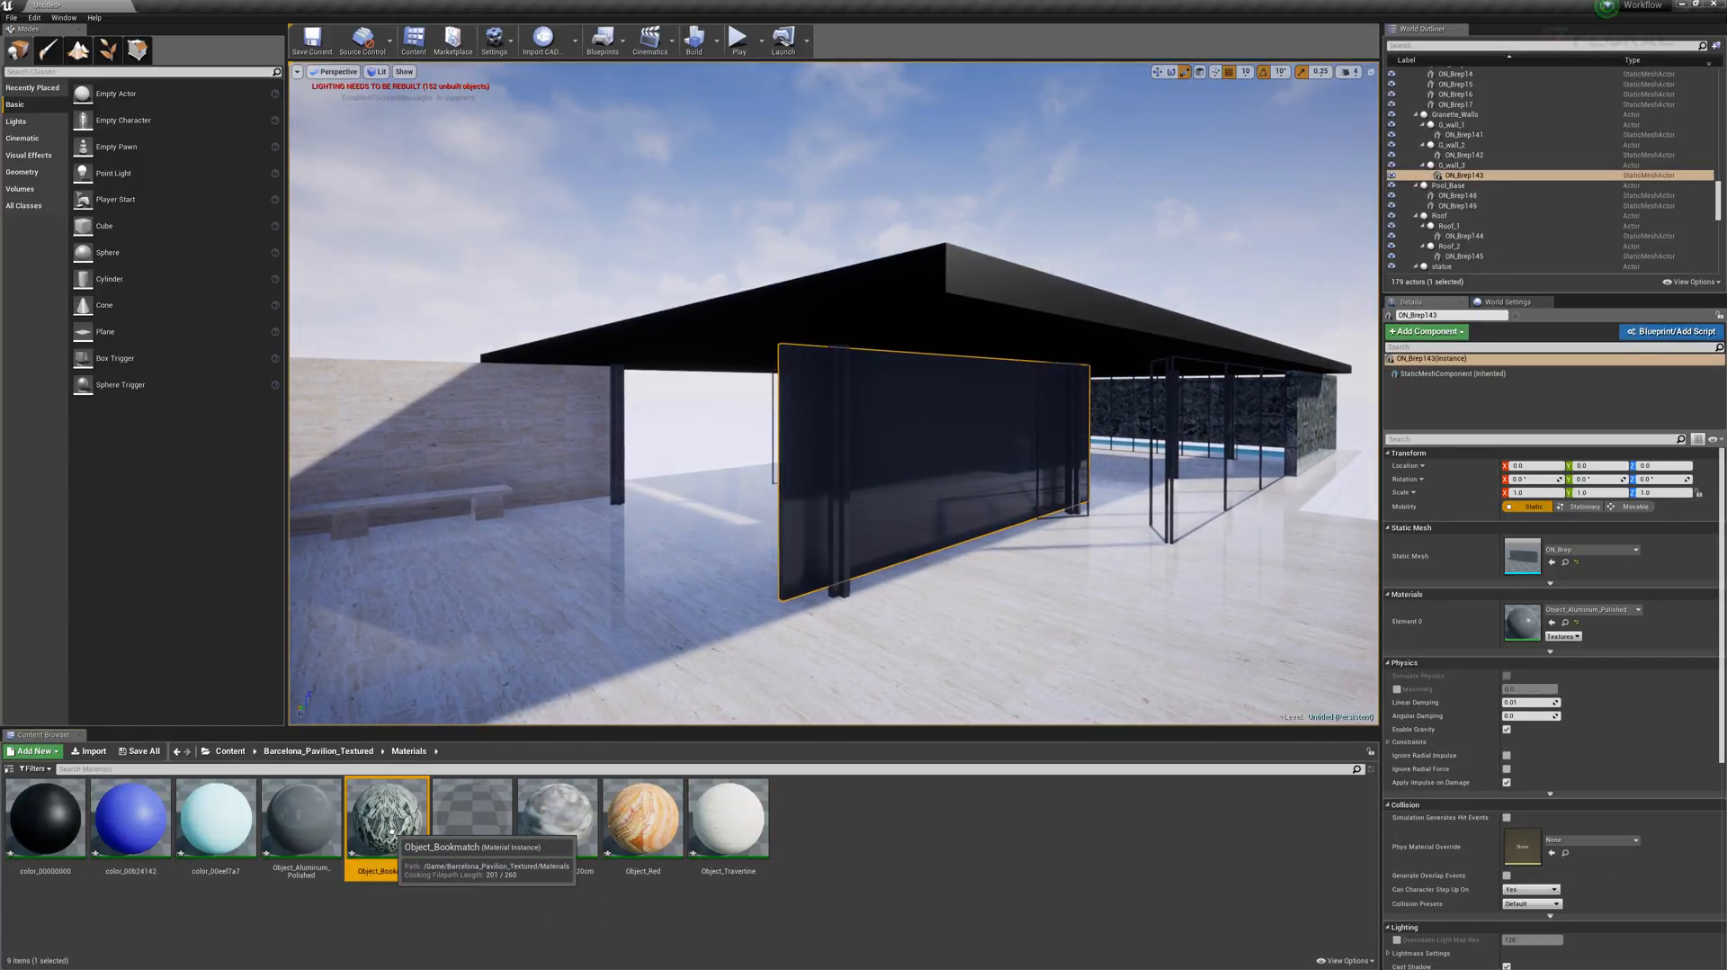
mouse_move(656, 837)
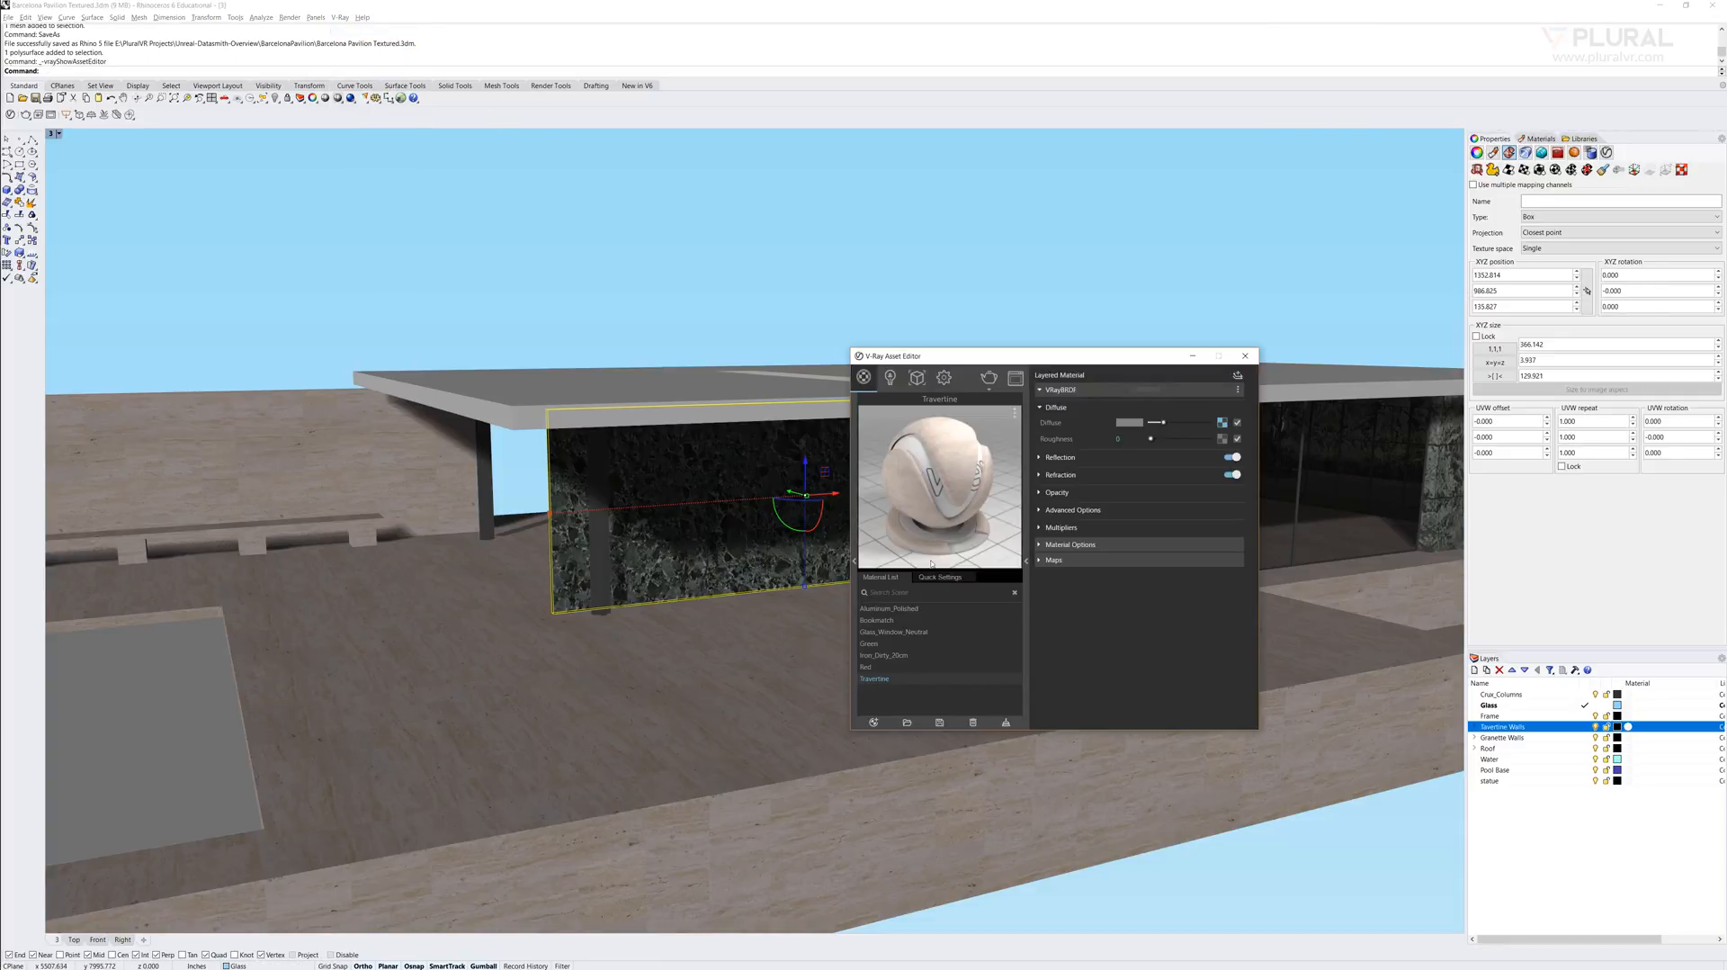
- Pick the Green material in the Asset Editor and show the granite wall's object properties
right_click(868, 643)
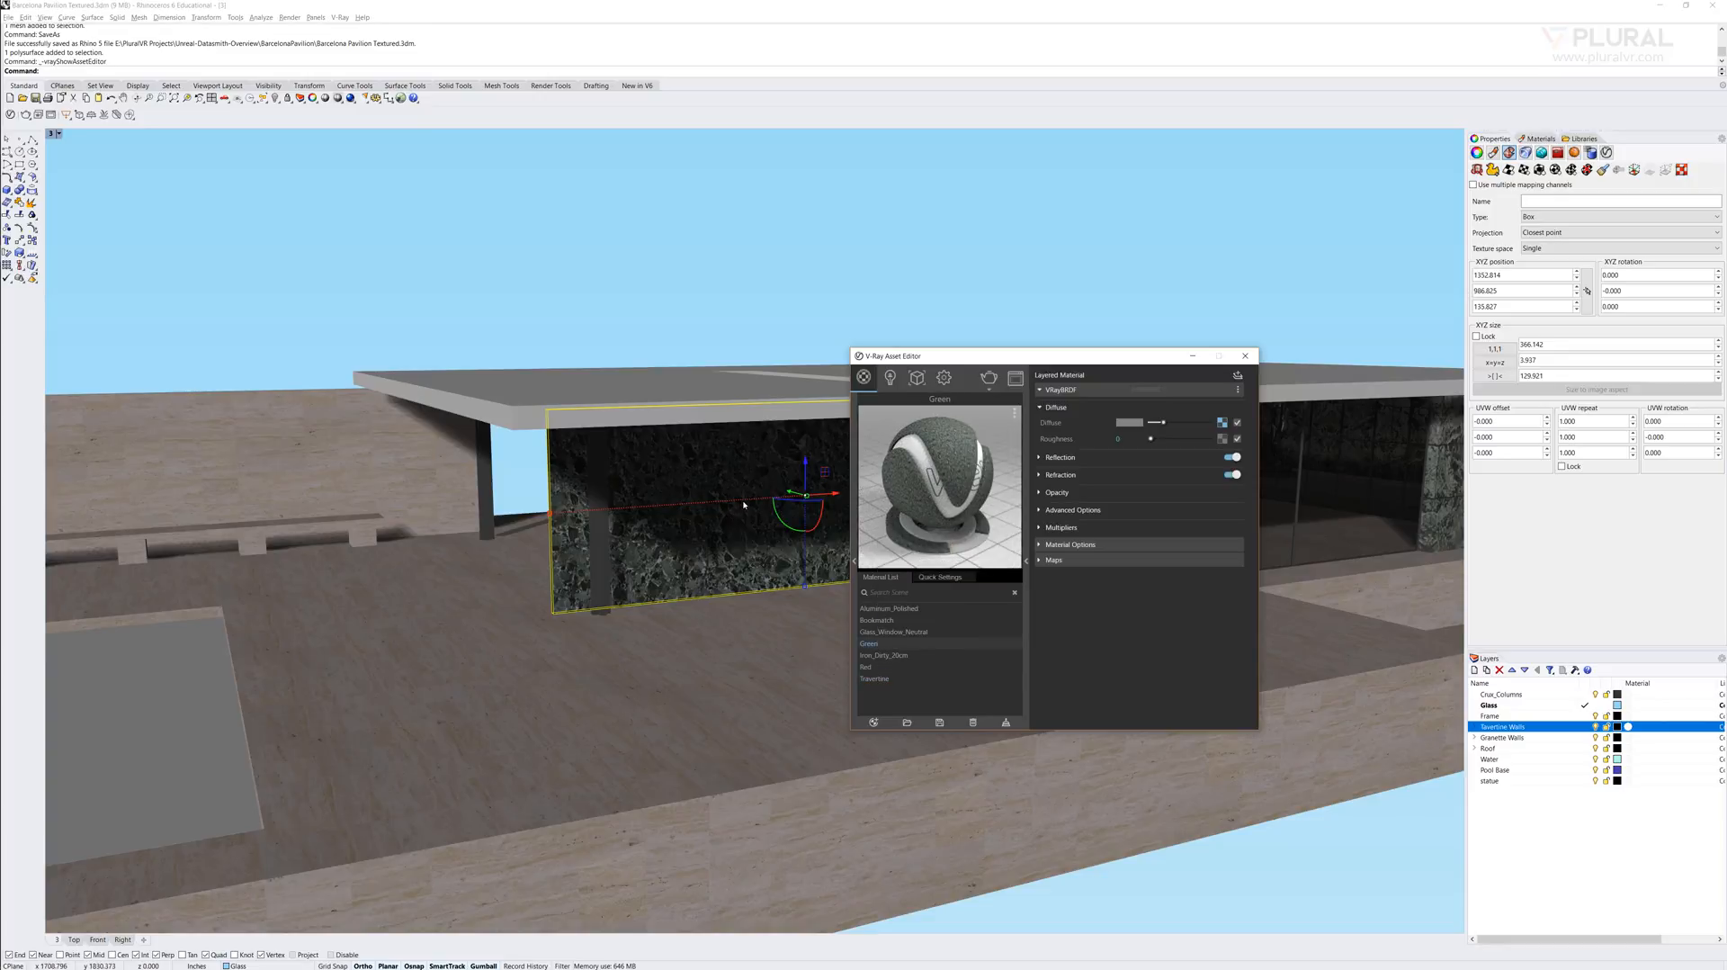
click(1477, 151)
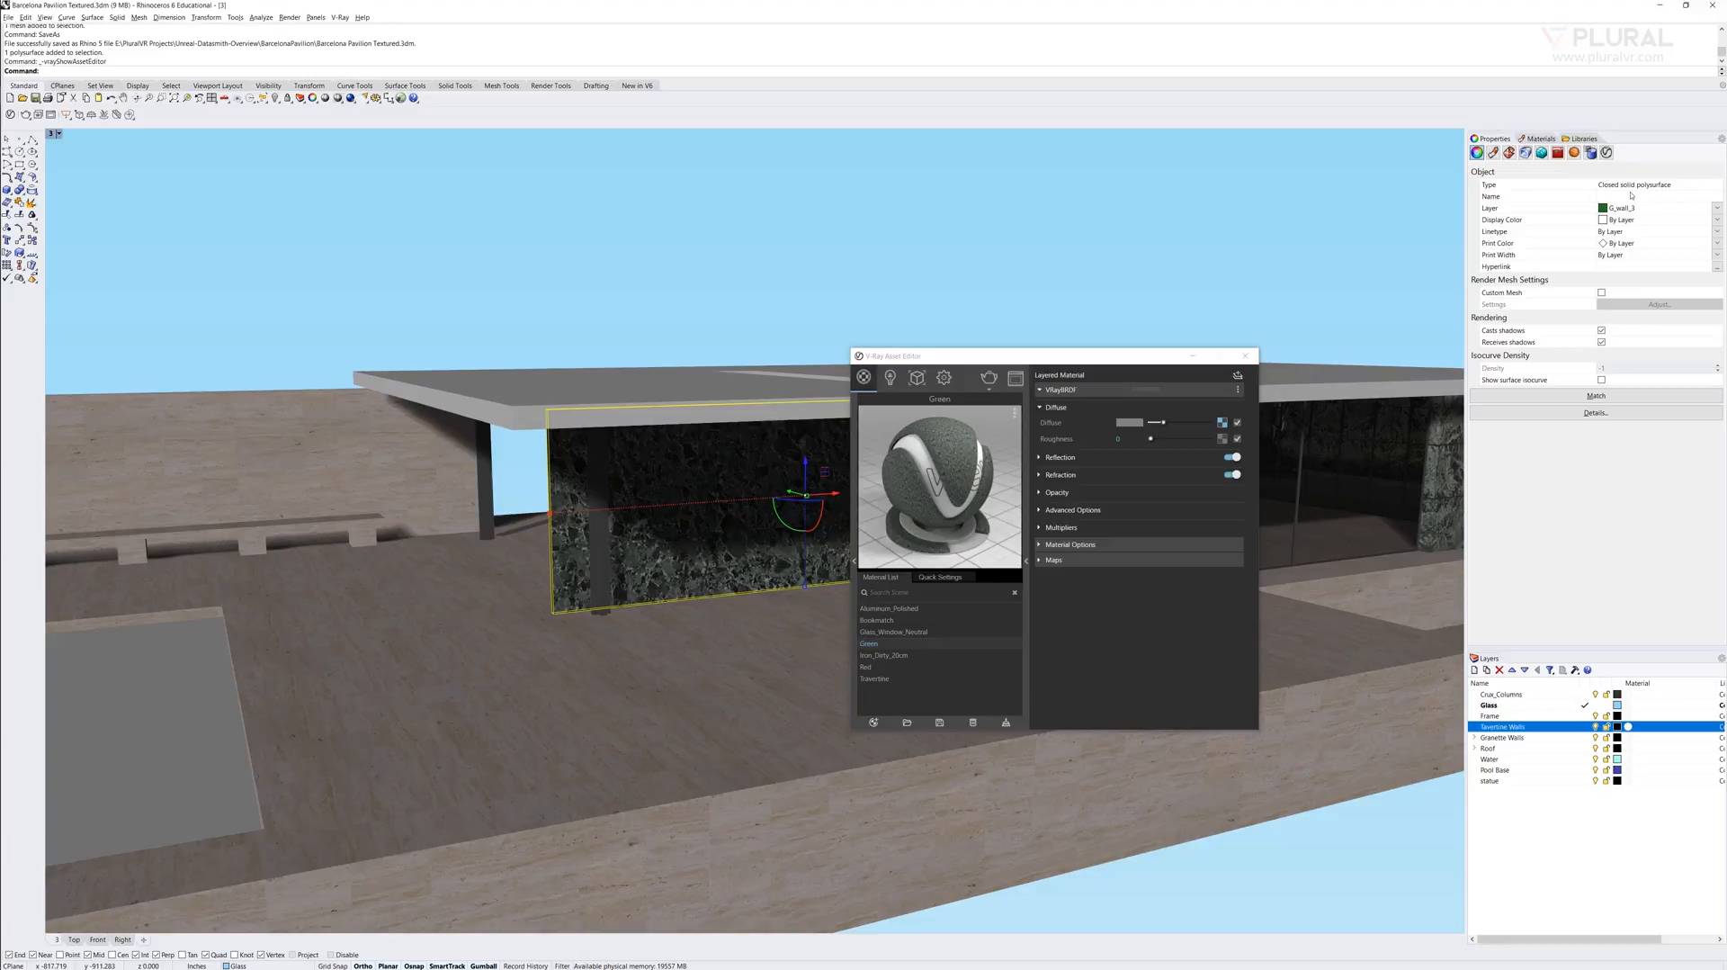
mouse_move(818, 236)
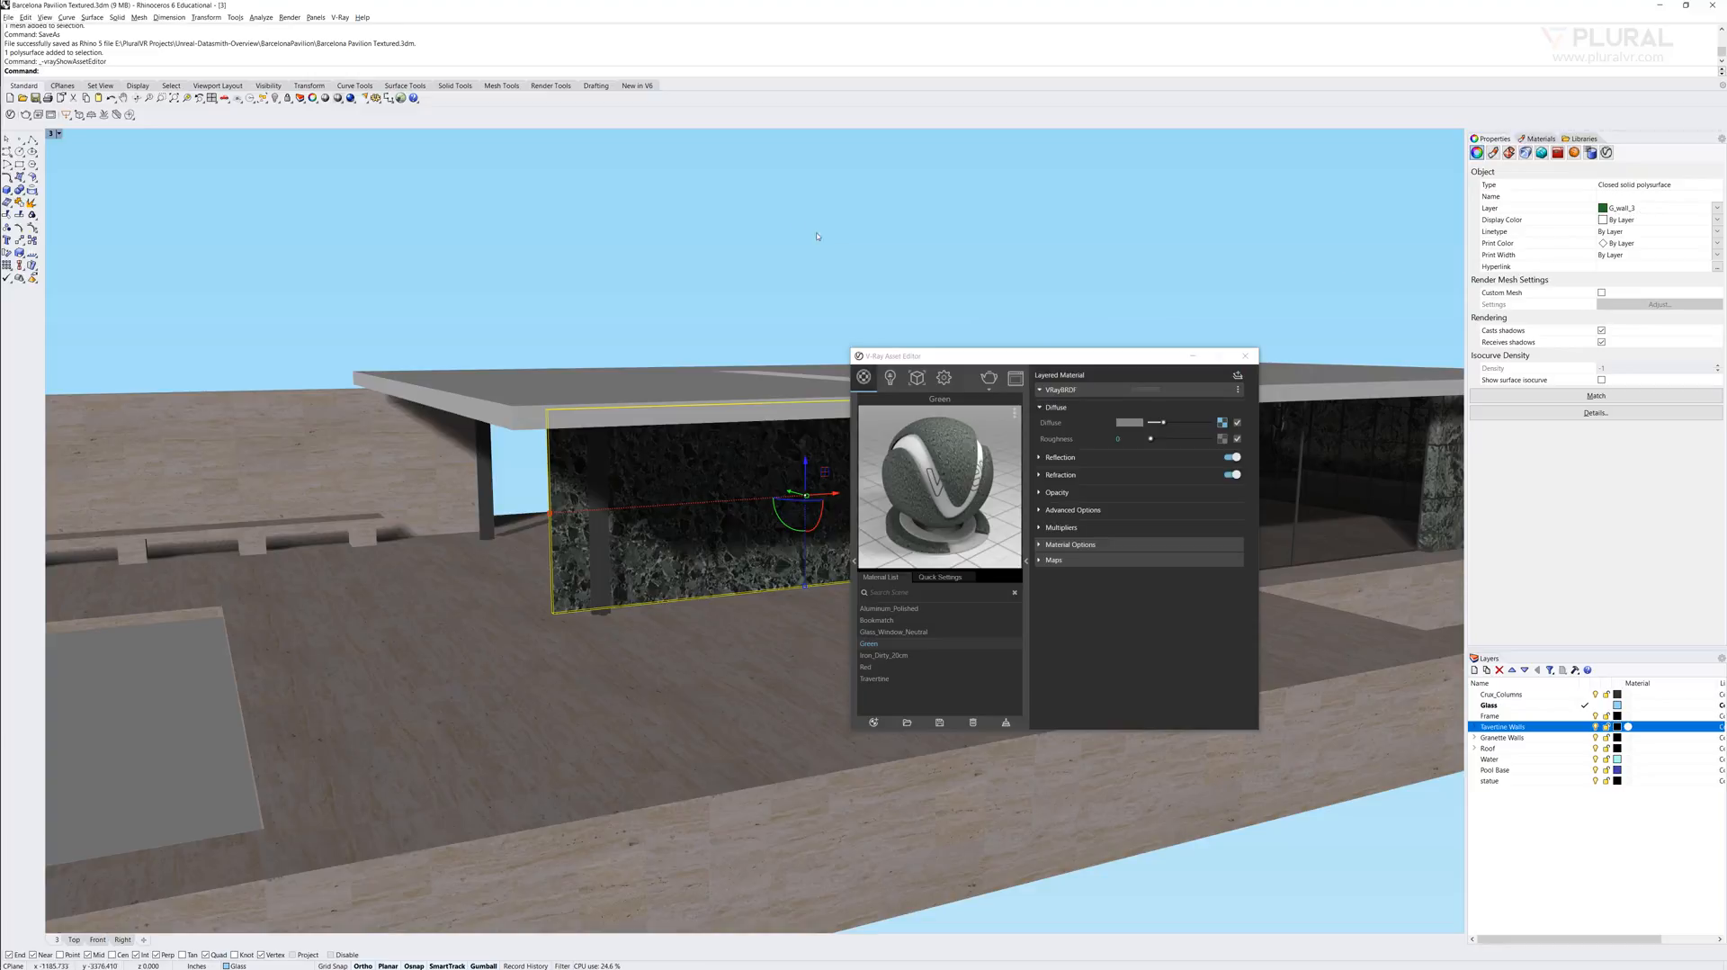
mouse_move(711, 520)
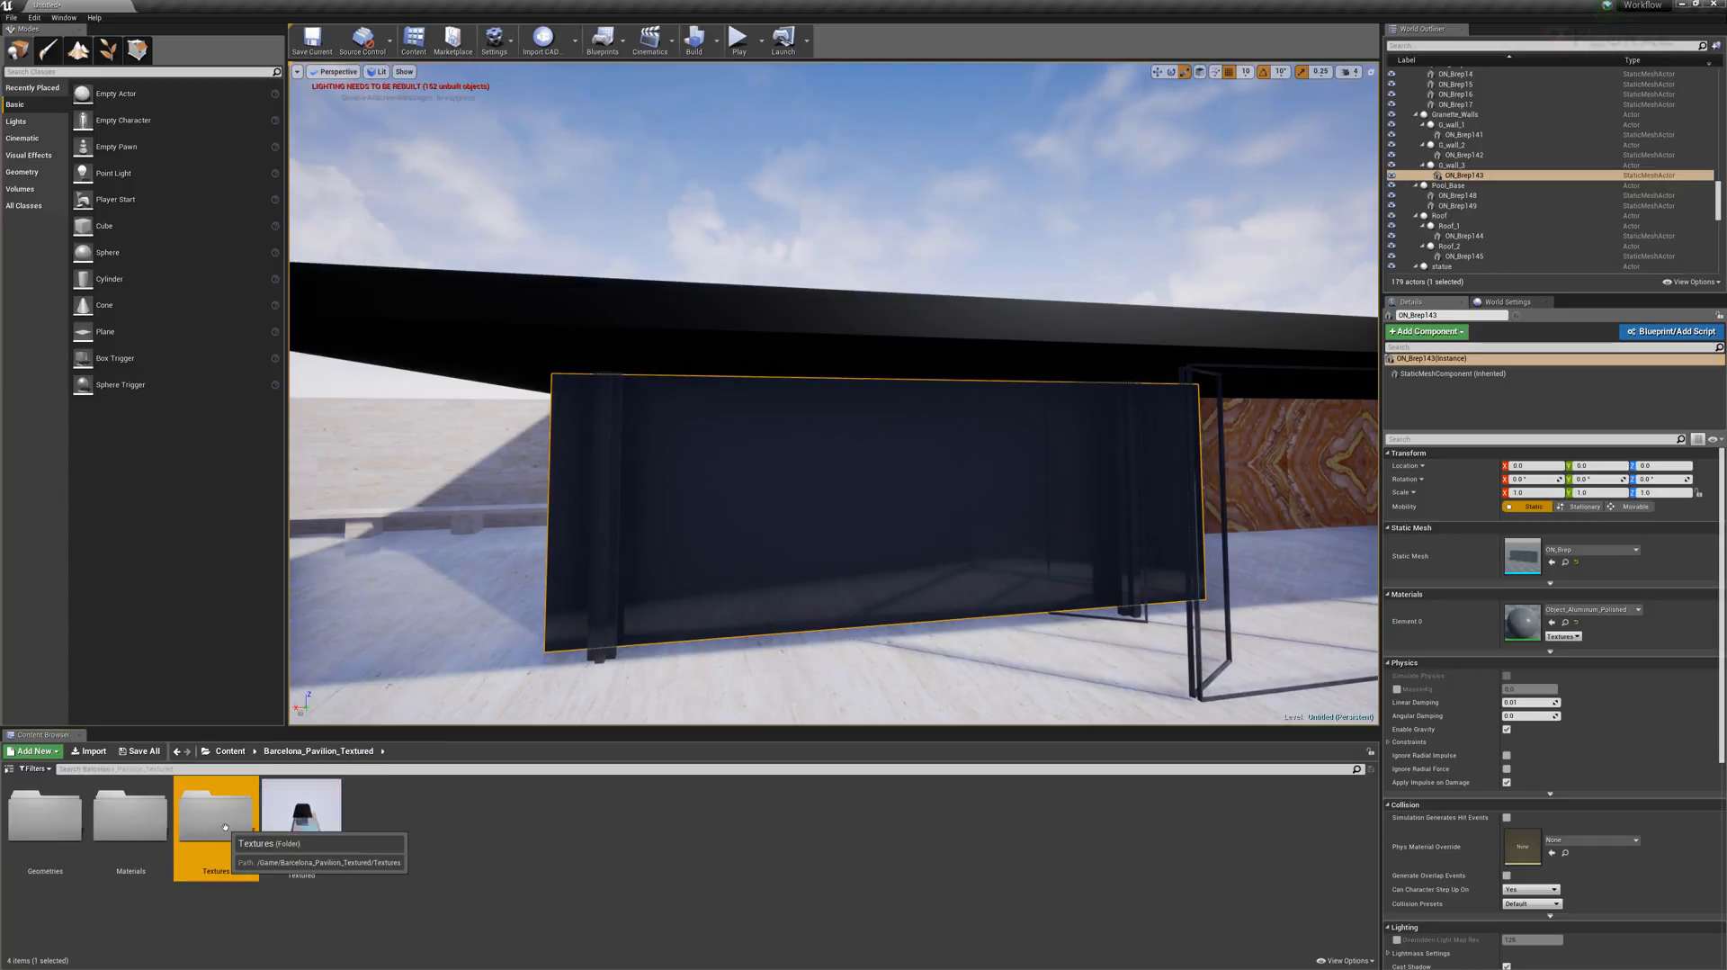
- Assign Object_Bookmatch then Object_Red to the wall panel's Element 0 slot, then select the roof slab
double_click(216, 817)
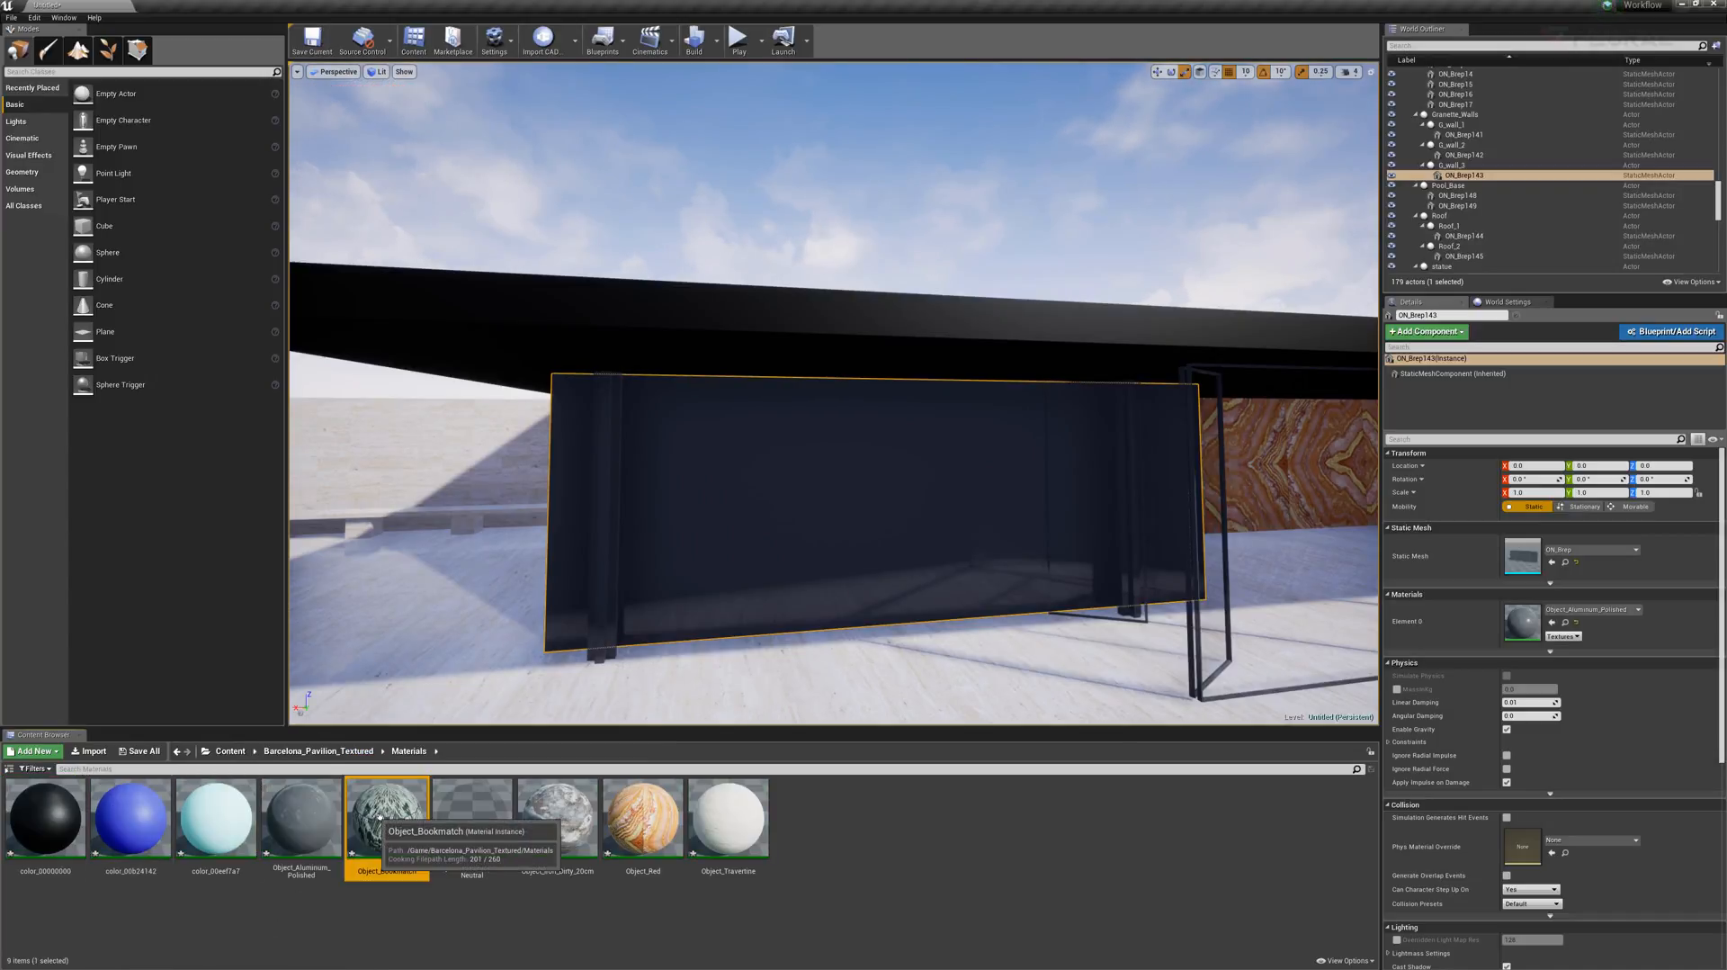
double_click(386, 820)
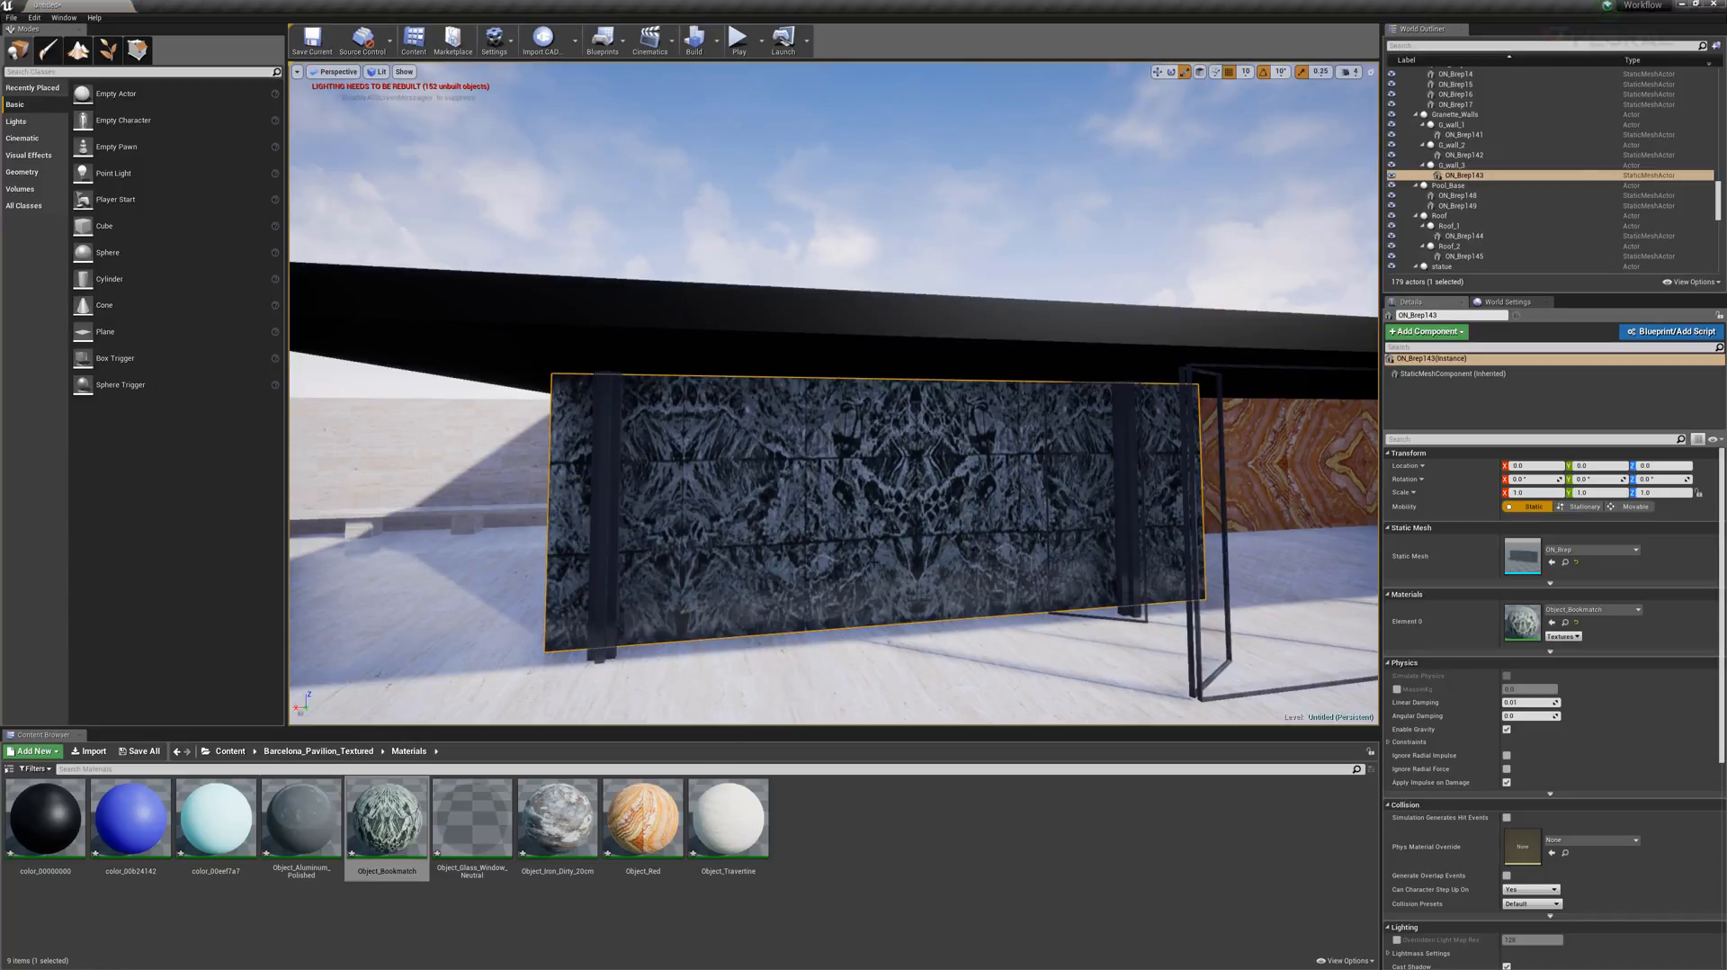
click(642, 825)
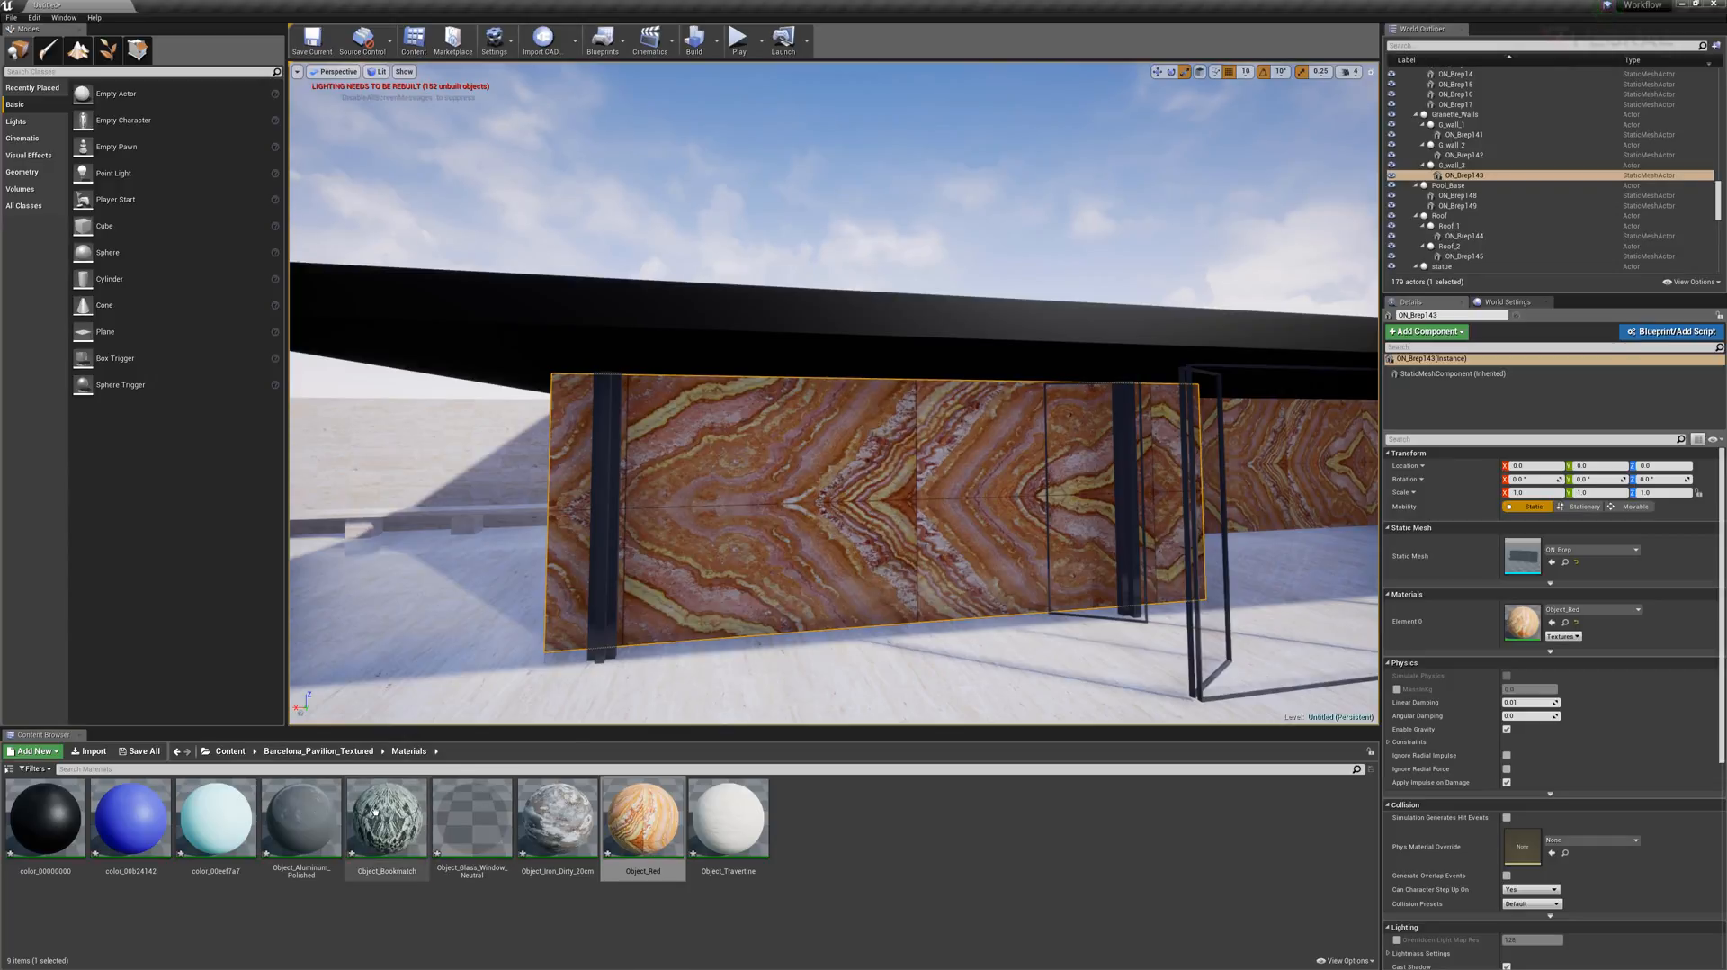
click(386, 821)
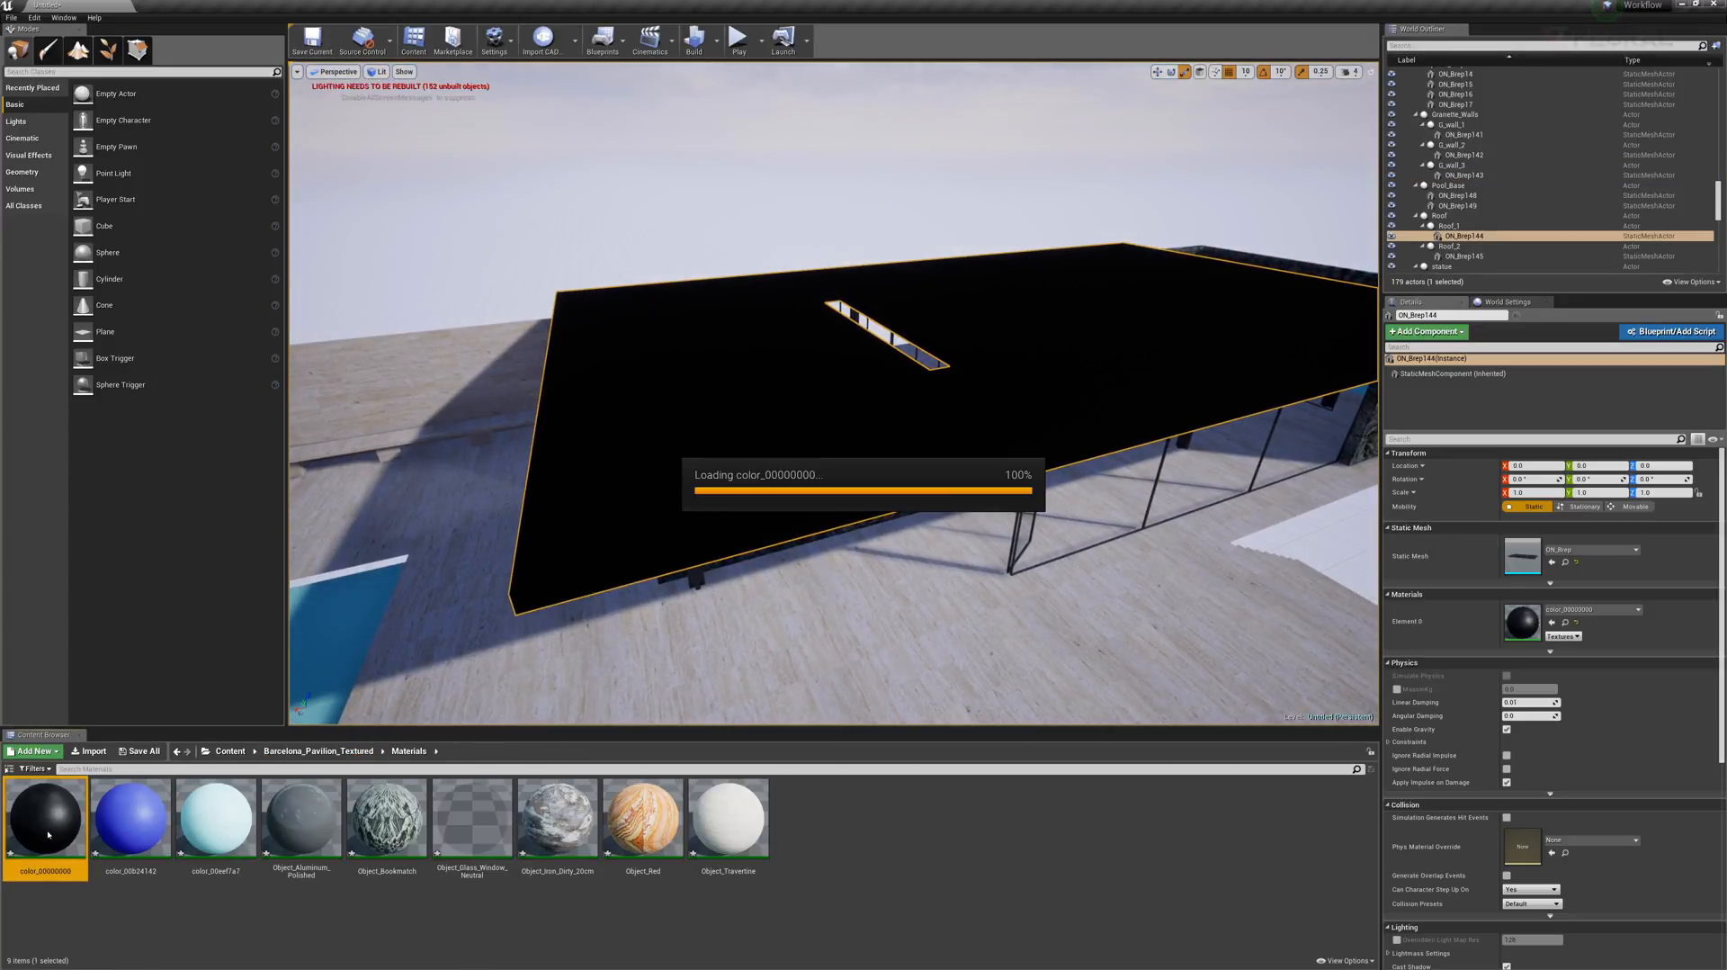
- Edit color_00000000's Color parameter to a light gray and save the material instance
double_click(46, 828)
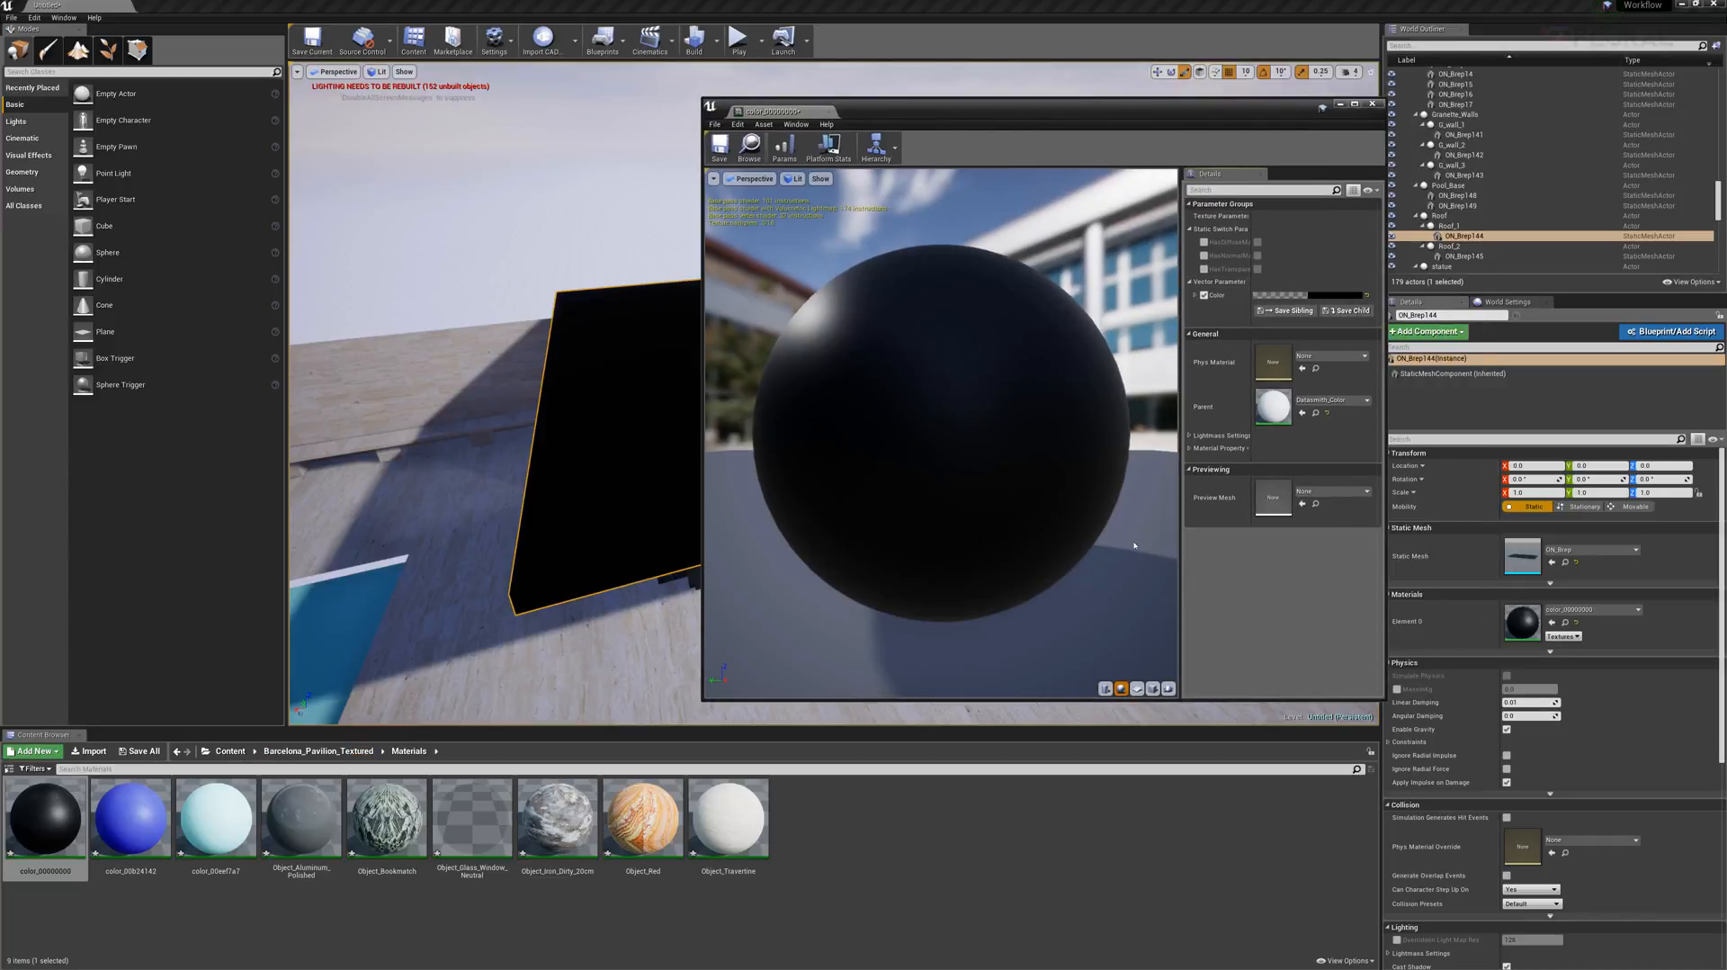
drag(767, 110, 691, 110)
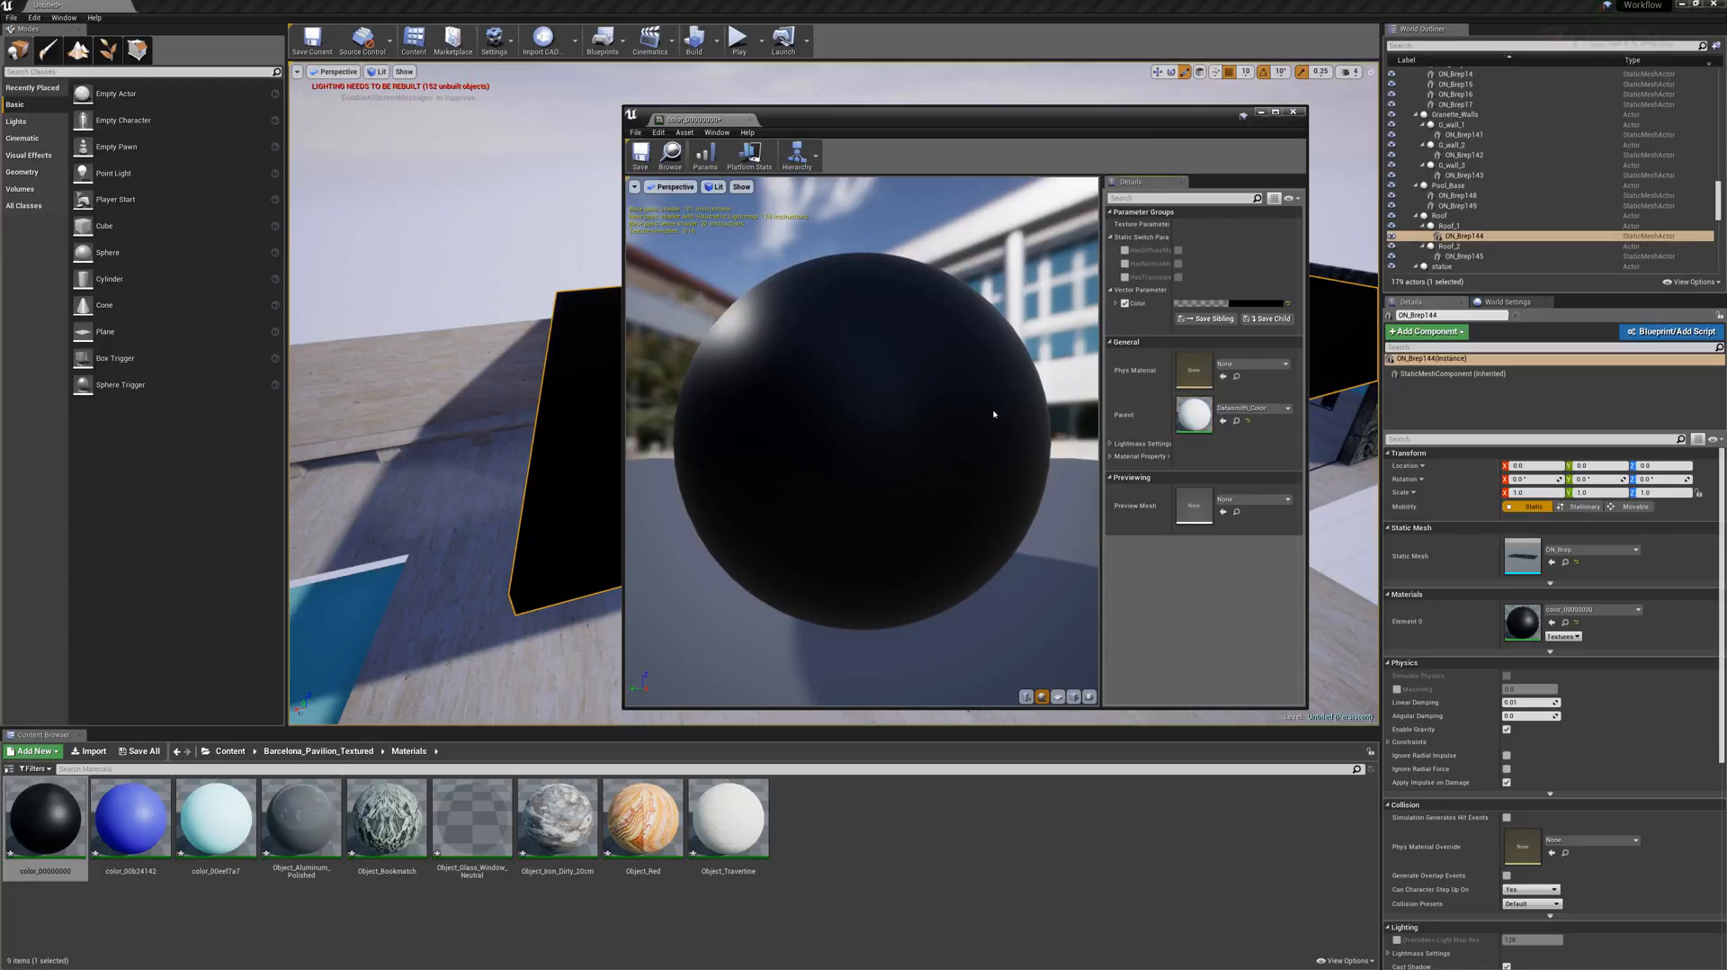
click(1187, 303)
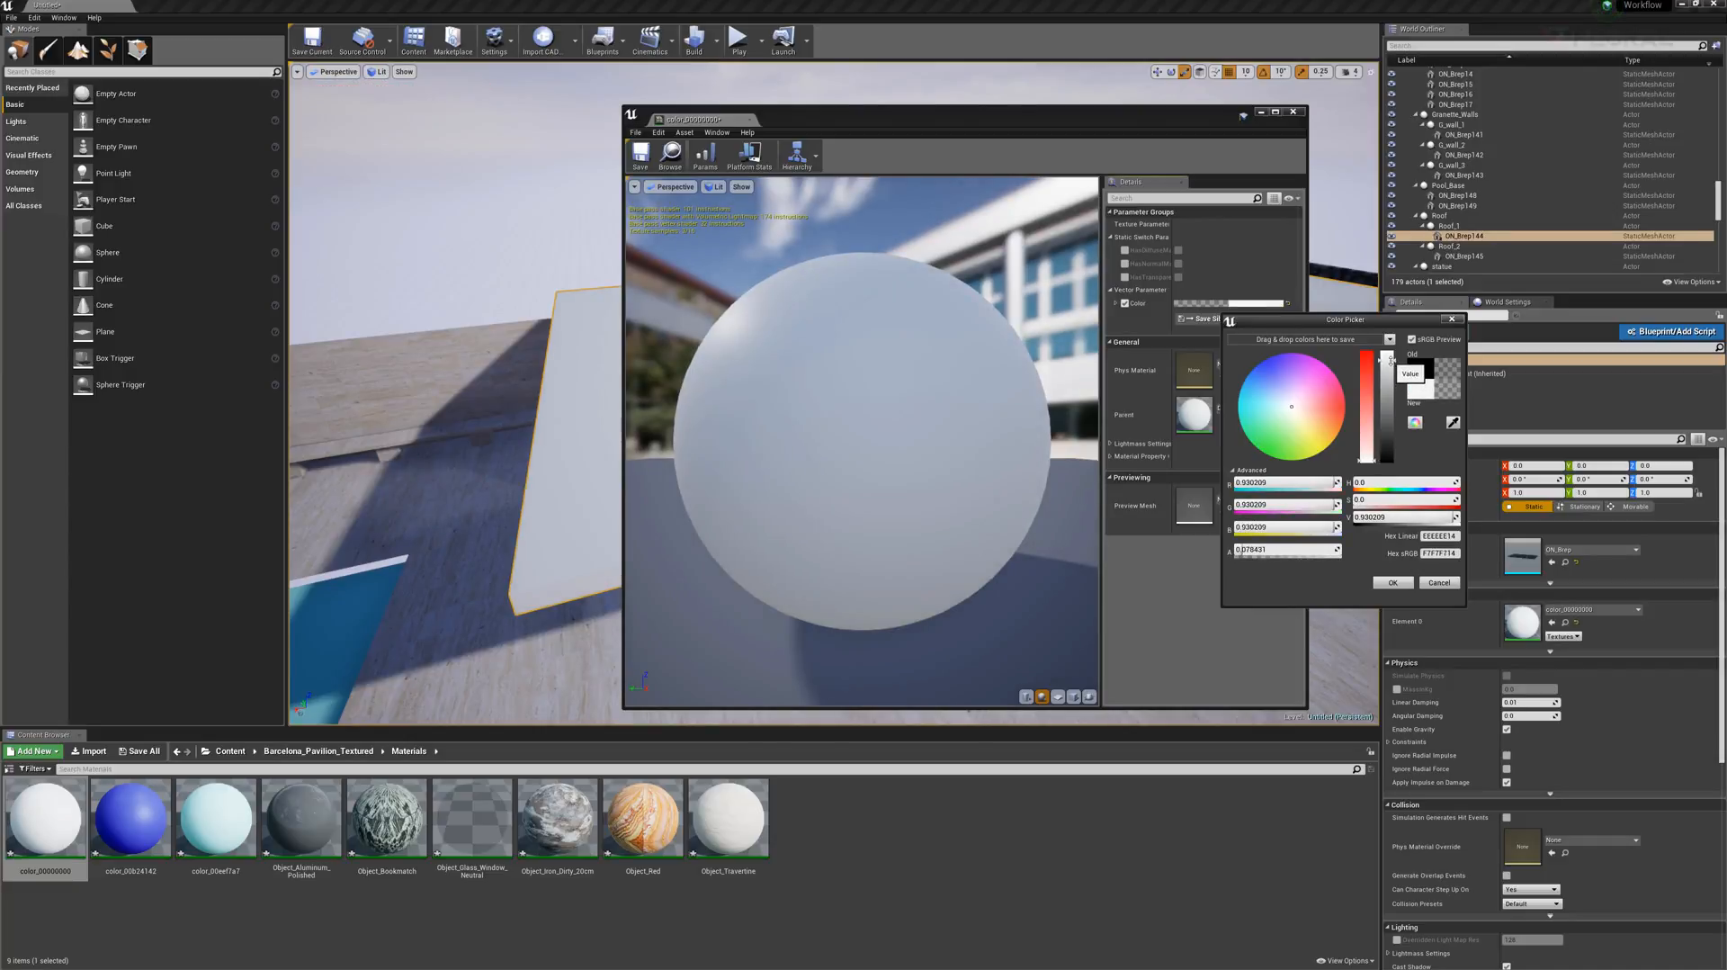
click(1393, 582)
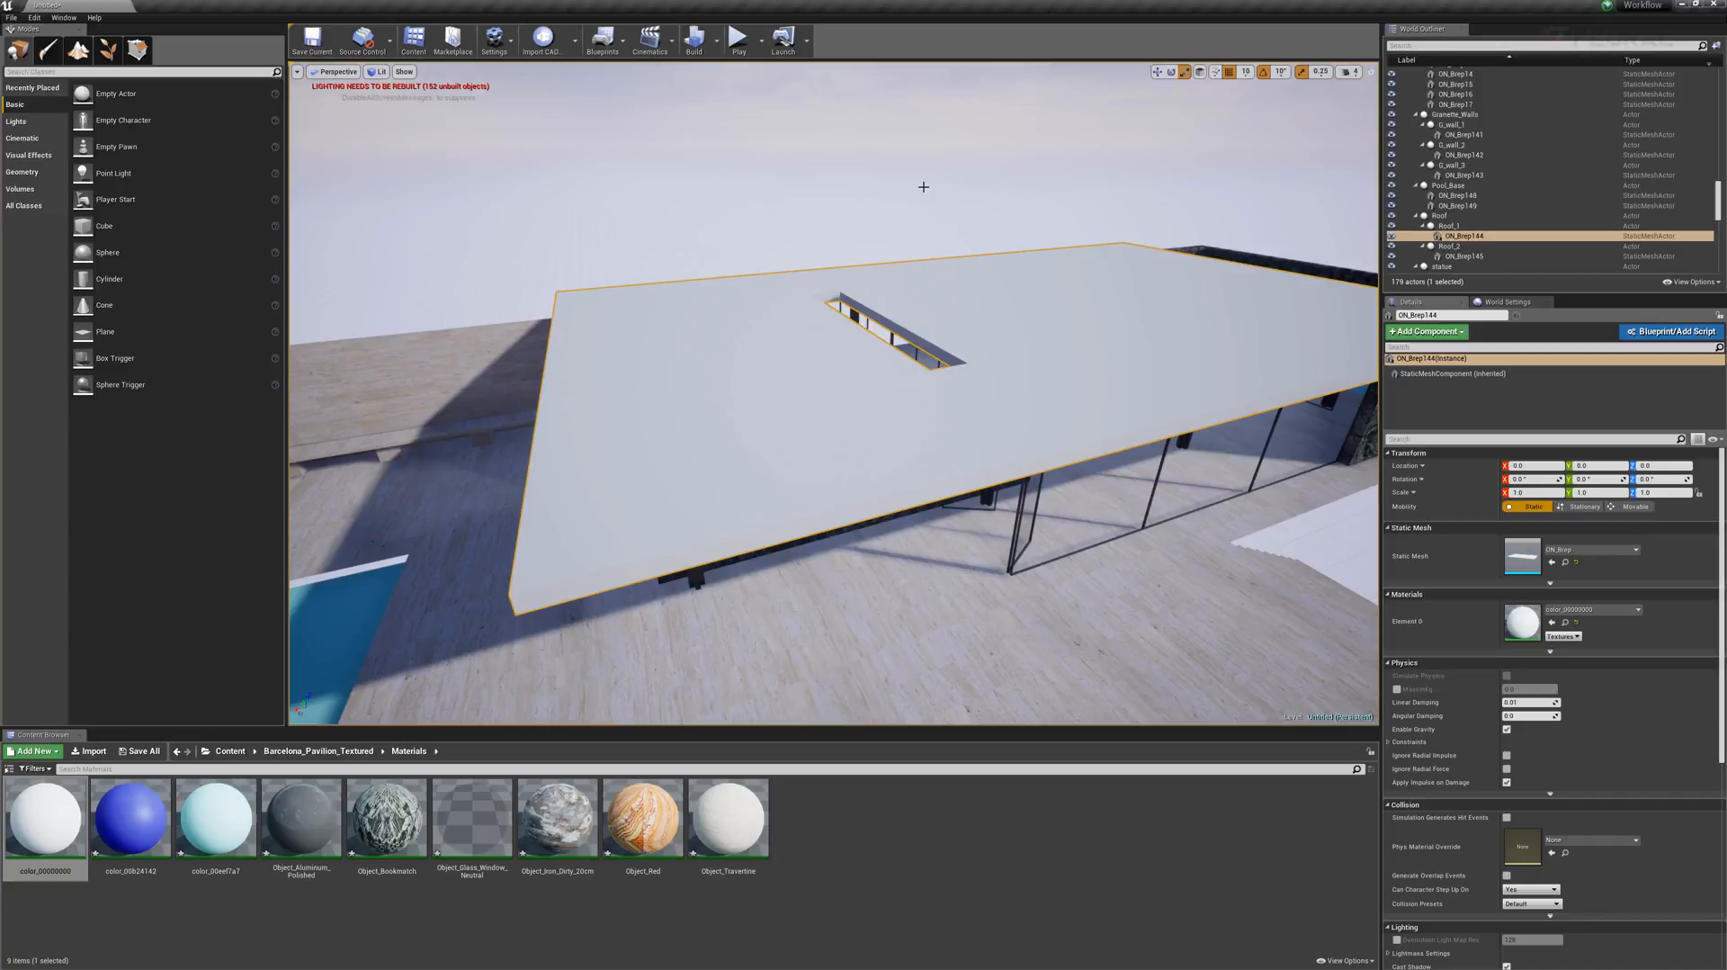
click(1442, 248)
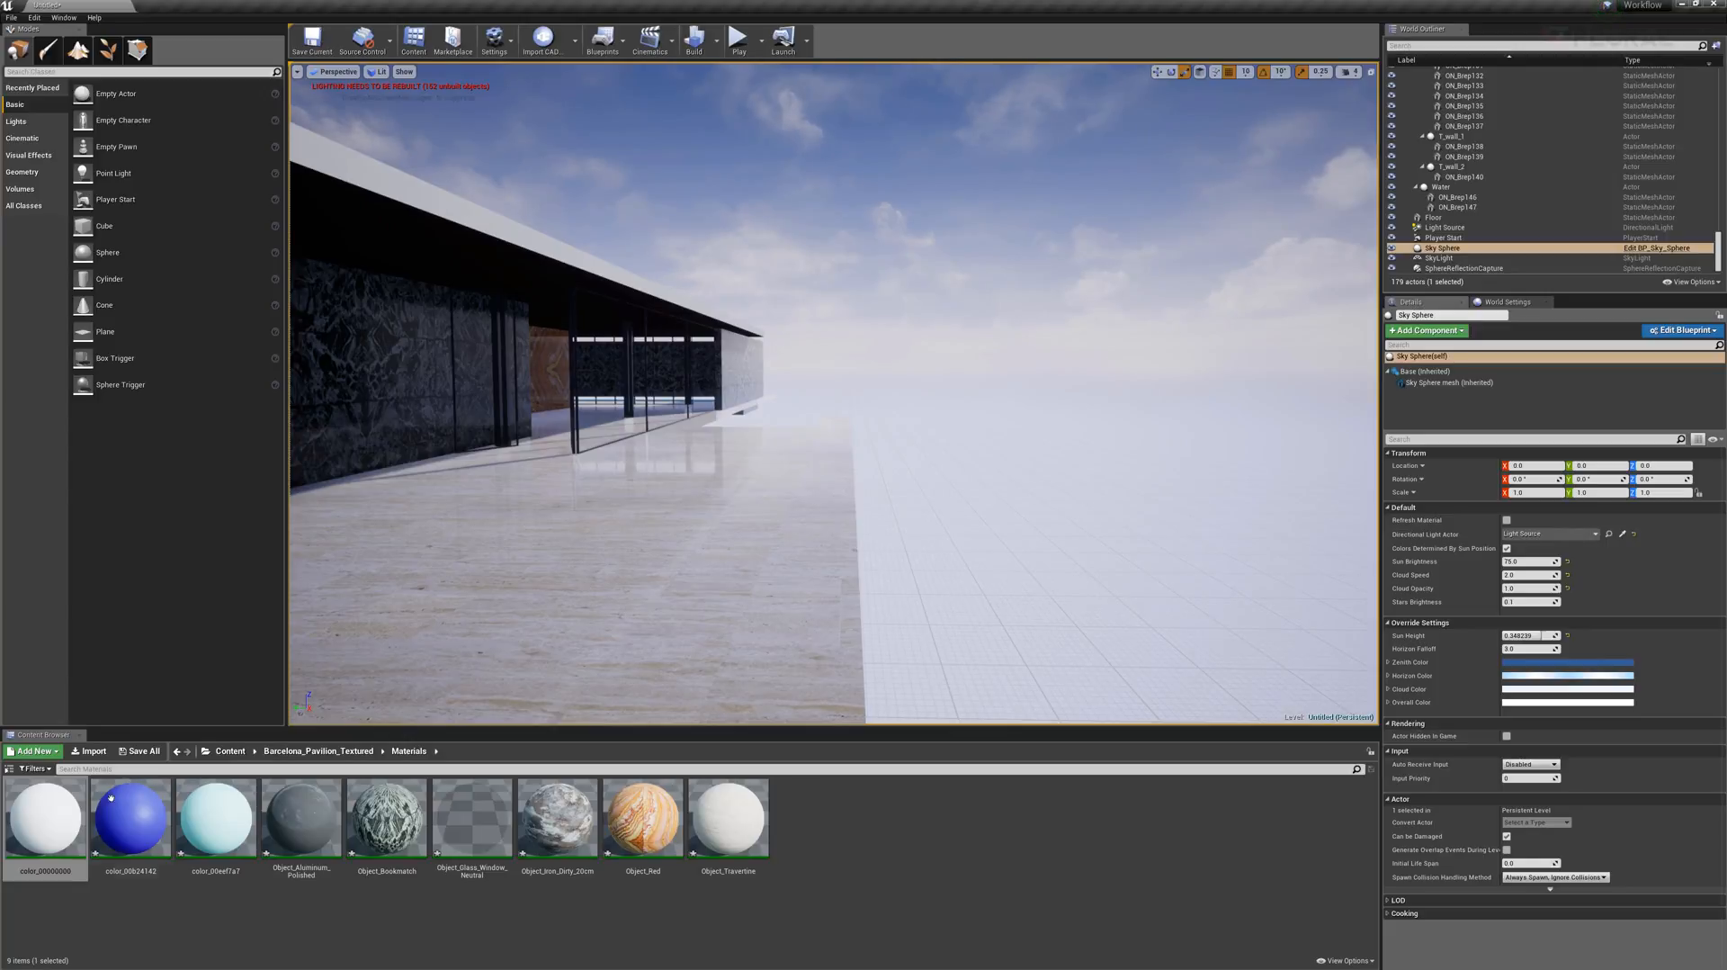
- Enable Two Sided on the Datasmith_Color parent material, save it and close the editor
double_click(45, 827)
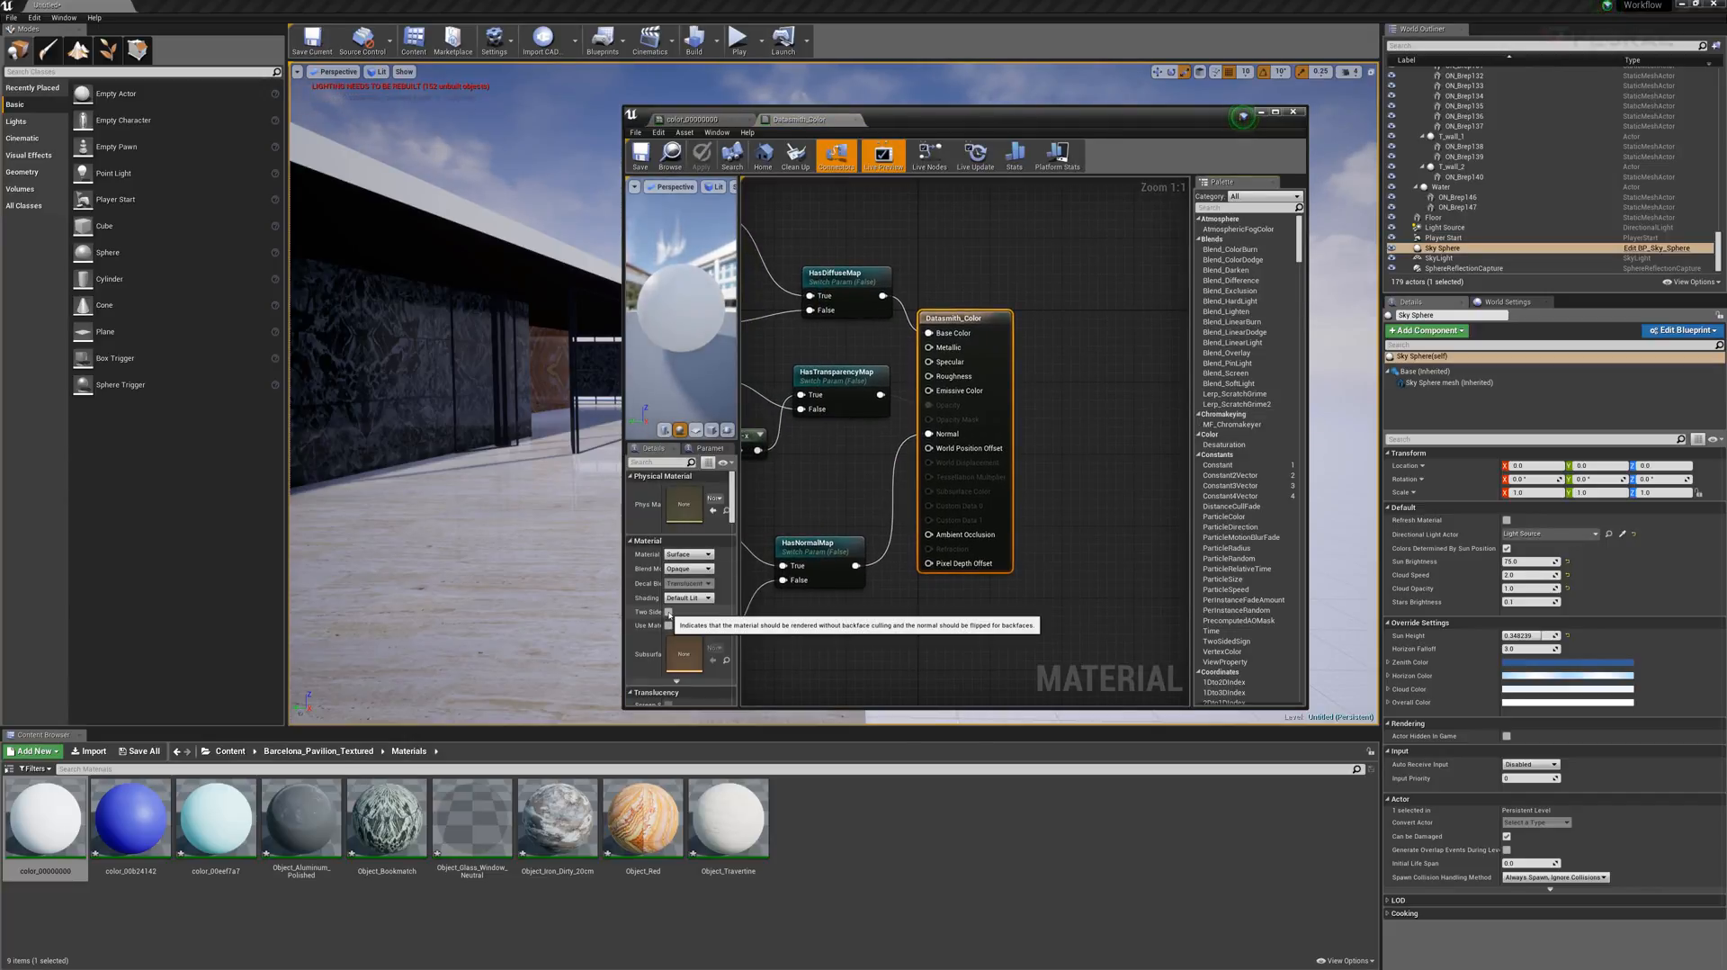
click(701, 154)
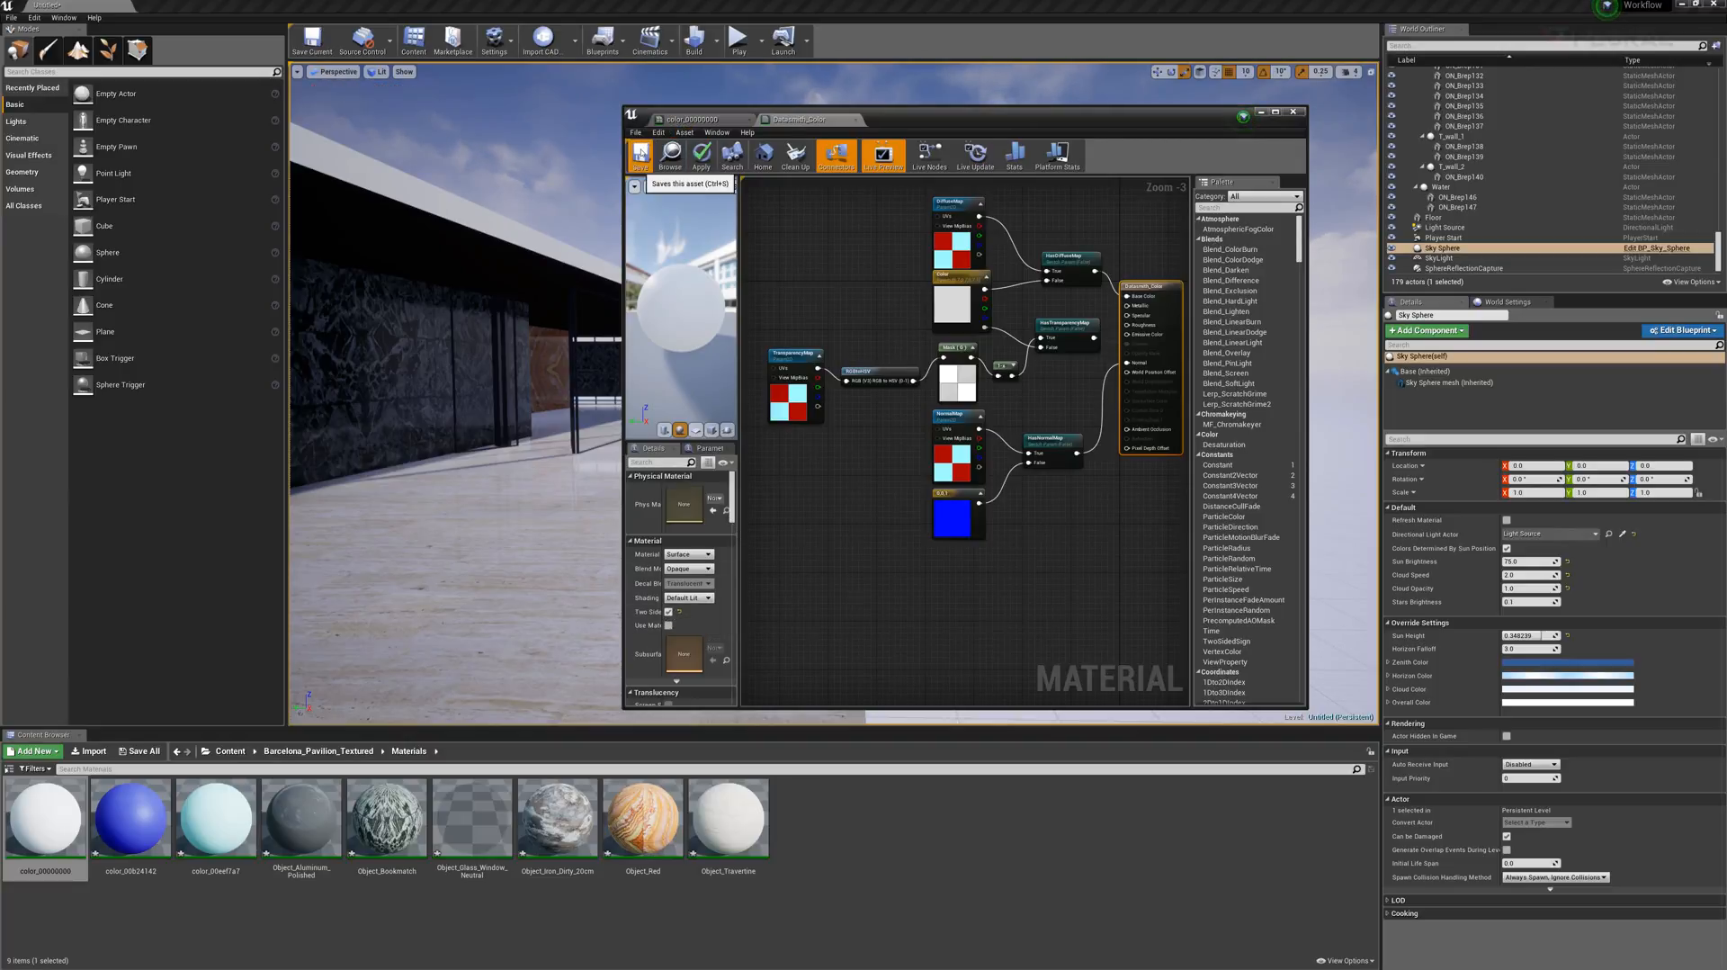
click(639, 153)
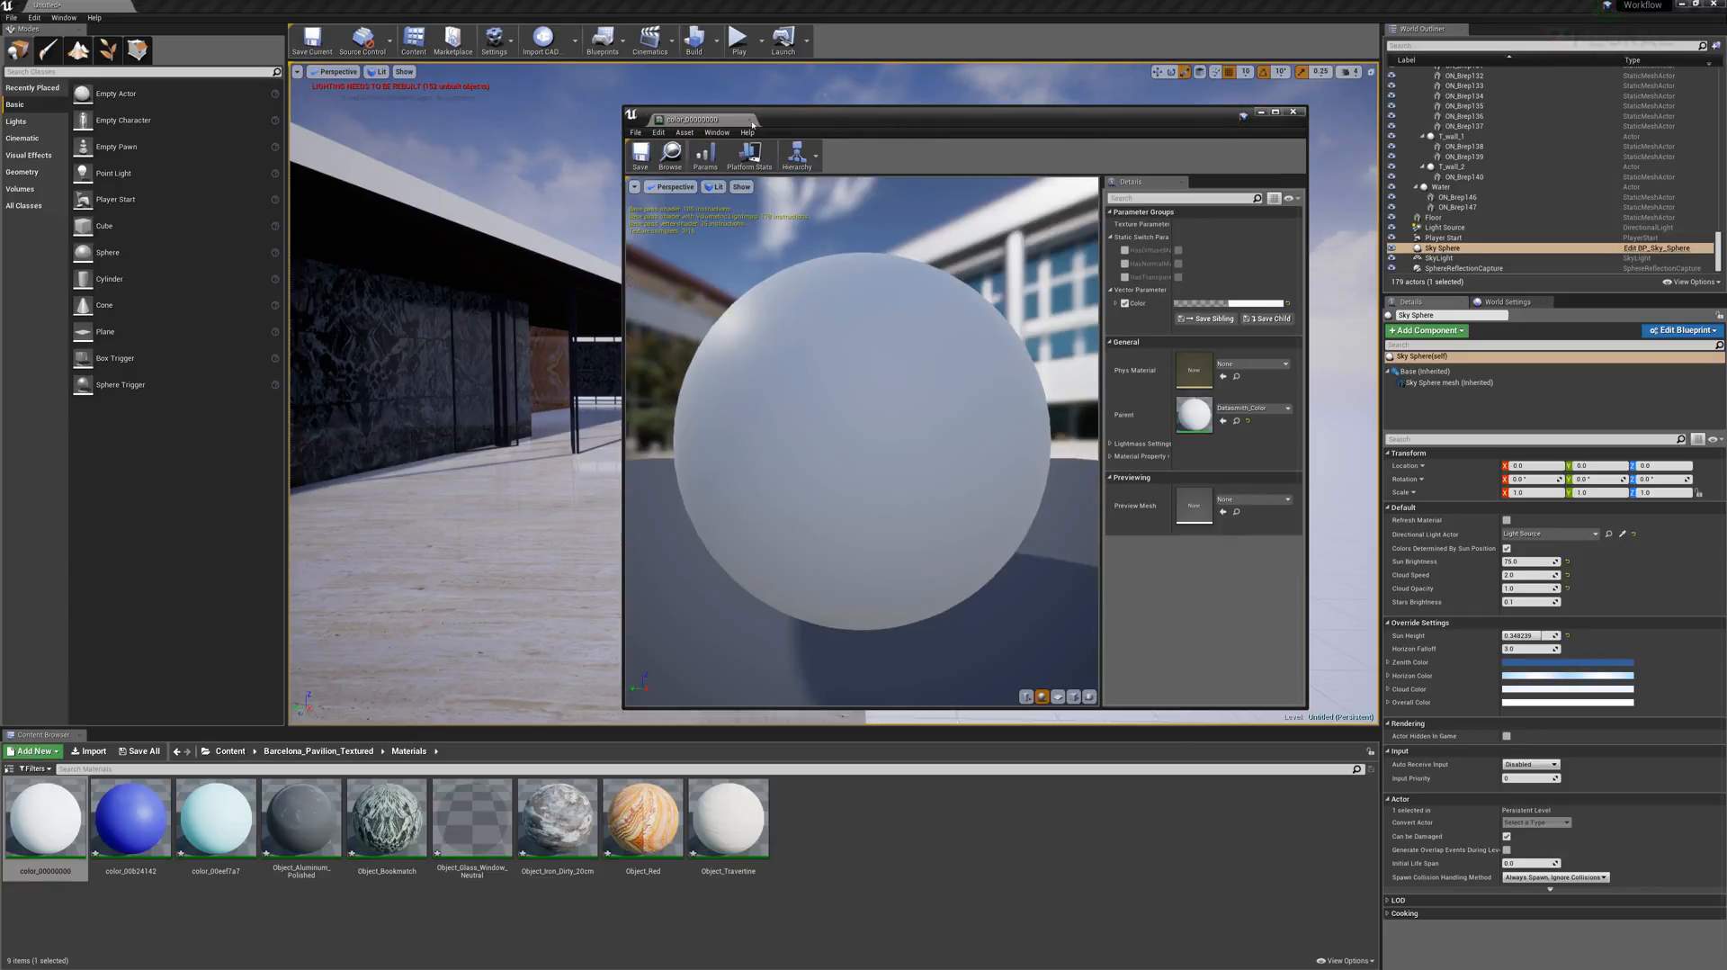
click(1293, 112)
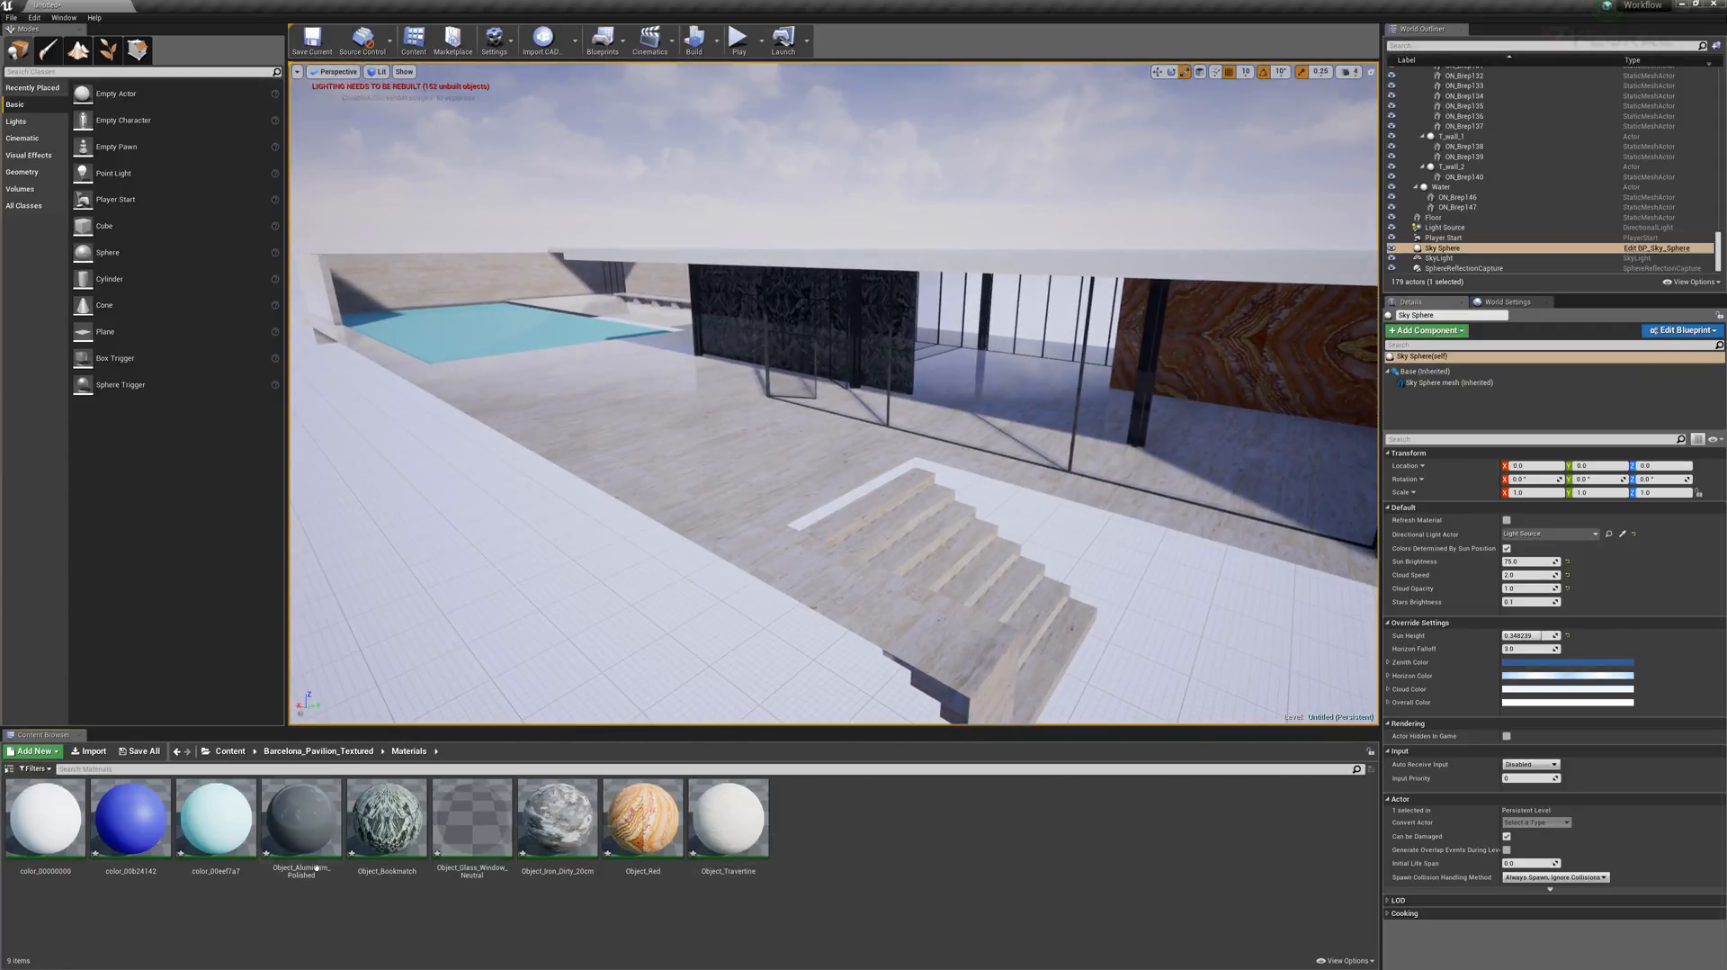
- Enable Two Sided on the Datasmith parent material behind Object_Travertine, save it, and close the editors
double_click(728, 822)
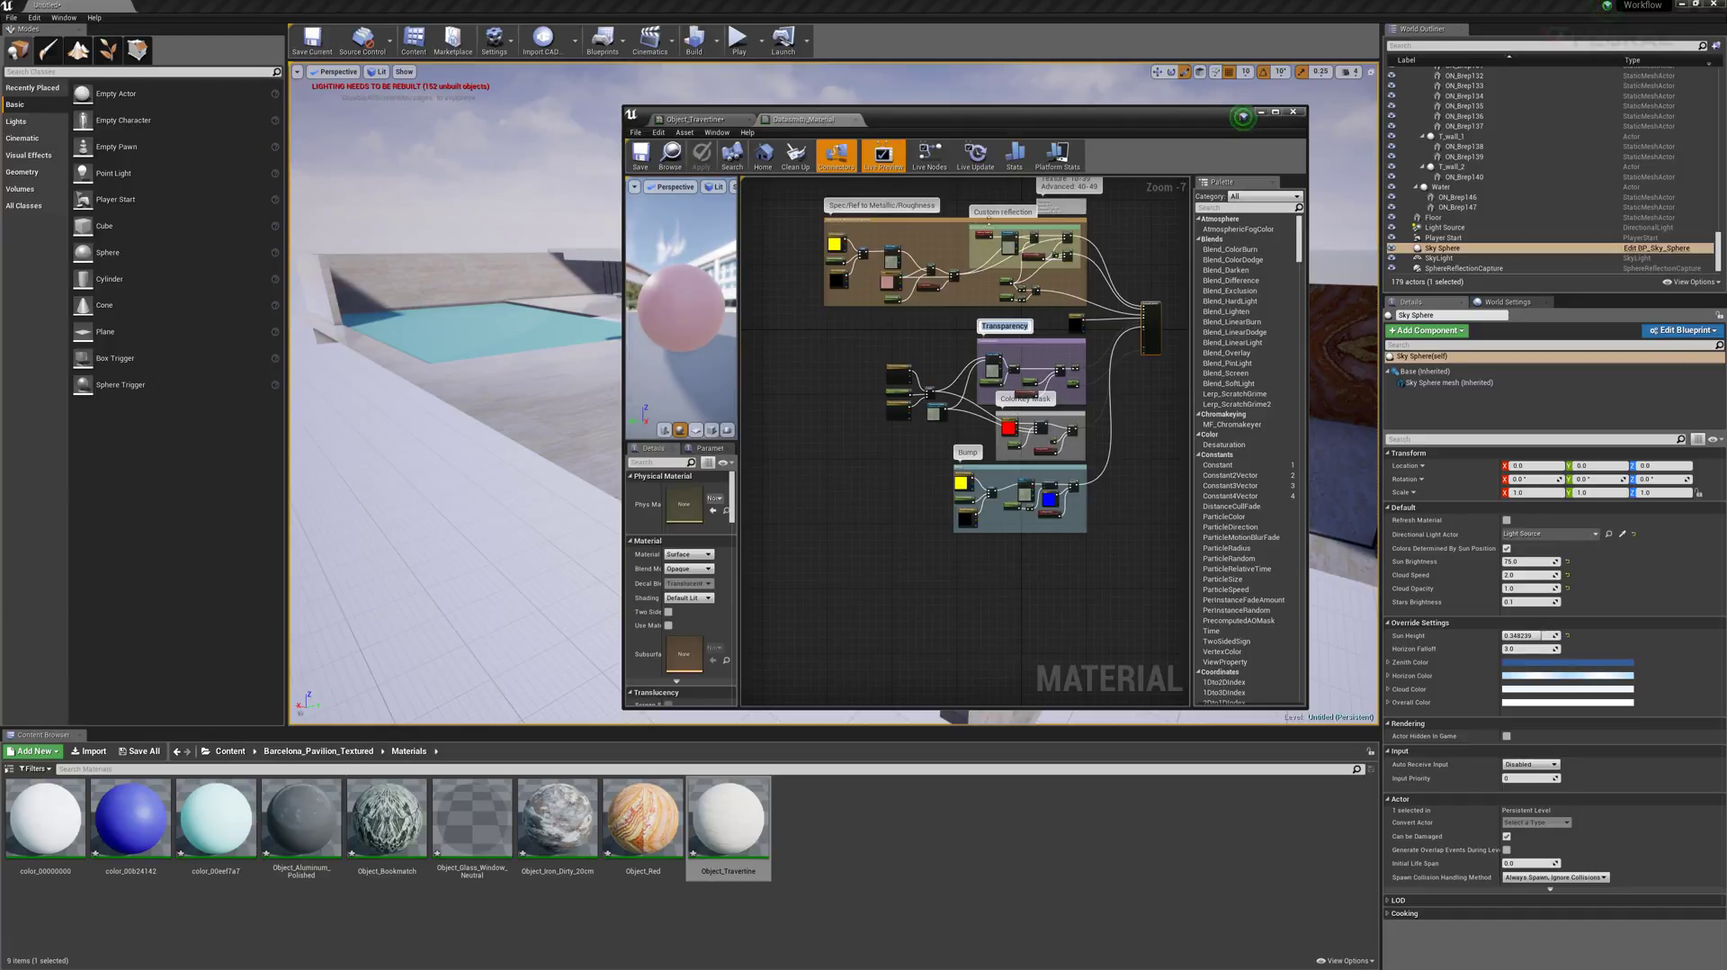
click(701, 155)
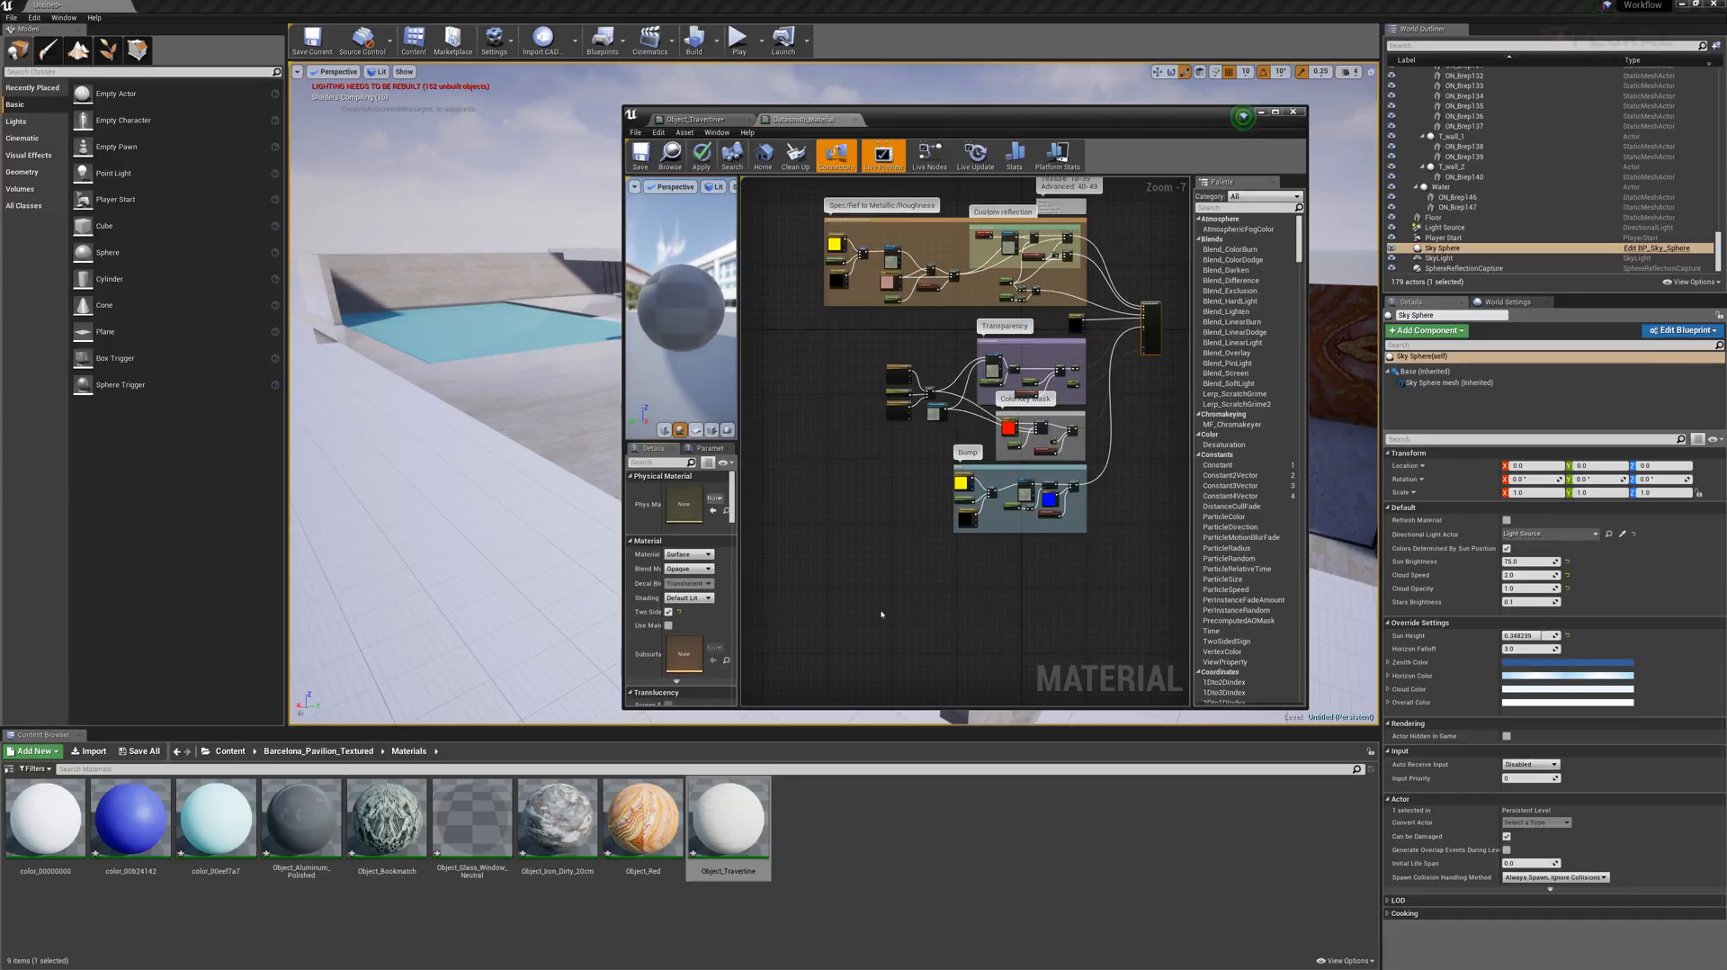
click(640, 155)
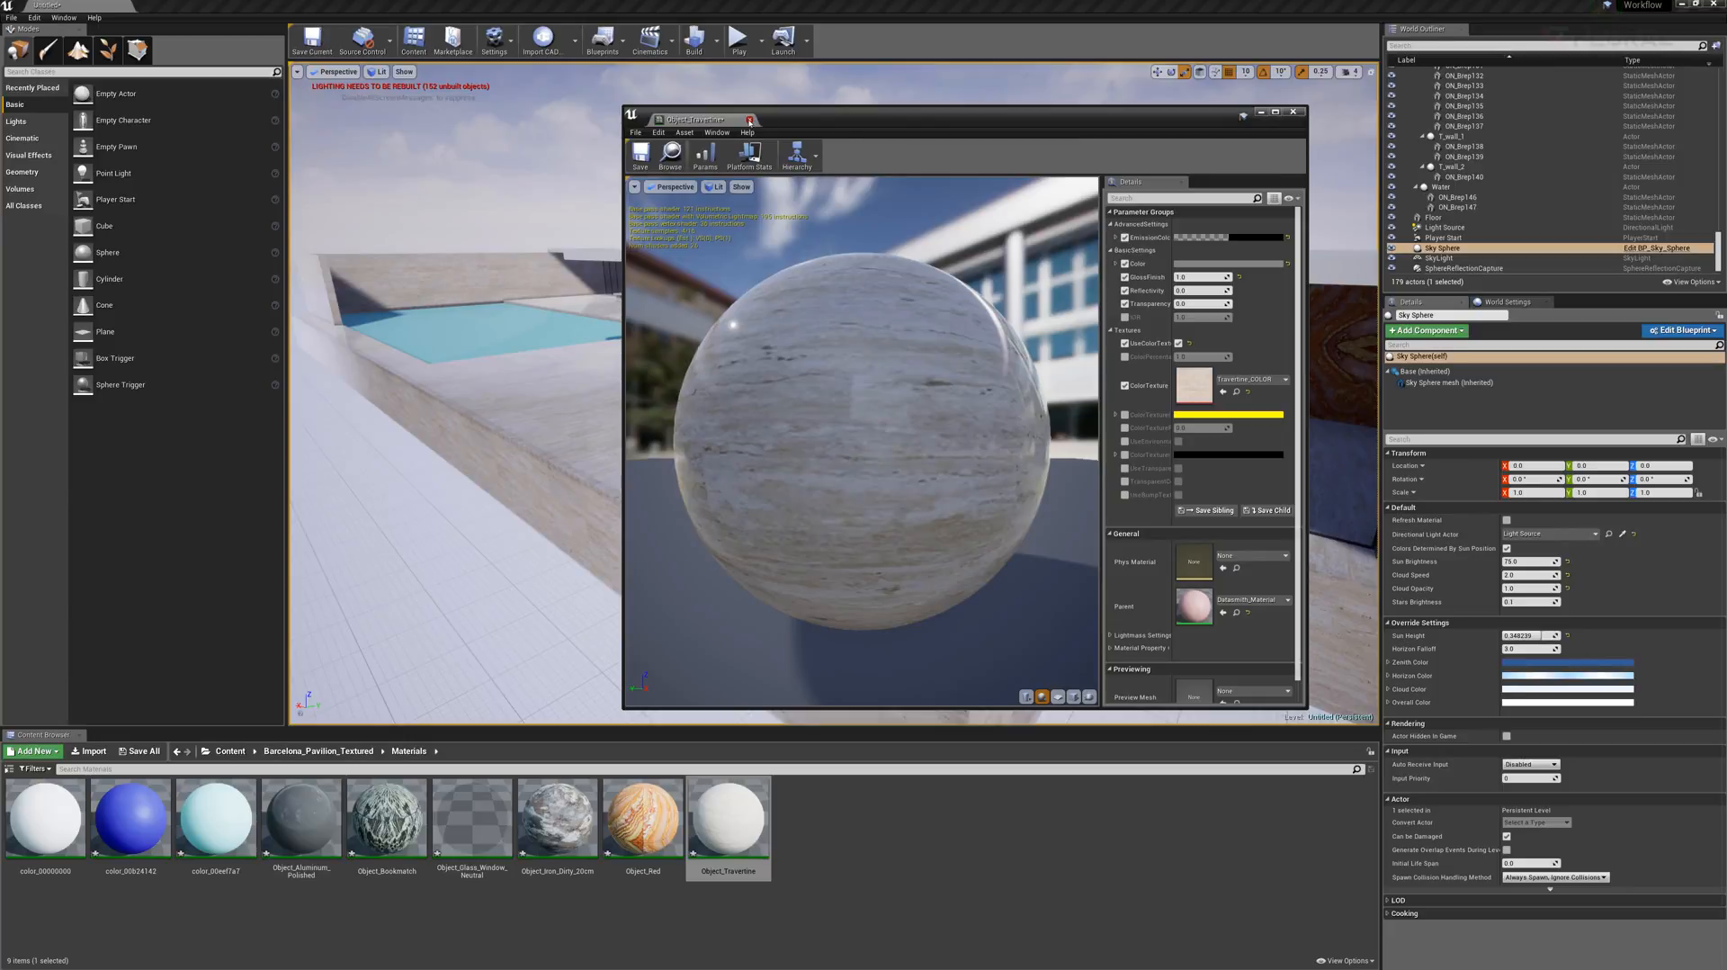
click(1294, 110)
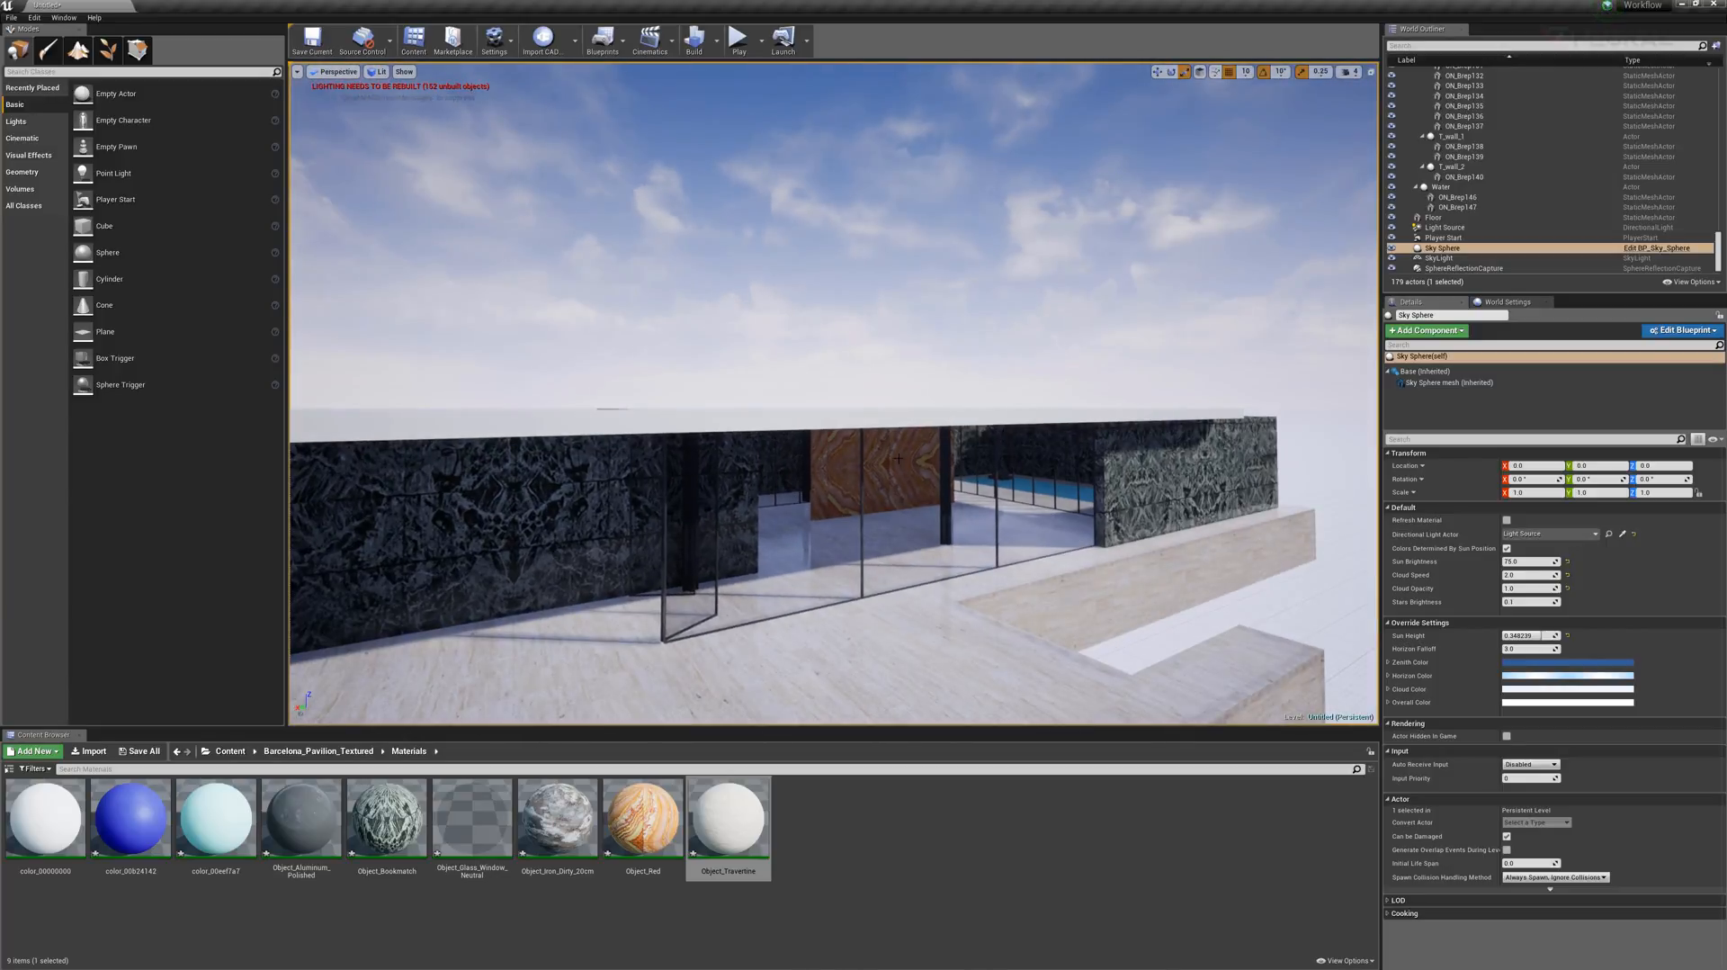
- Switch to Rhino and overwrite Barcelona Pavilion Textured.3dm with the edited model
click(231, 750)
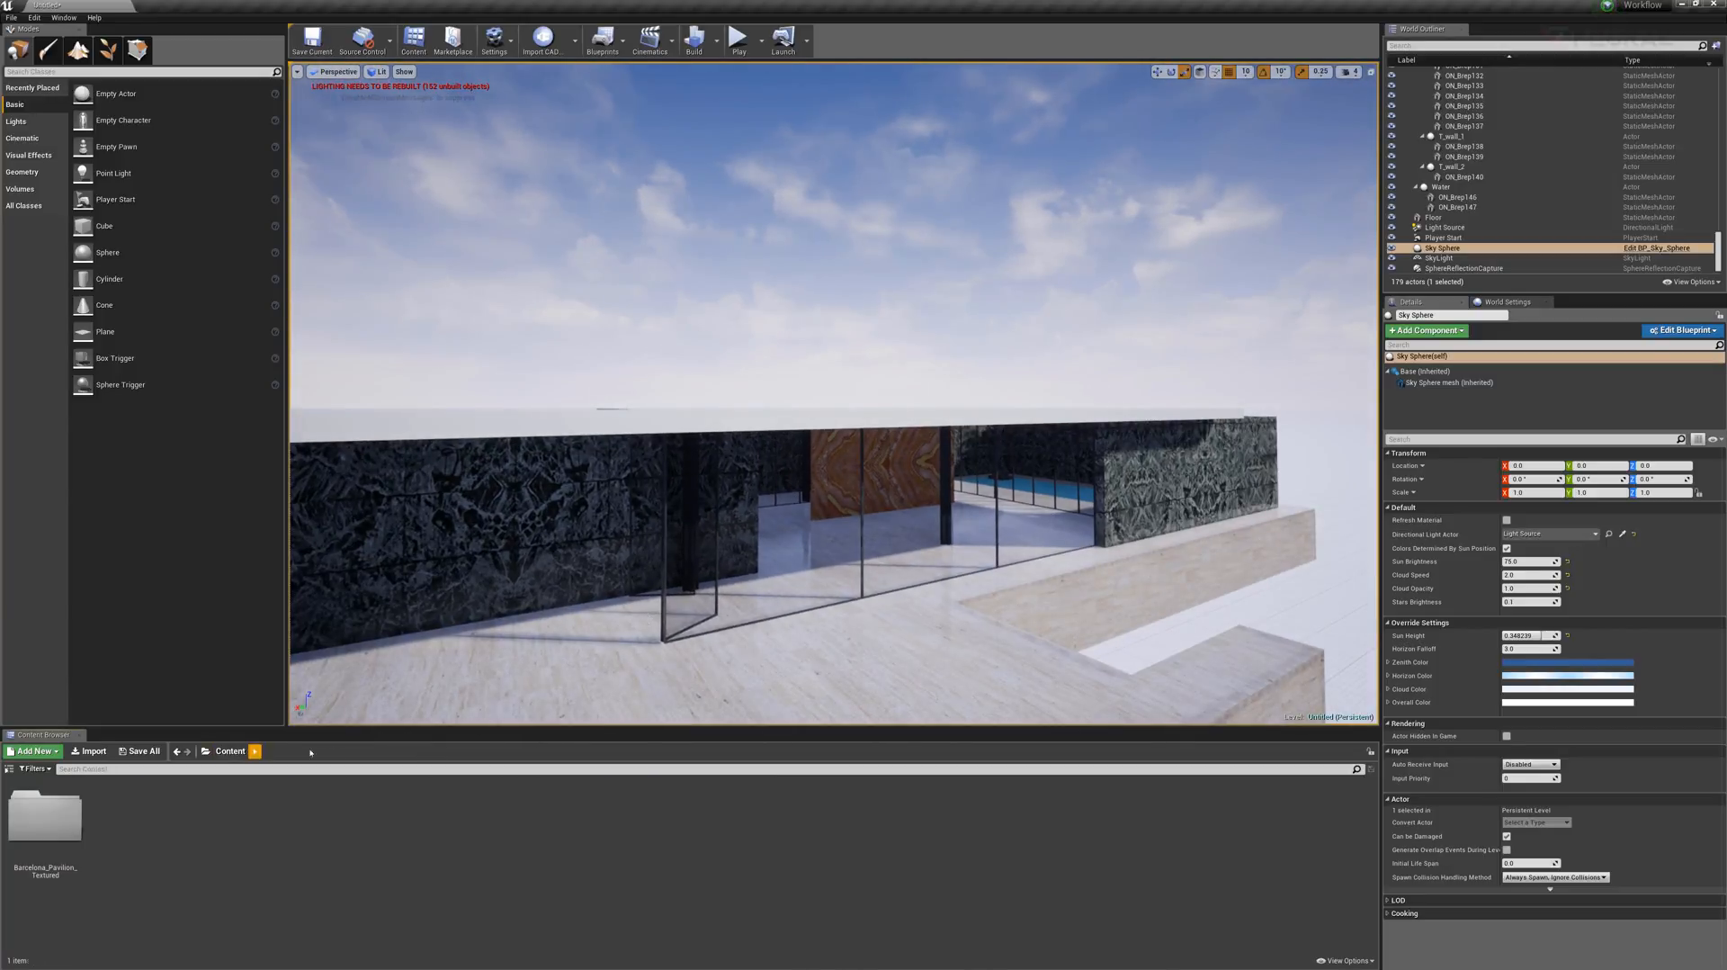
key(alt+tab)
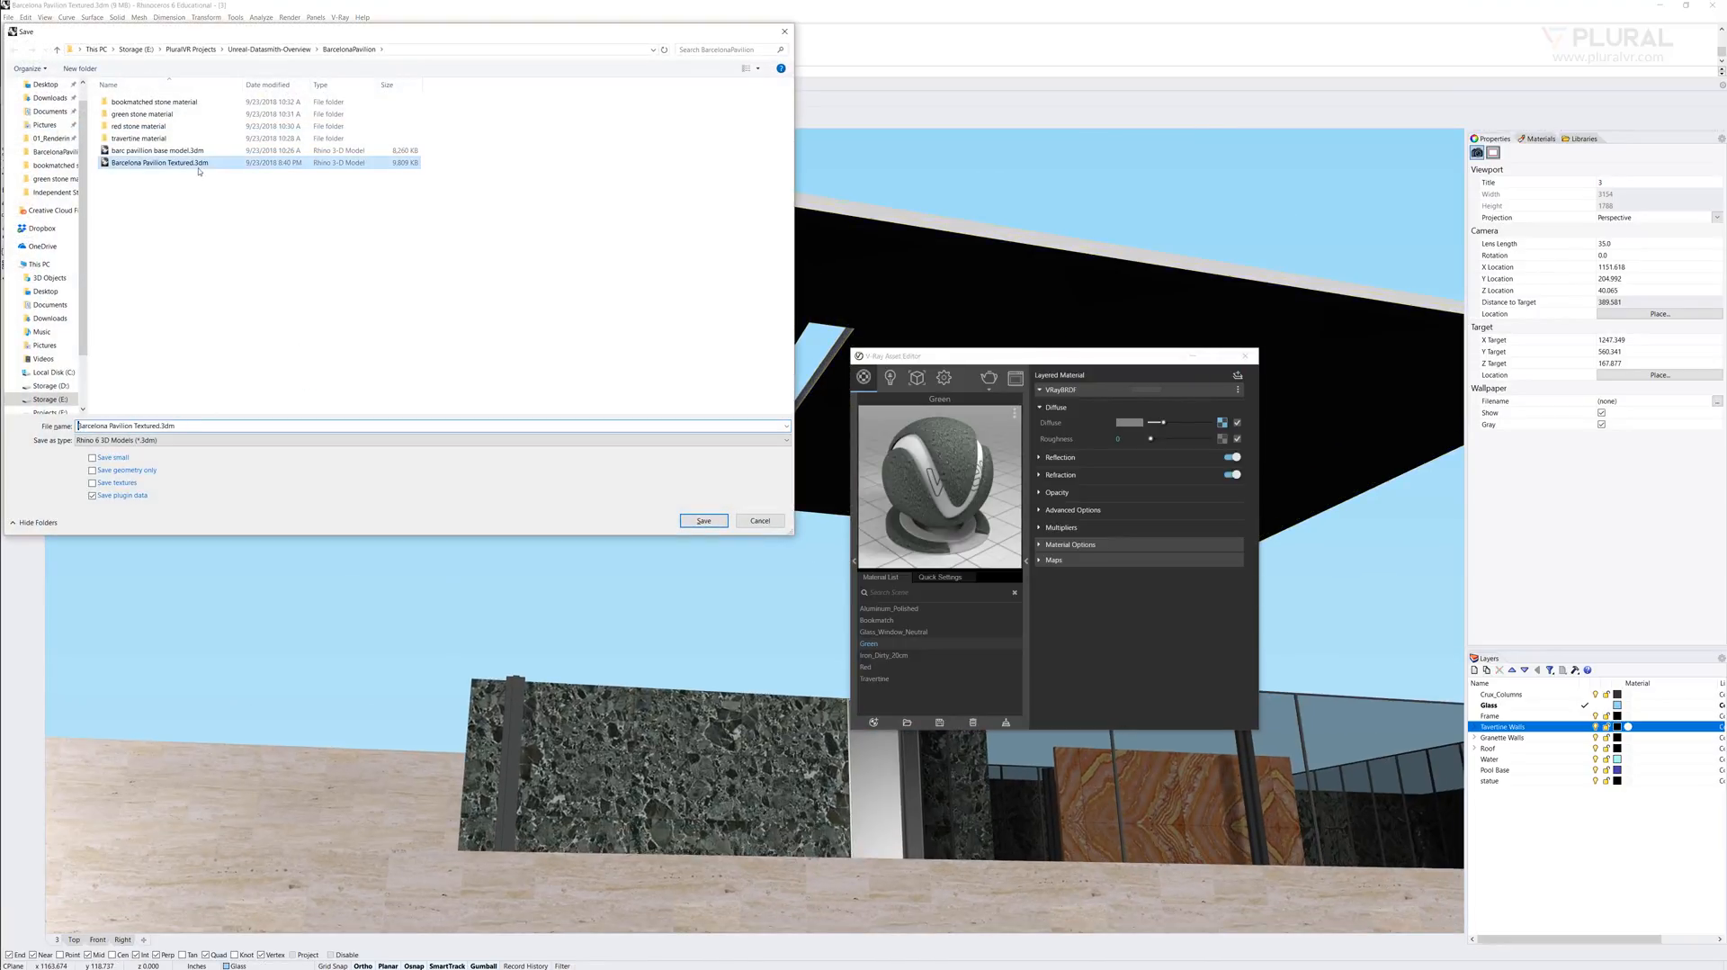
click(785, 427)
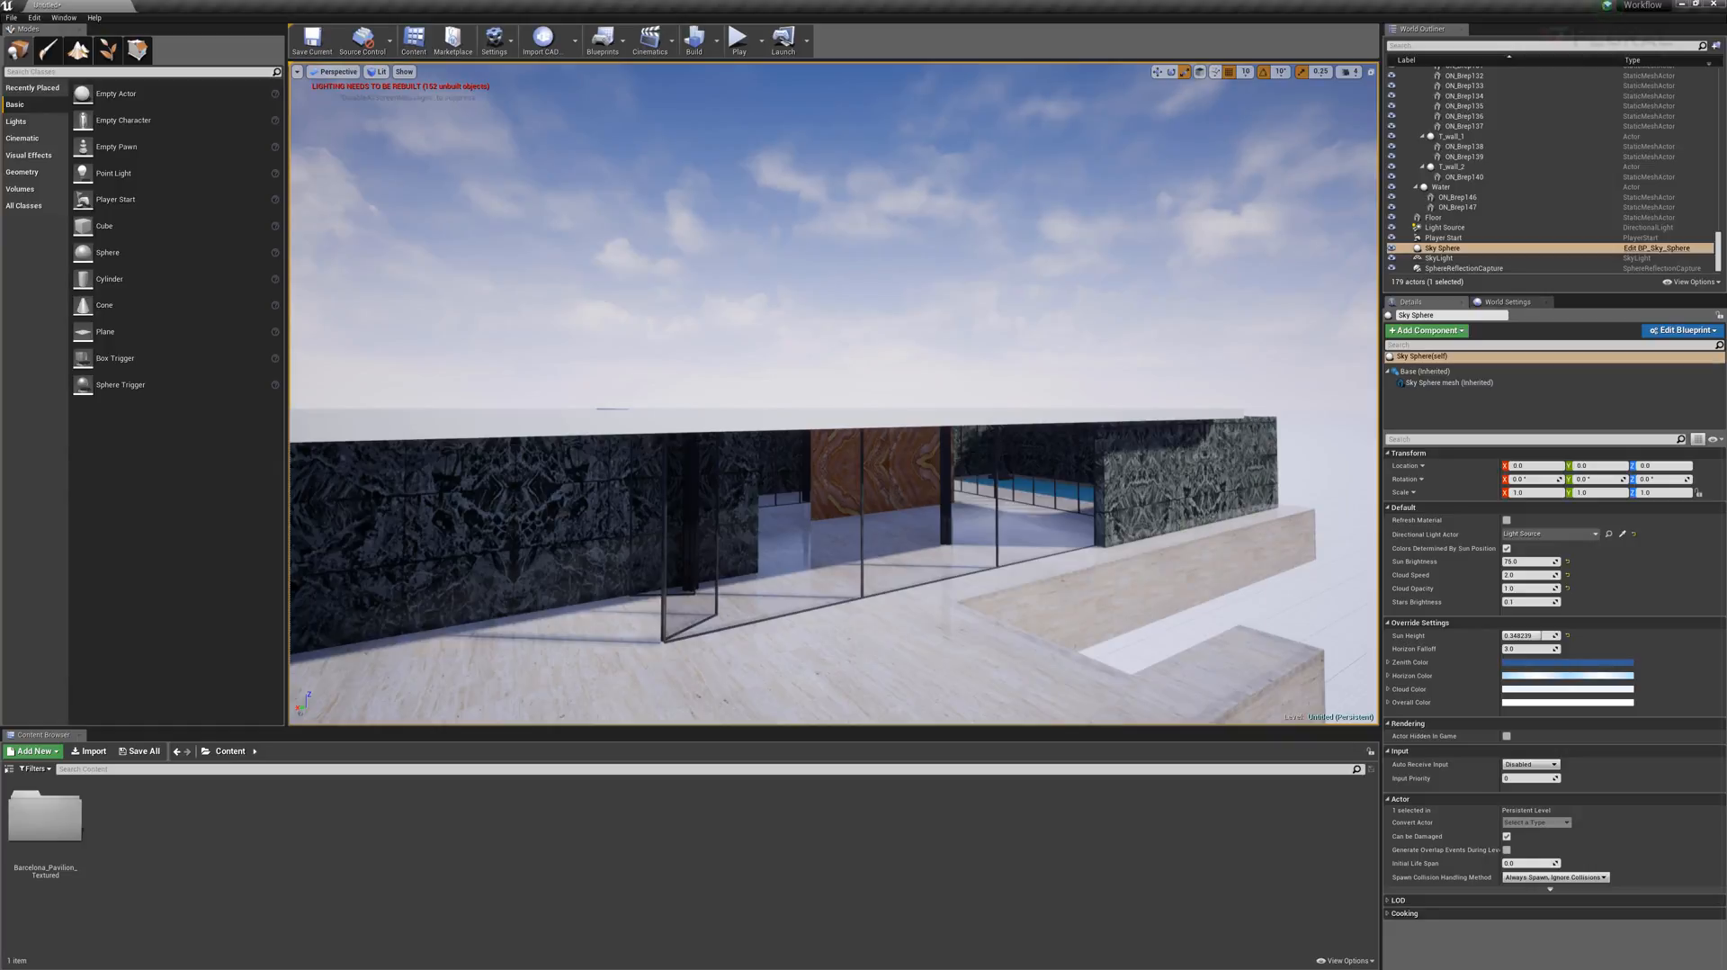
- Reimport the Barcelona_Pavilion_Textured Datasmith scene with the current import options
double_click(45, 824)
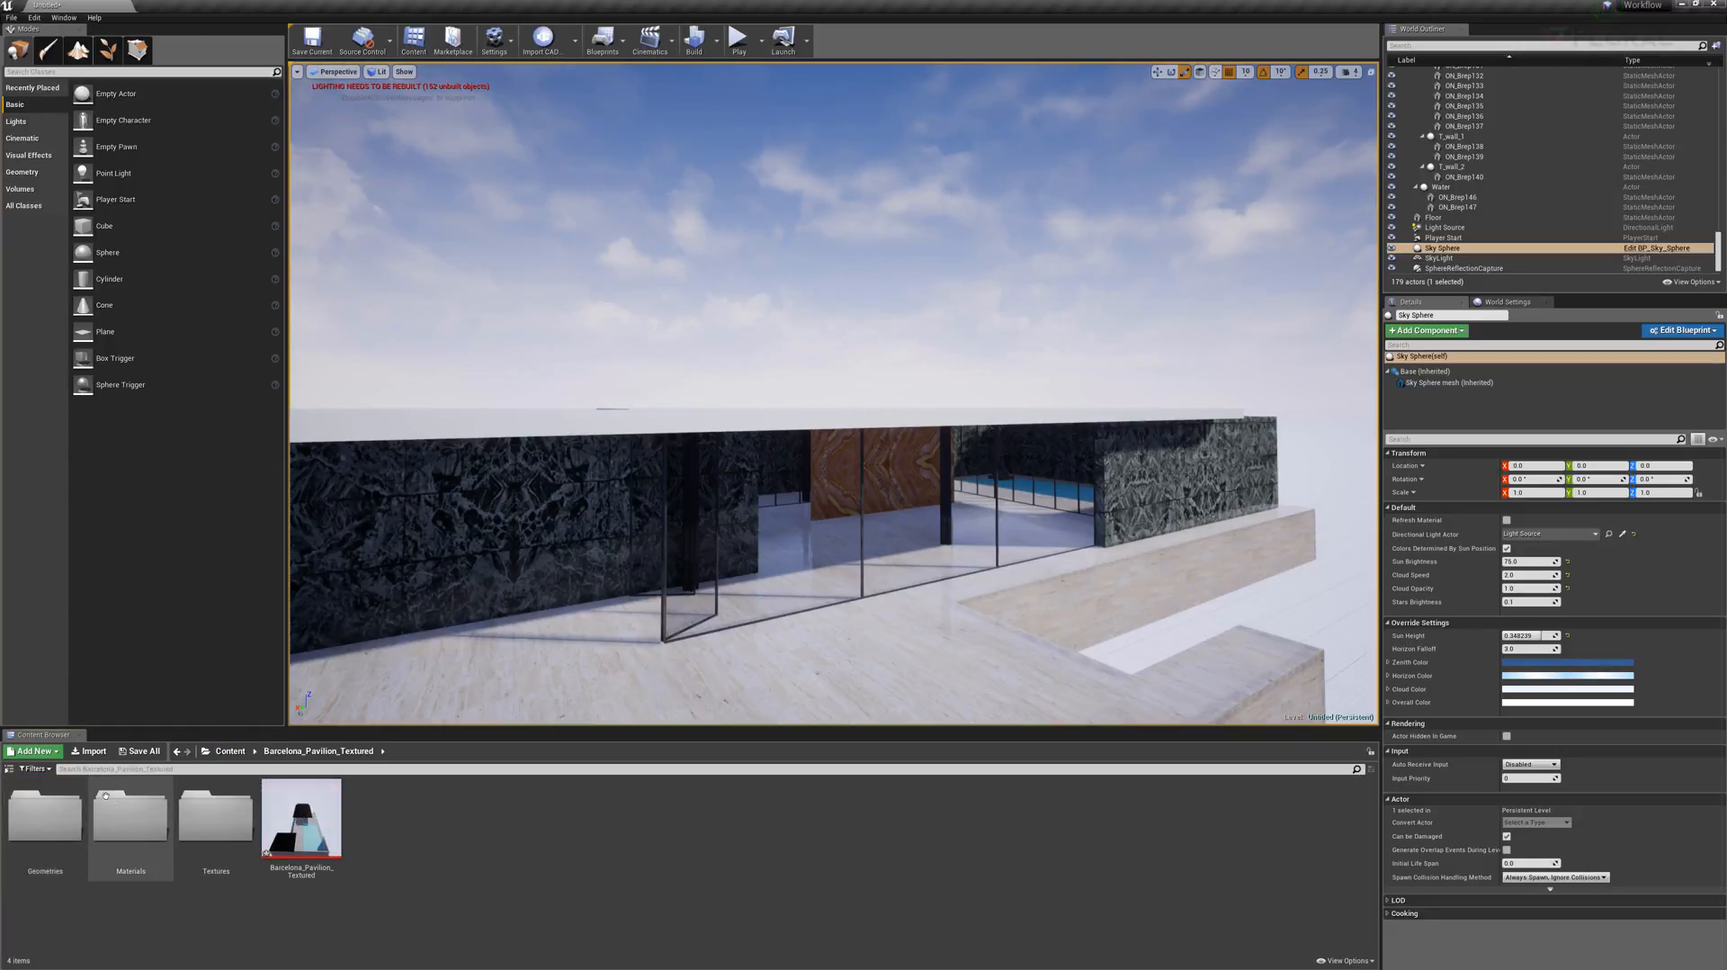
click(299, 823)
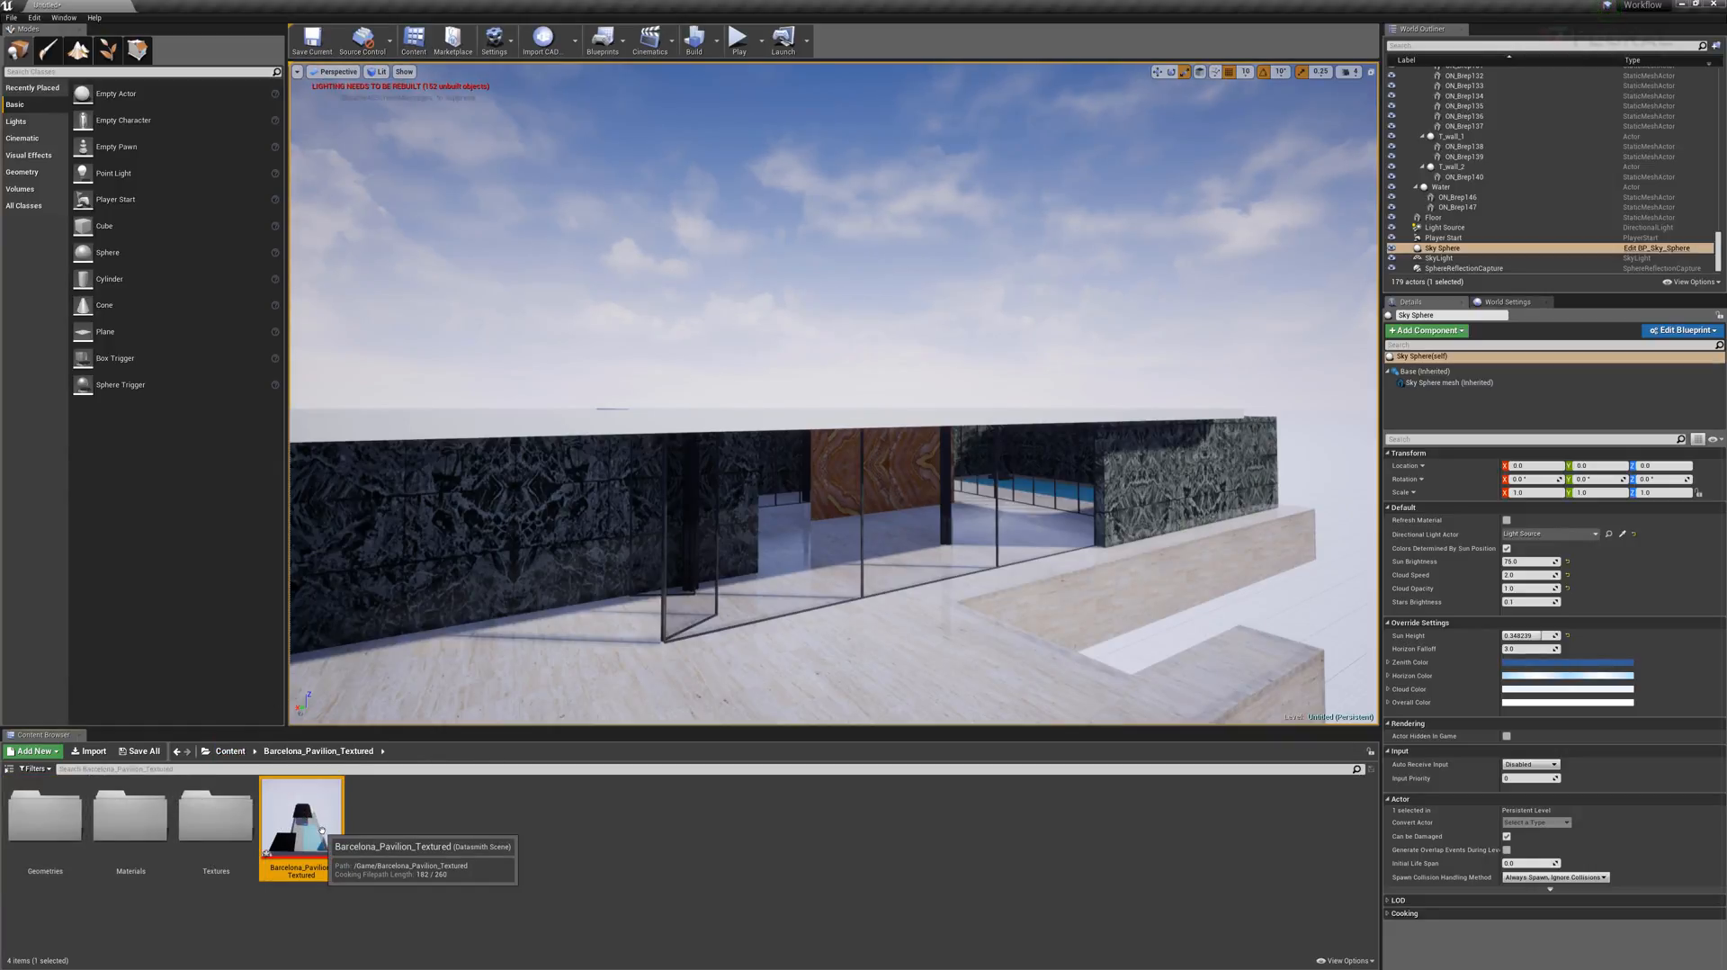
right_click(301, 820)
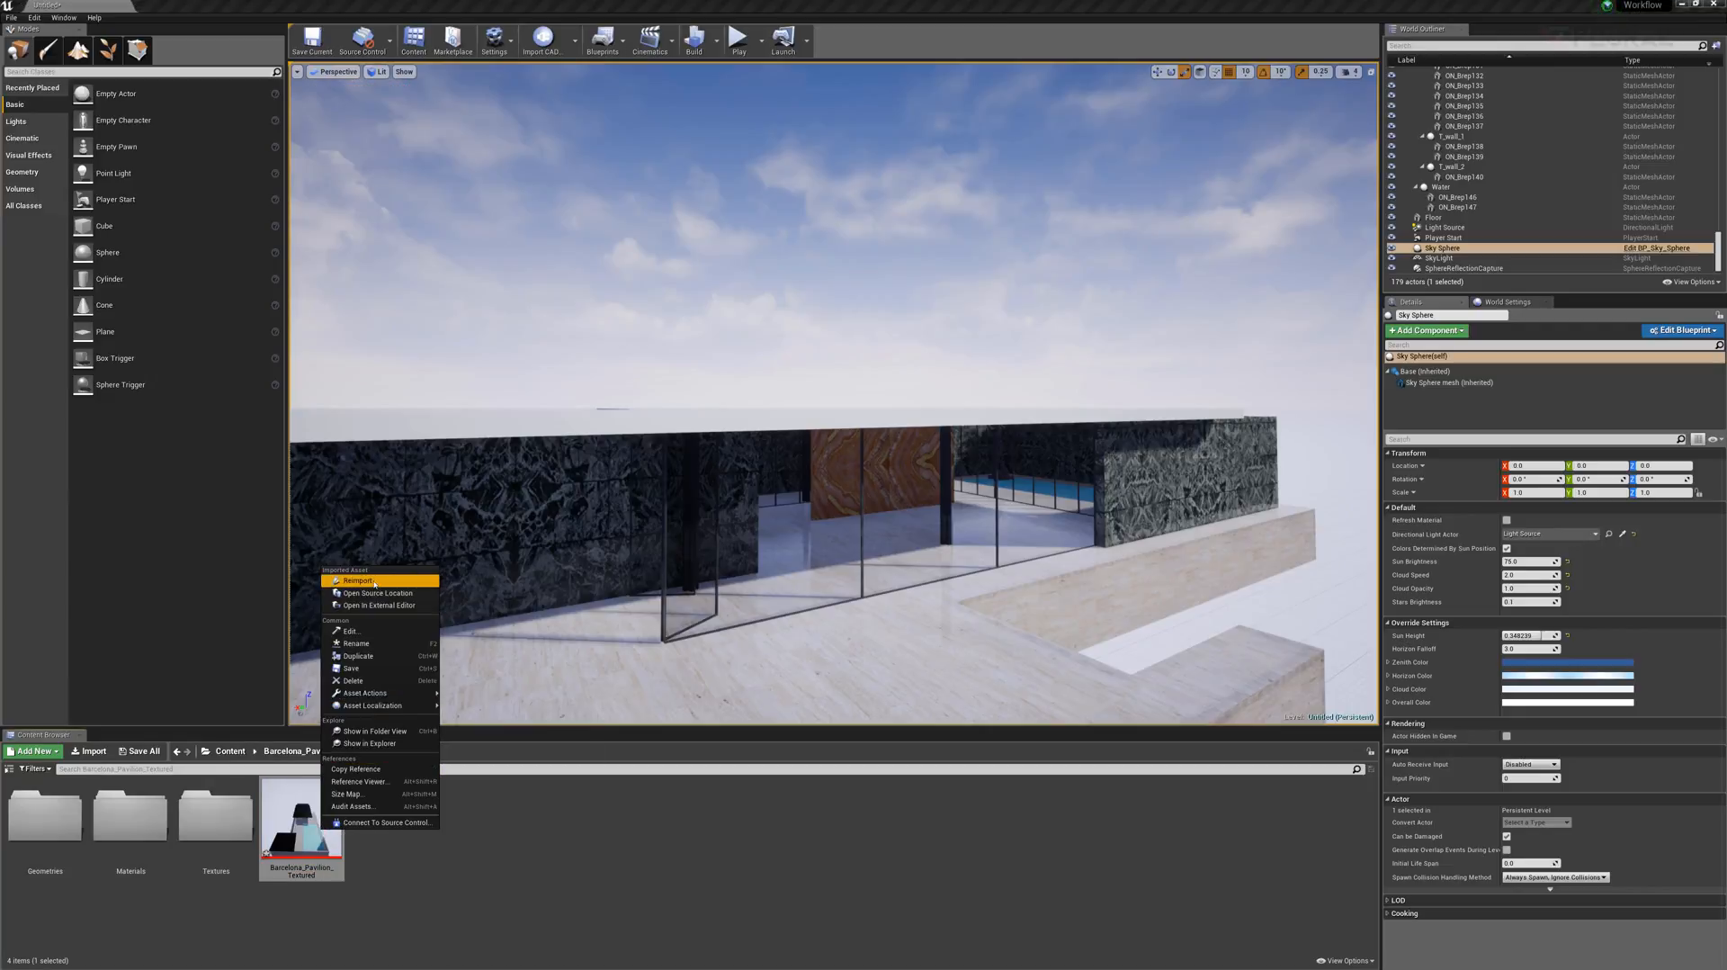
click(358, 581)
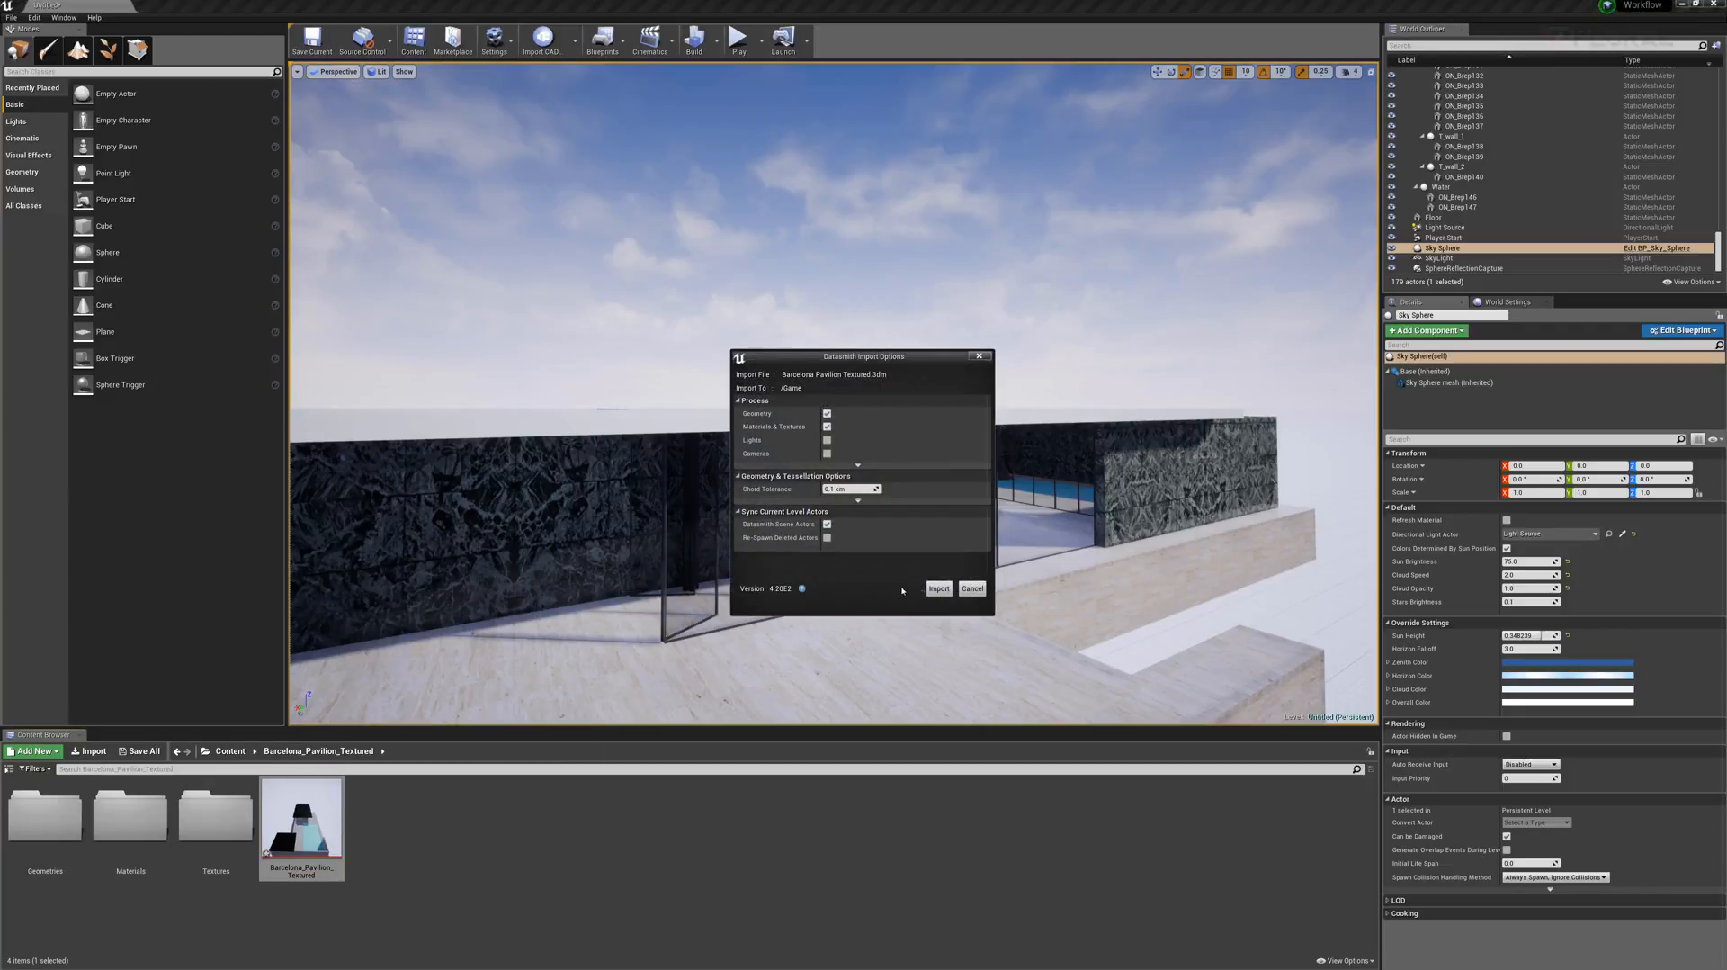
click(939, 588)
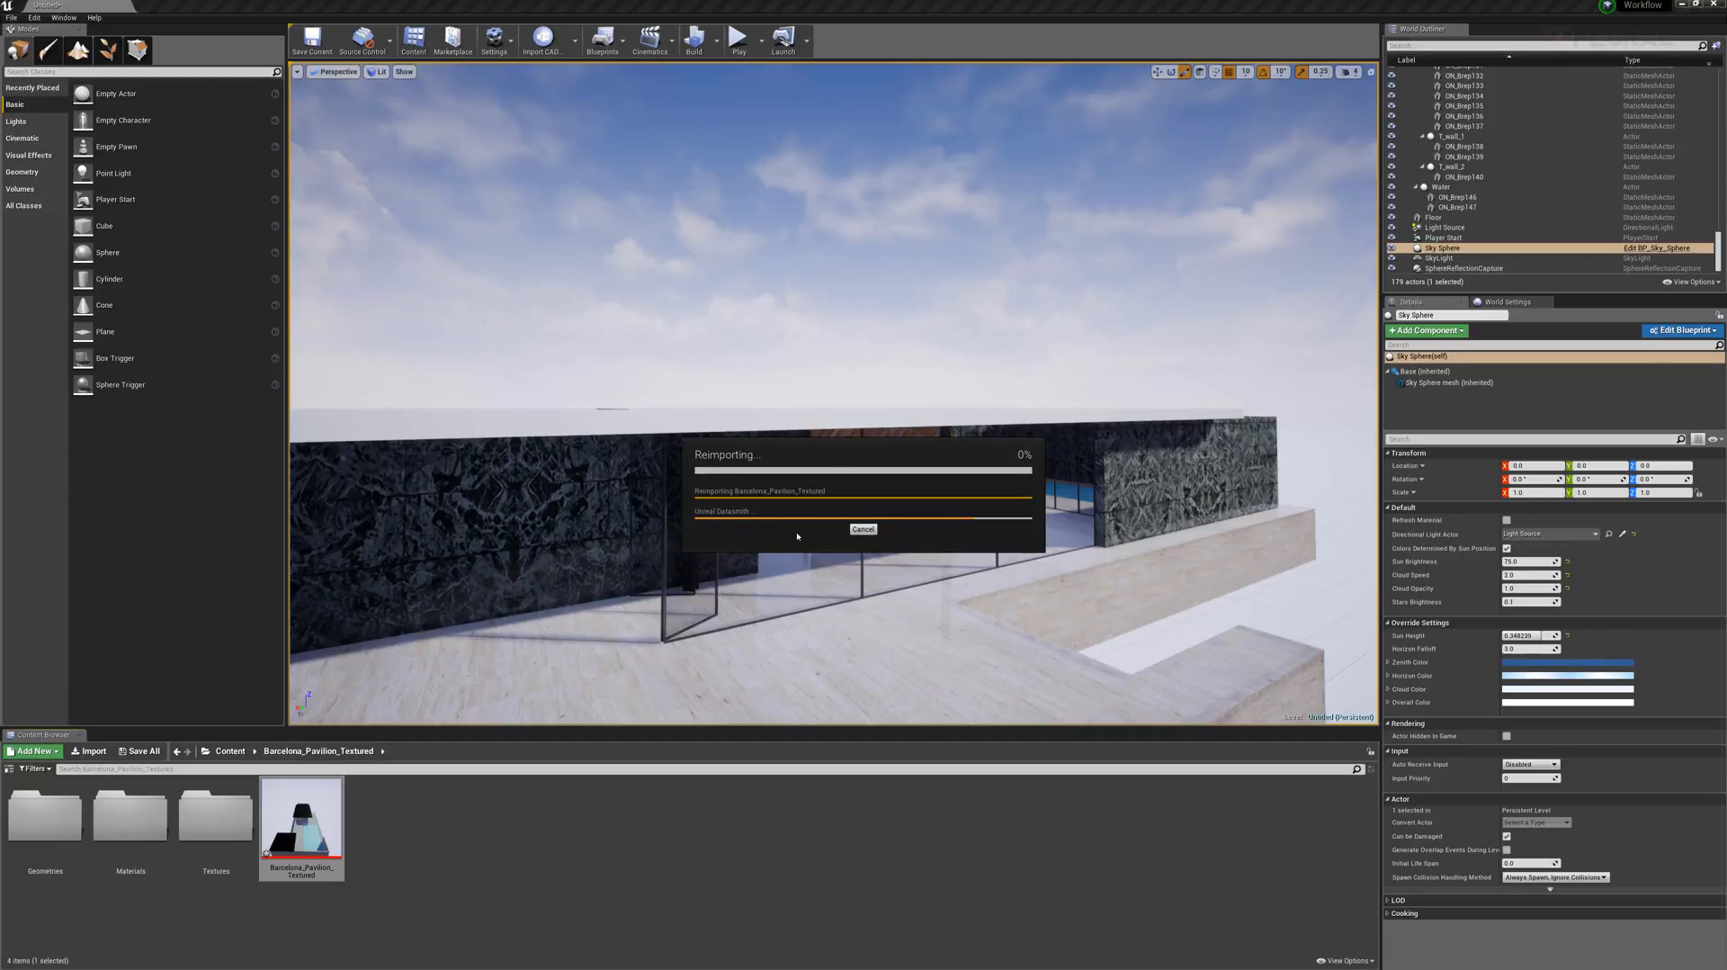
mouse_move(574, 455)
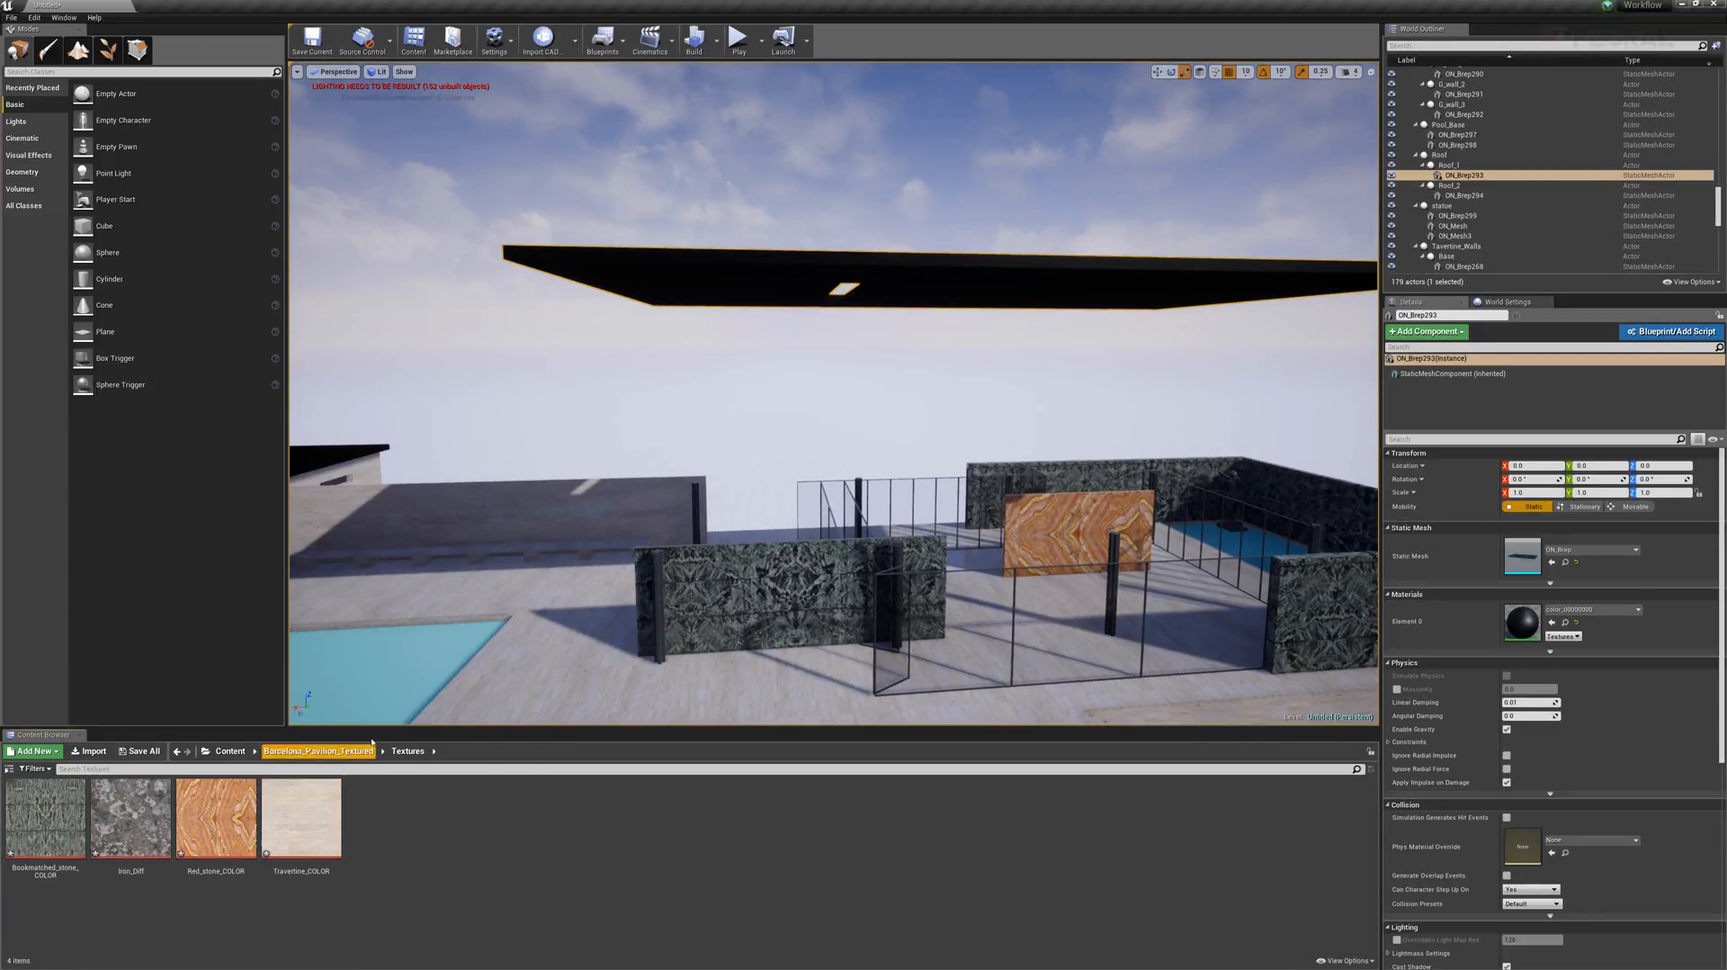
- Set the Color parameter of color_00000000 to light gray in the Materials folder and confirm it
click(319, 750)
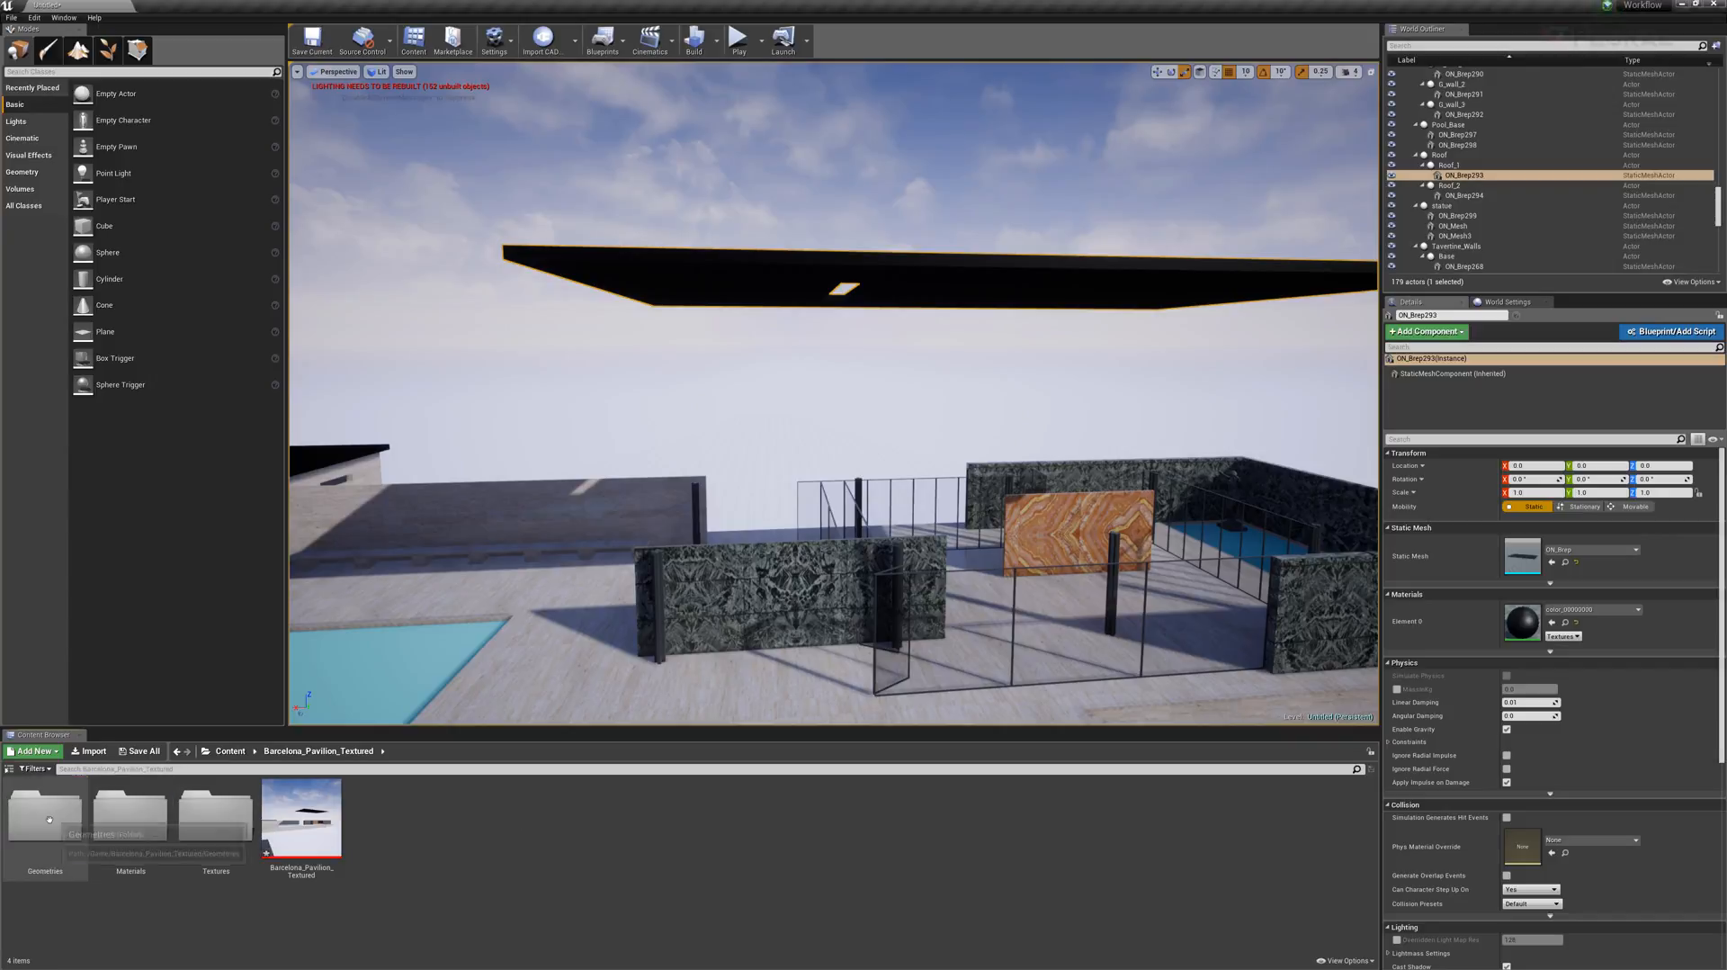
double_click(44, 820)
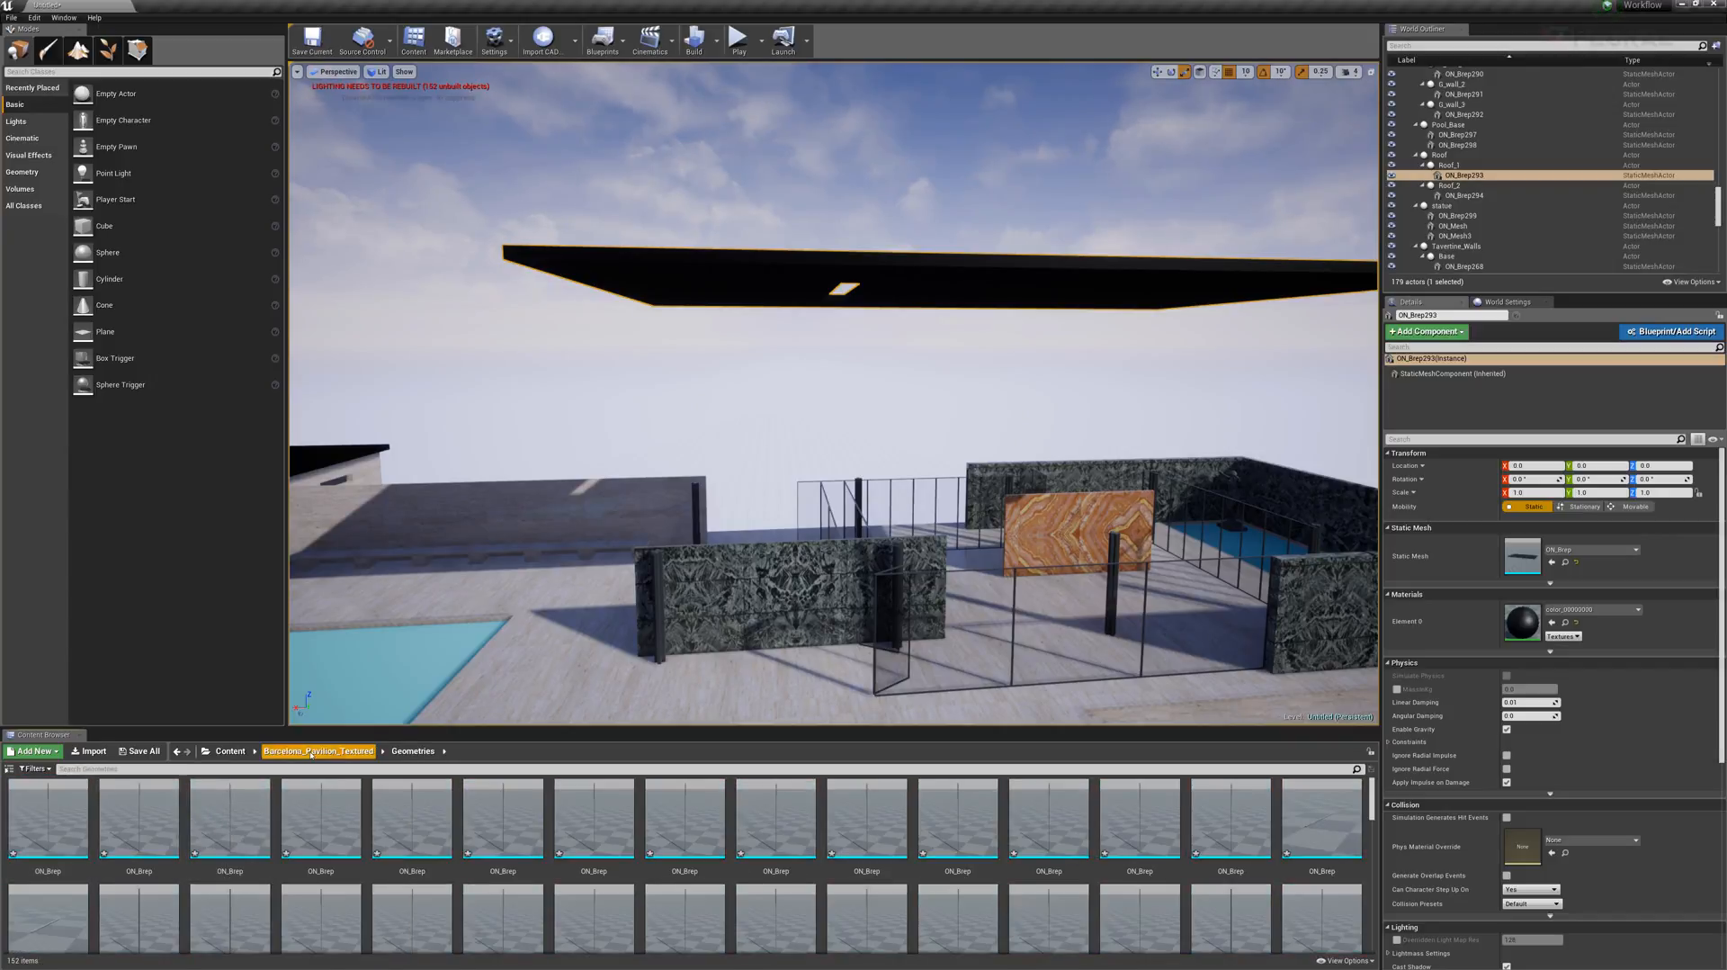
double_click(43, 823)
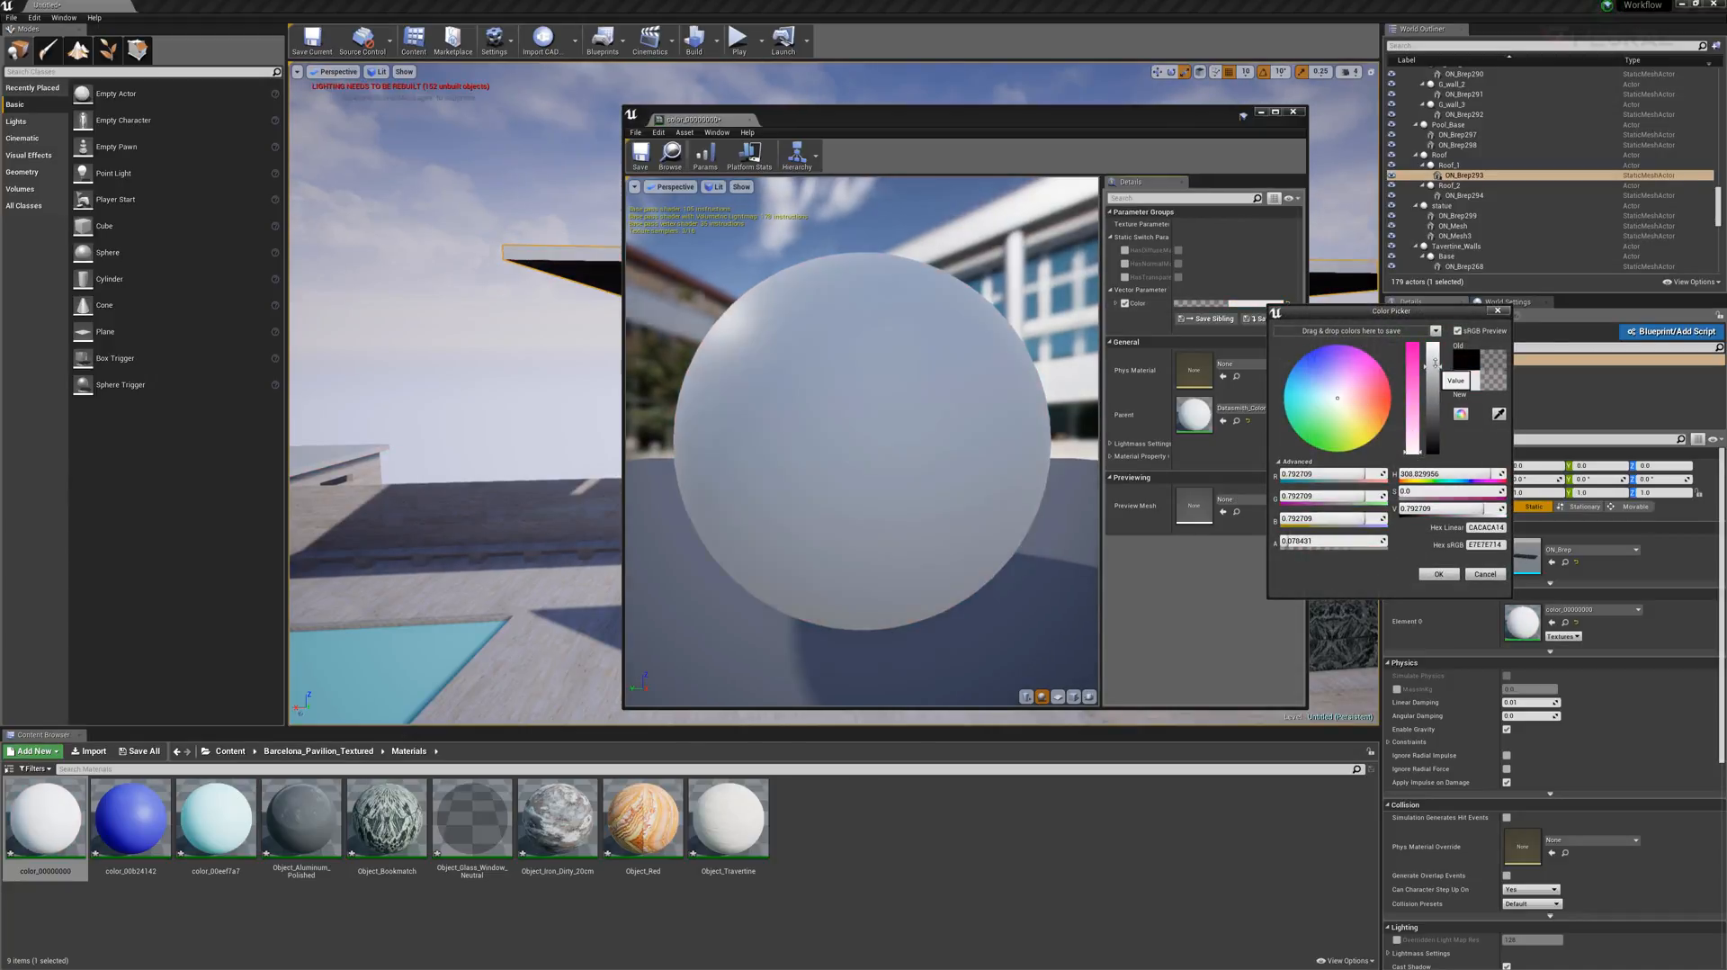
click(1438, 574)
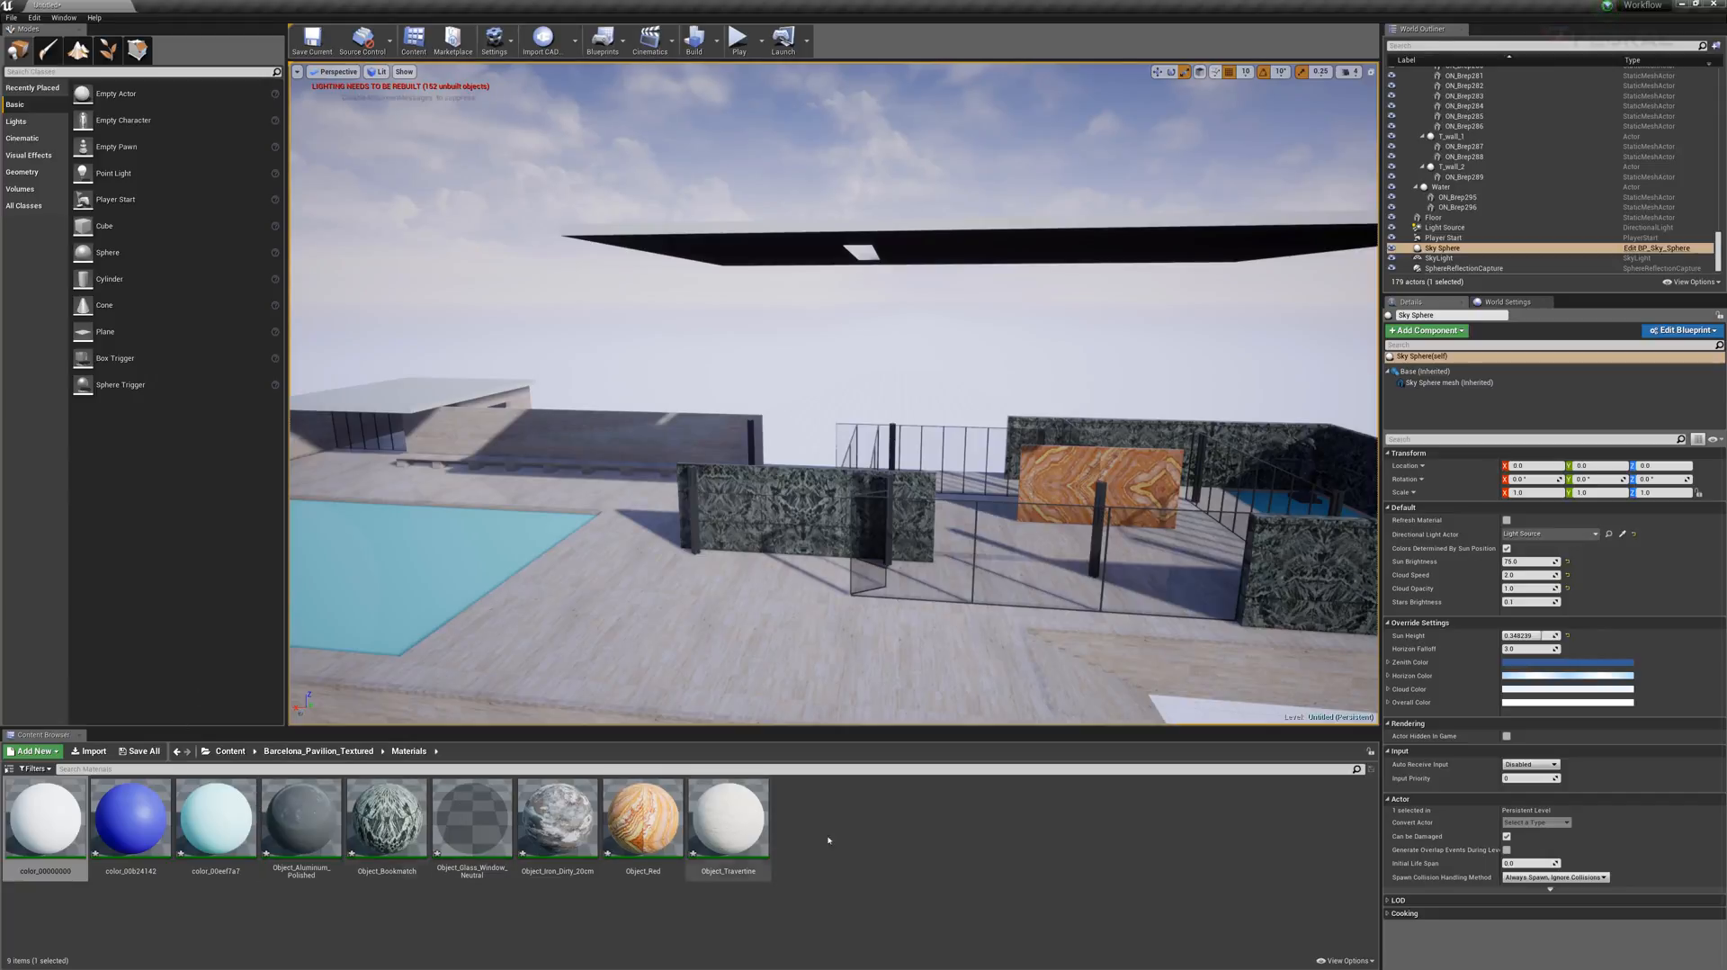
click(641, 824)
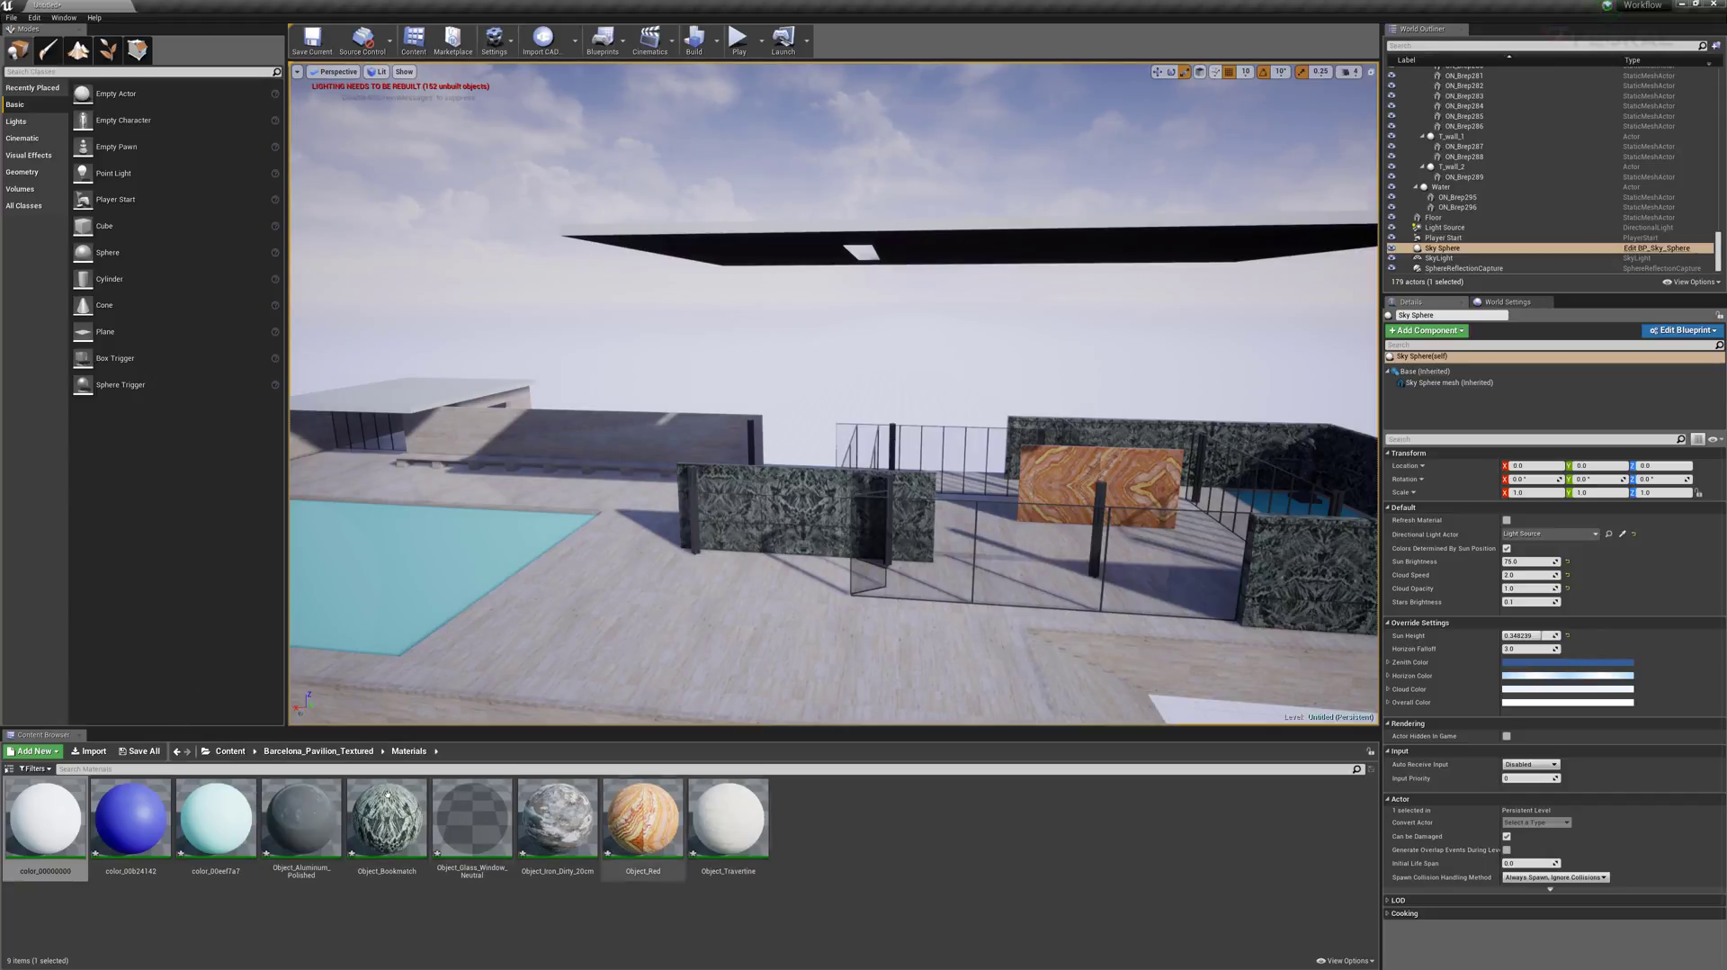